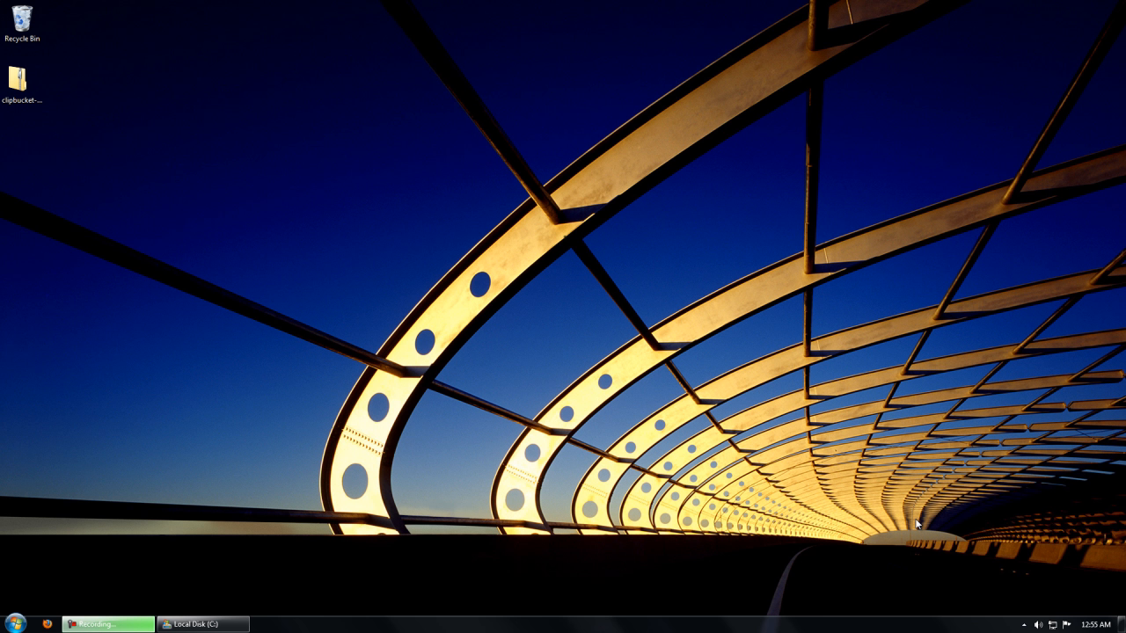
pyautogui.moveTo(899, 542)
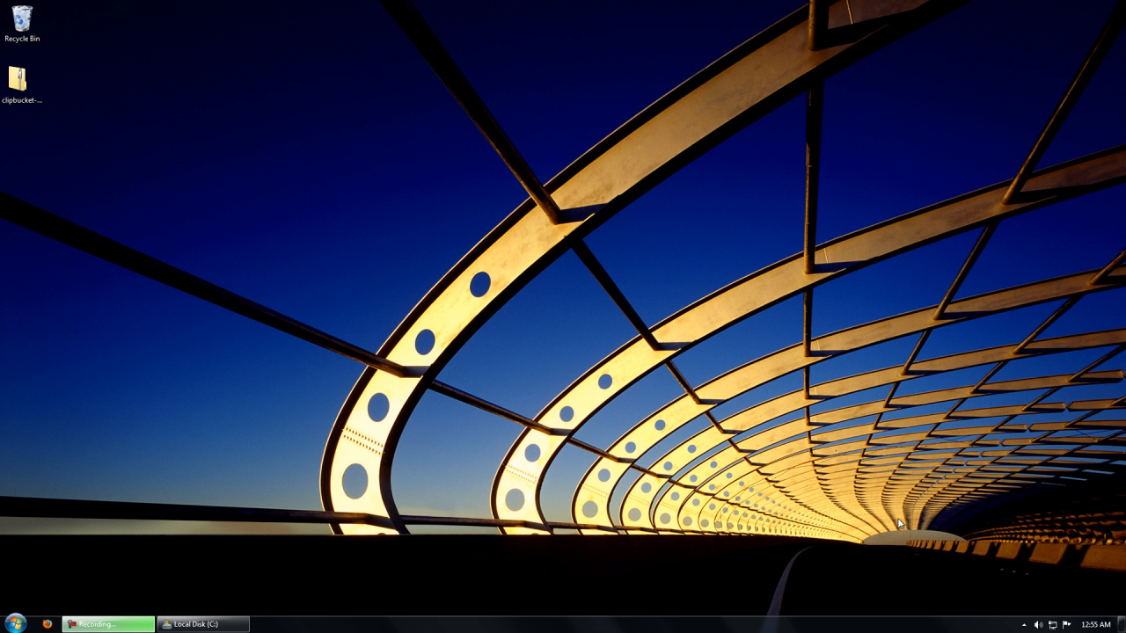
pyautogui.moveTo(883, 521)
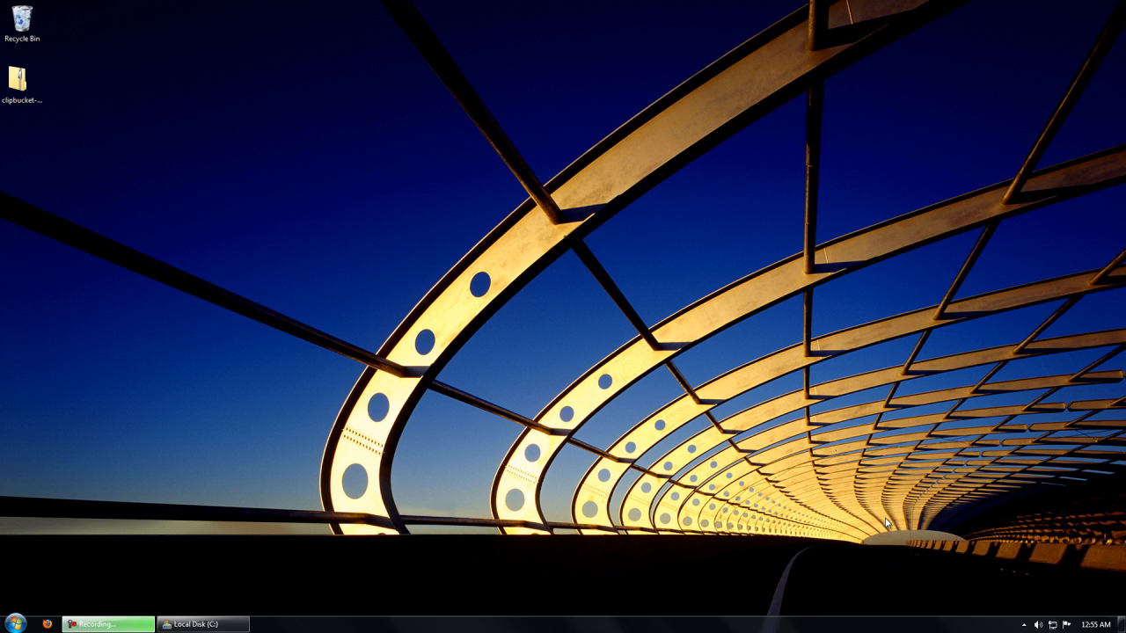
pyautogui.moveTo(950, 532)
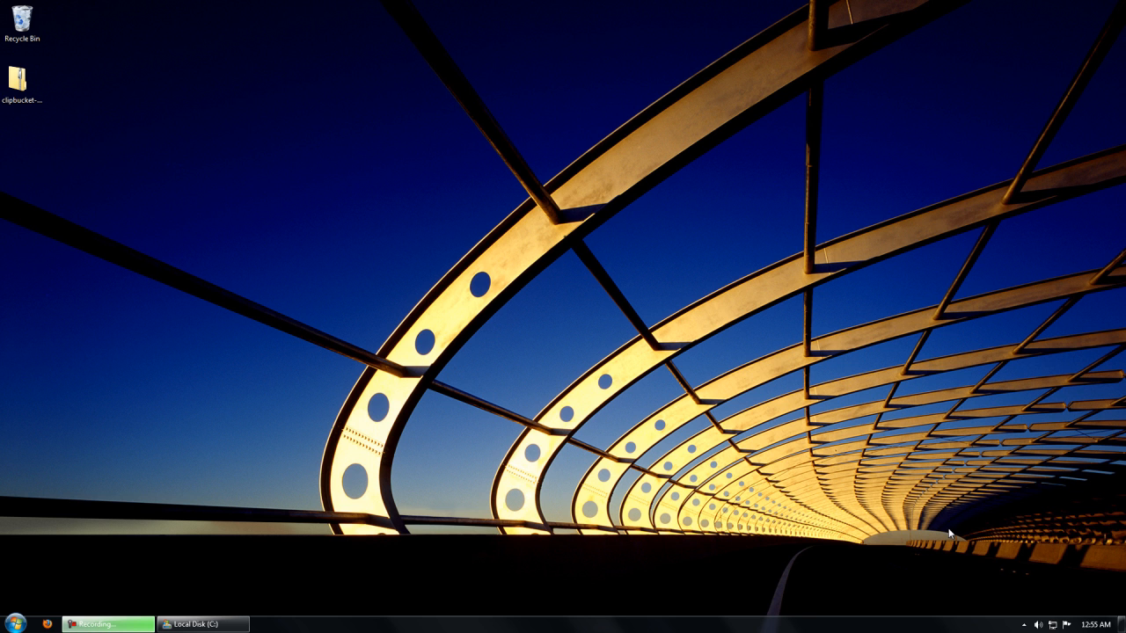
pyautogui.moveTo(943, 560)
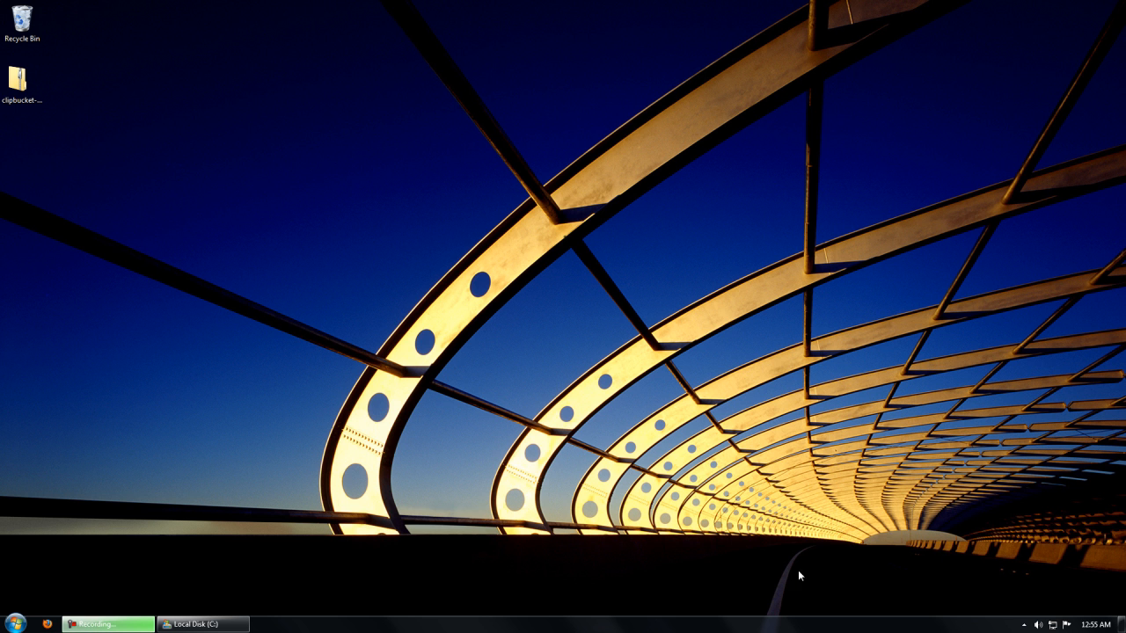
# Show the Apache htdocs folder on C: containing the still-empty clipbucket folder
pyautogui.click(197, 619)
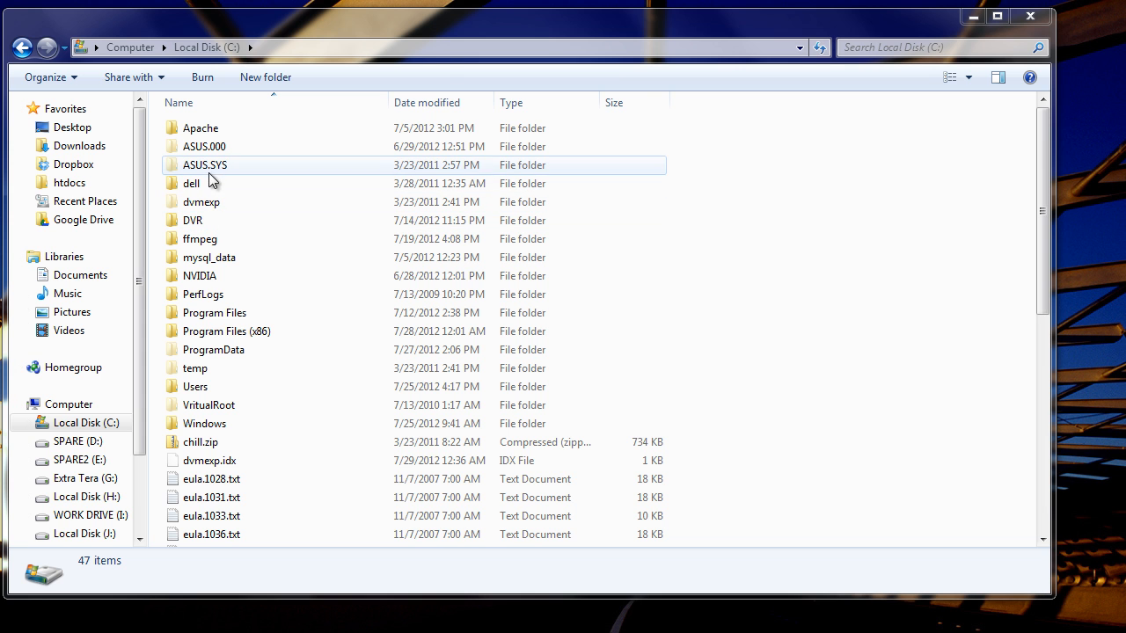
pyautogui.click(200, 126)
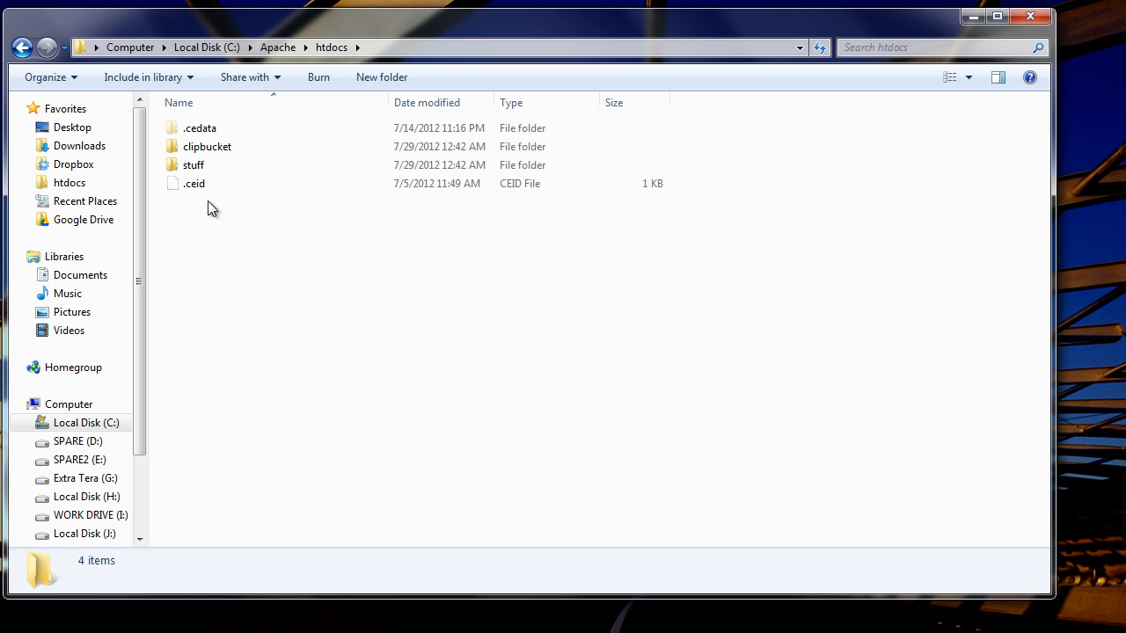
pyautogui.moveTo(218, 151)
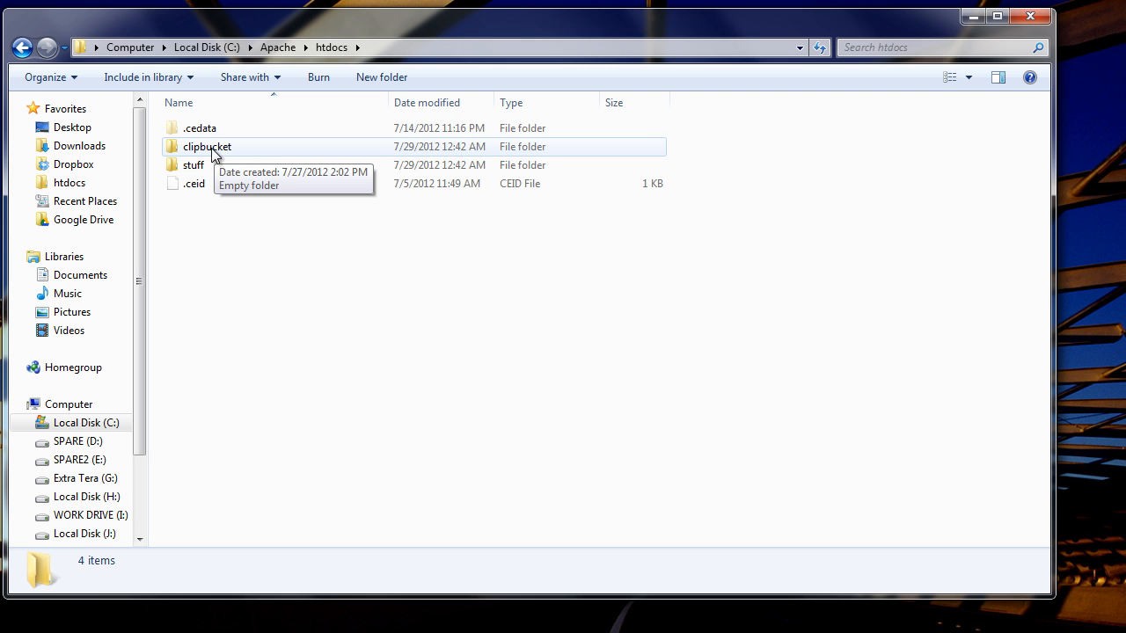
pyautogui.moveTo(232, 146)
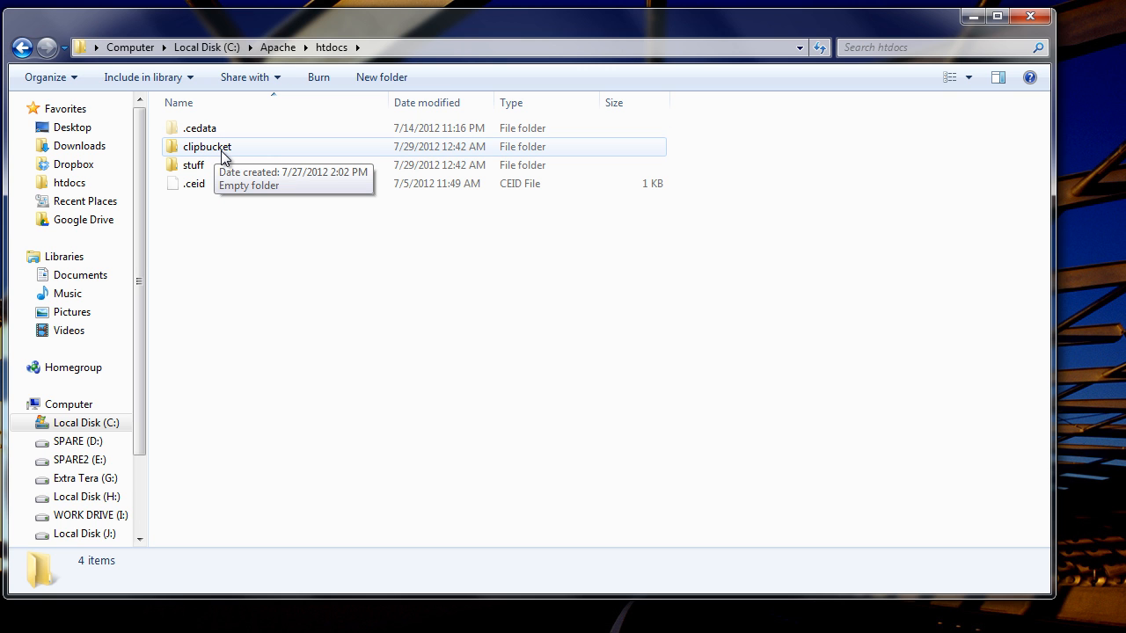
# Enter the upload folder of clipbucket-2.6-r738.zip and select all its contents
pyautogui.doubleClick(204, 146)
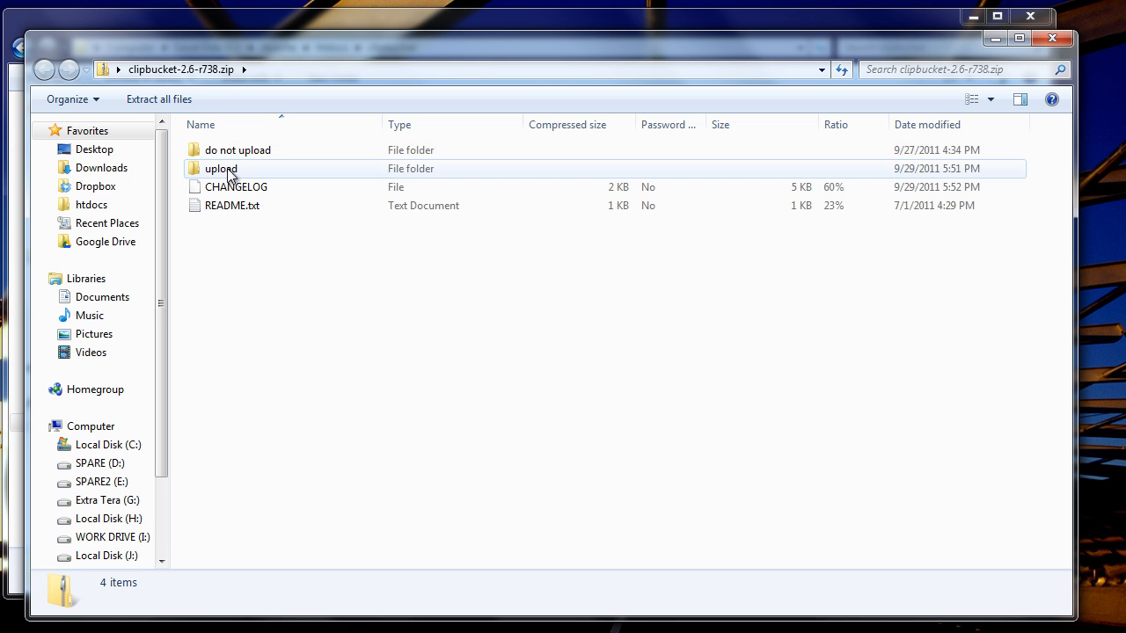
pyautogui.click(222, 169)
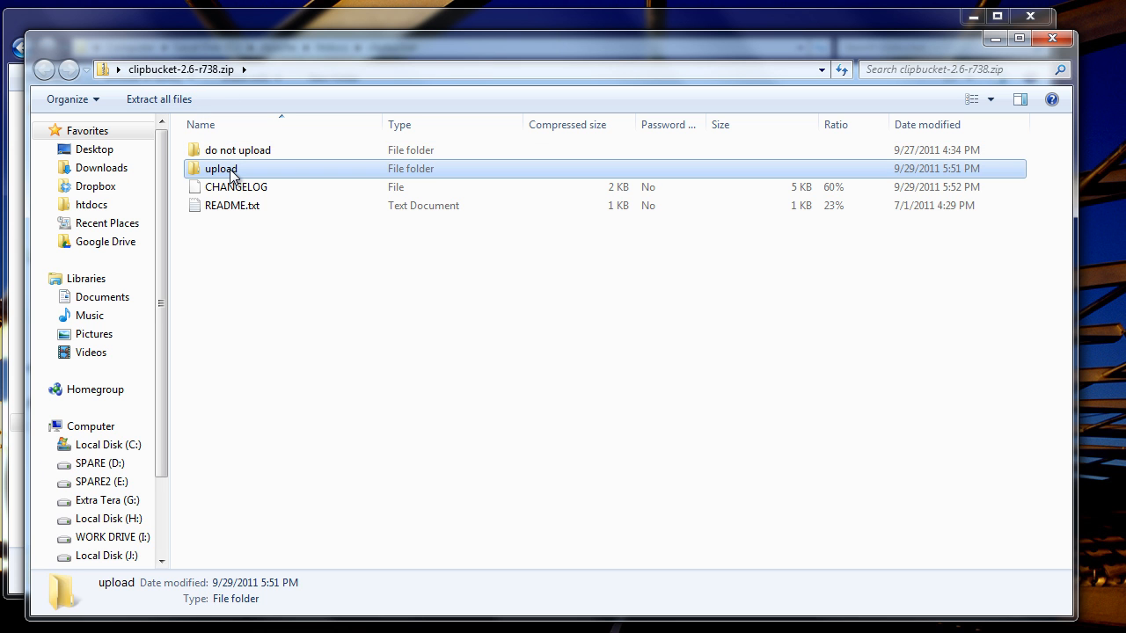
pyautogui.doubleClick(222, 169)
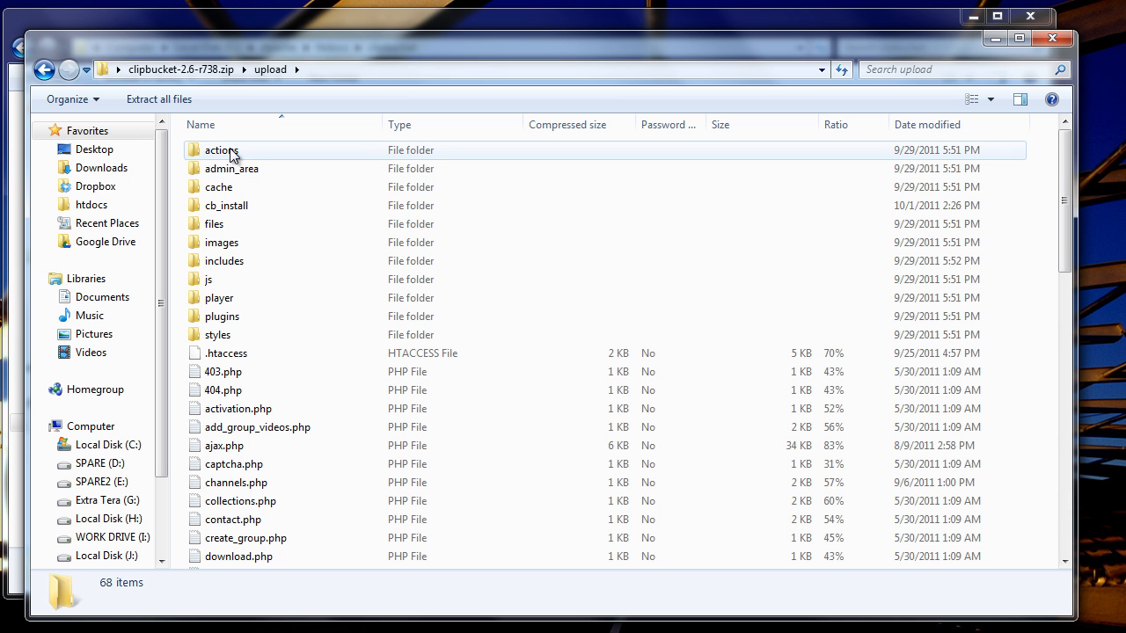
pyautogui.press('ctrl+a')
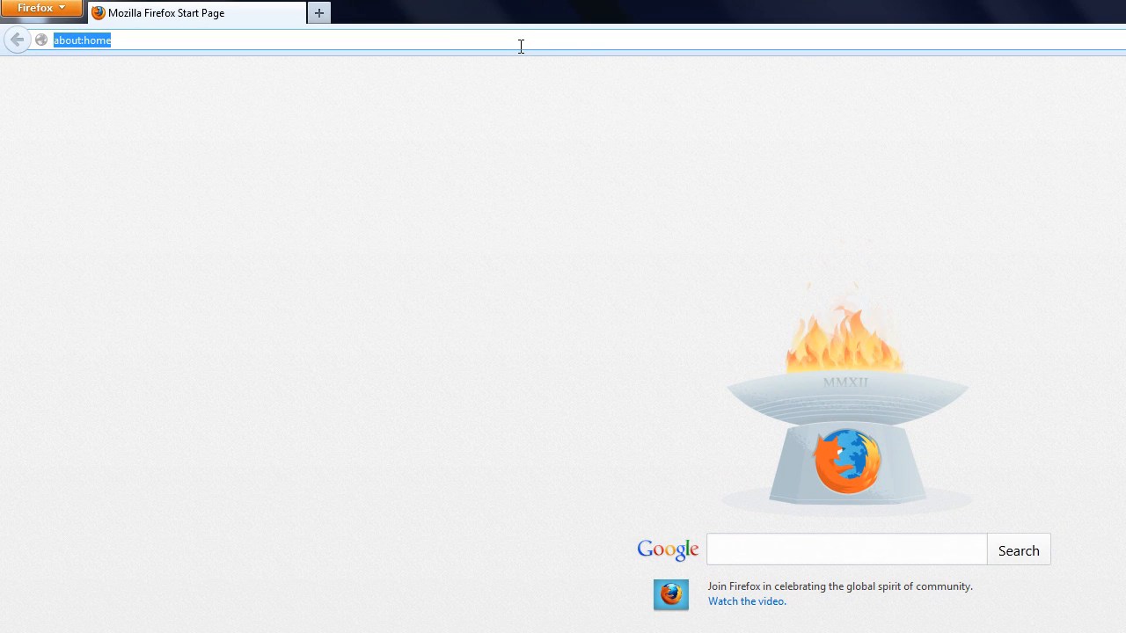
# Log into phpMyAdmin at localhost/phpmyadmin as root with the password
pyautogui.write('localhost/phpmyadmin/')
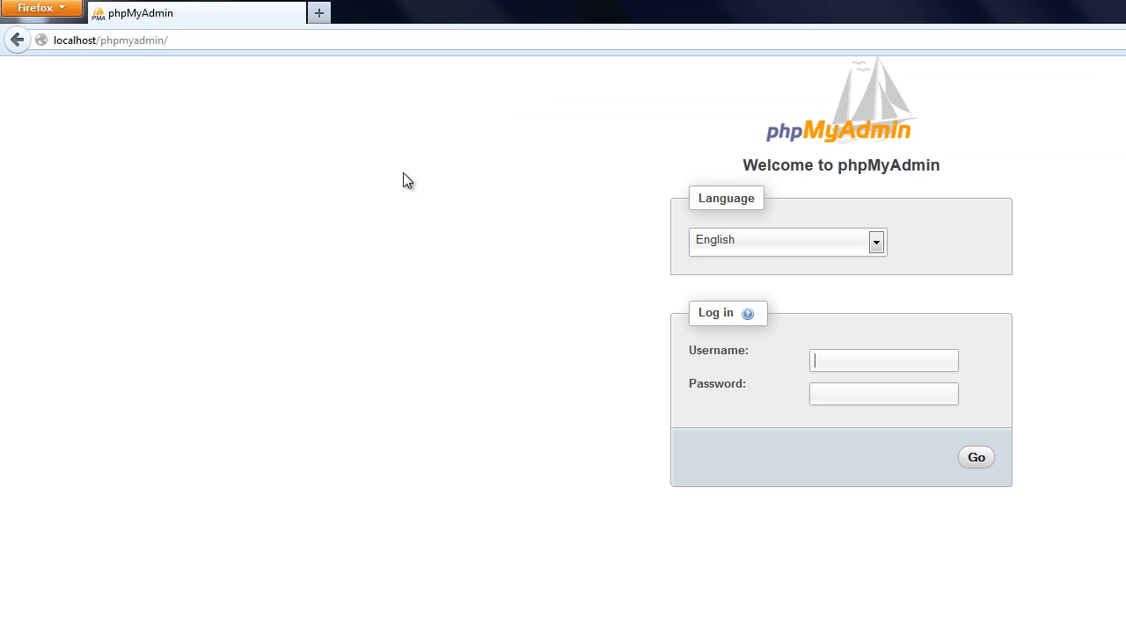
pyautogui.write('root')
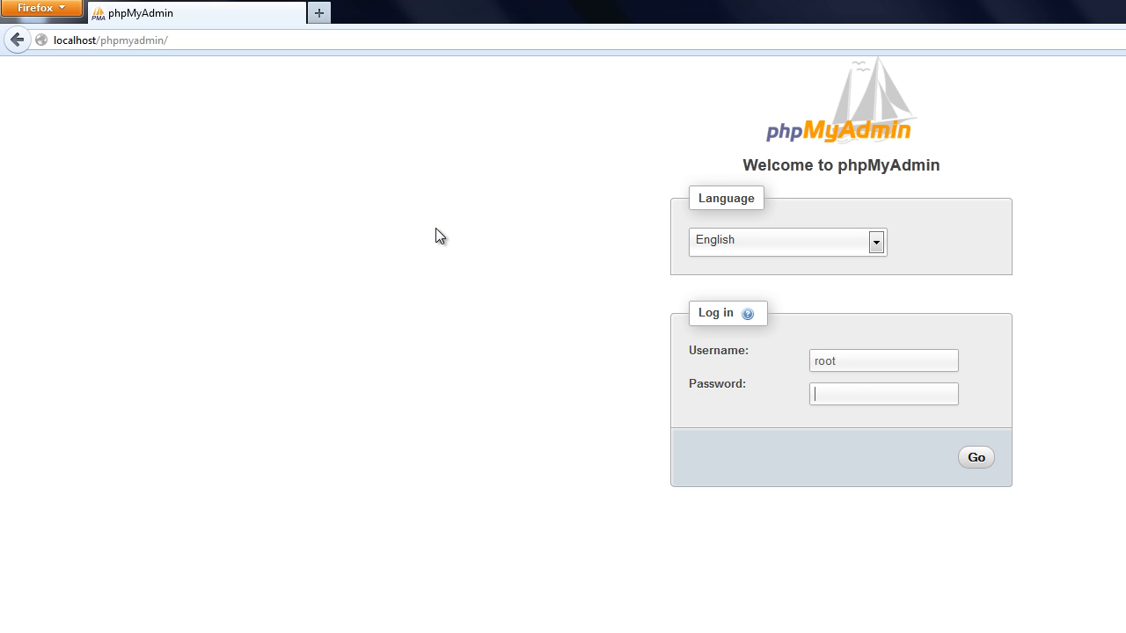
pyautogui.write('password')
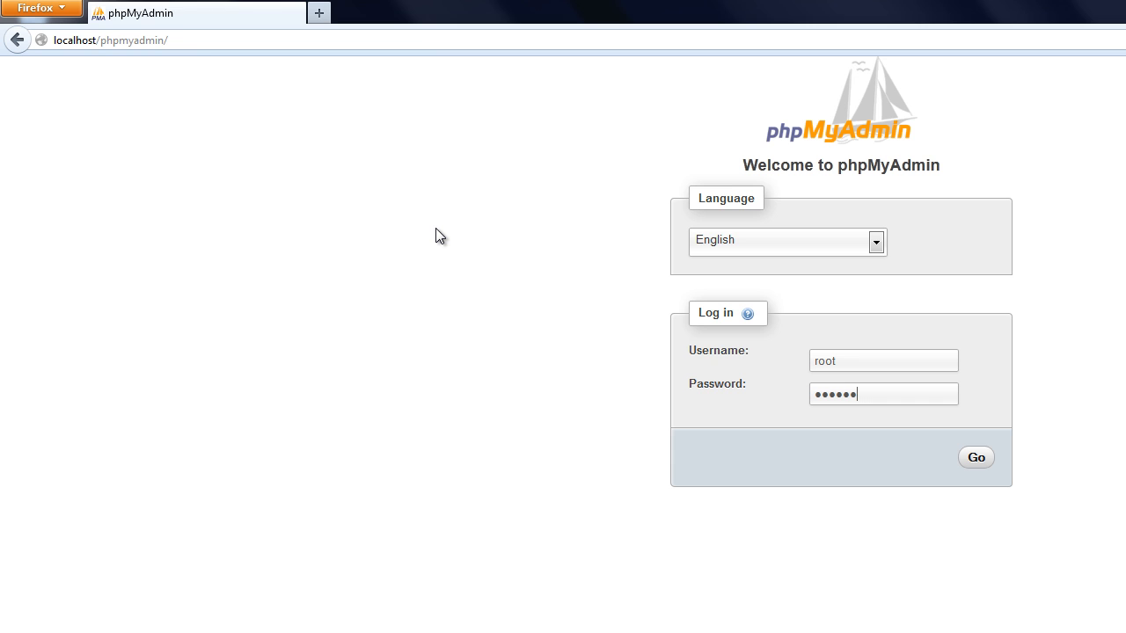
pyautogui.click(974, 458)
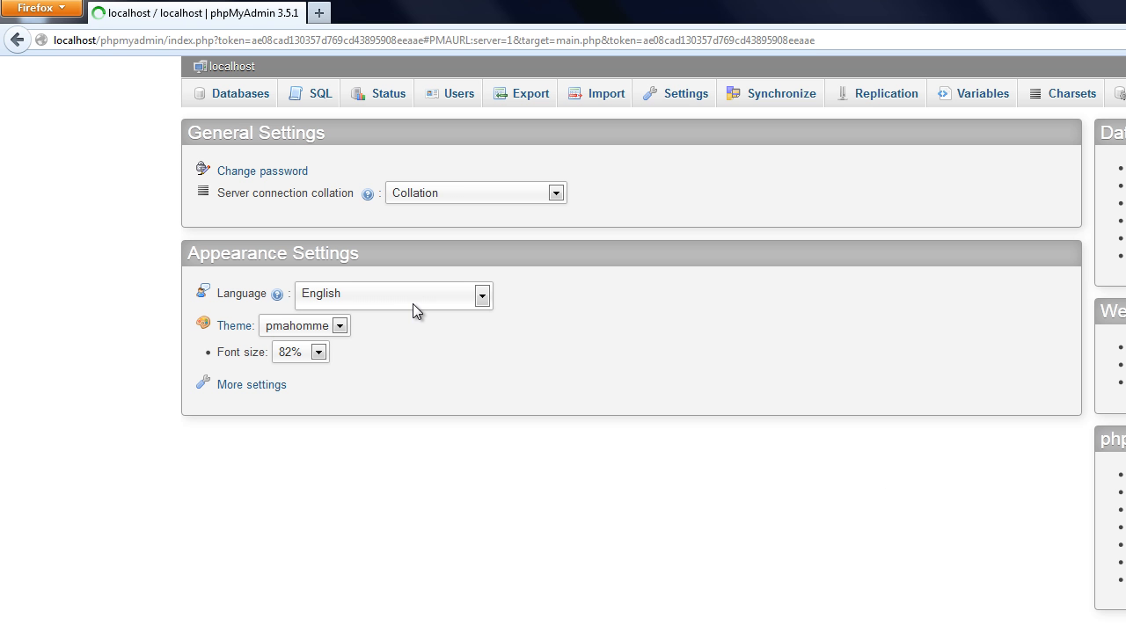
# Drop the existing clipbucket database from the Databases list and confirm
pyautogui.click(239, 93)
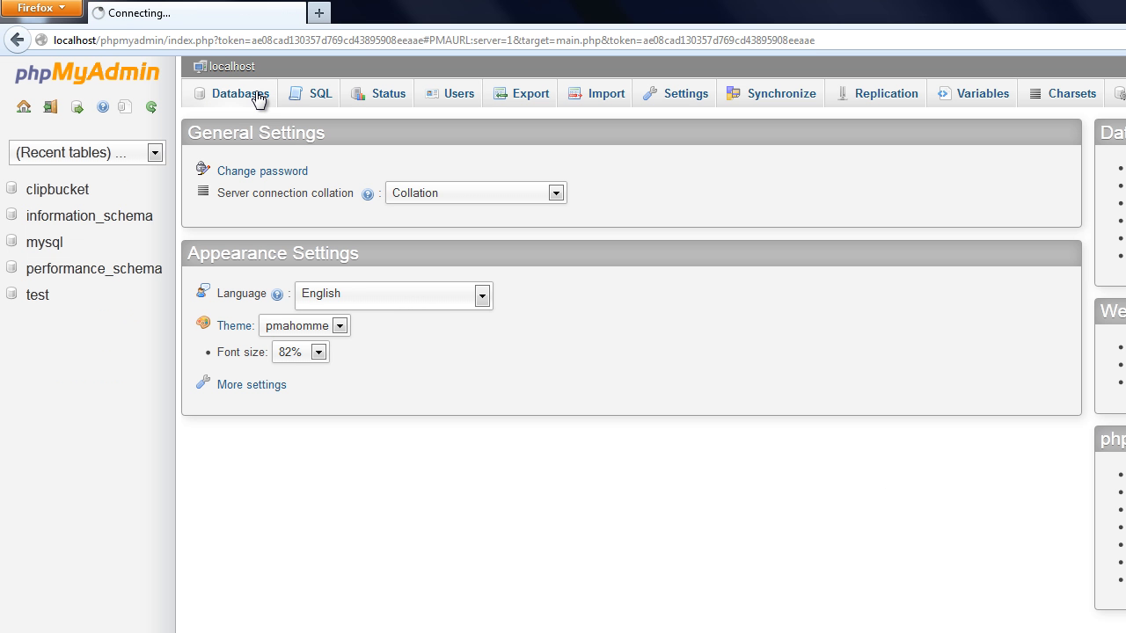
pyautogui.click(242, 93)
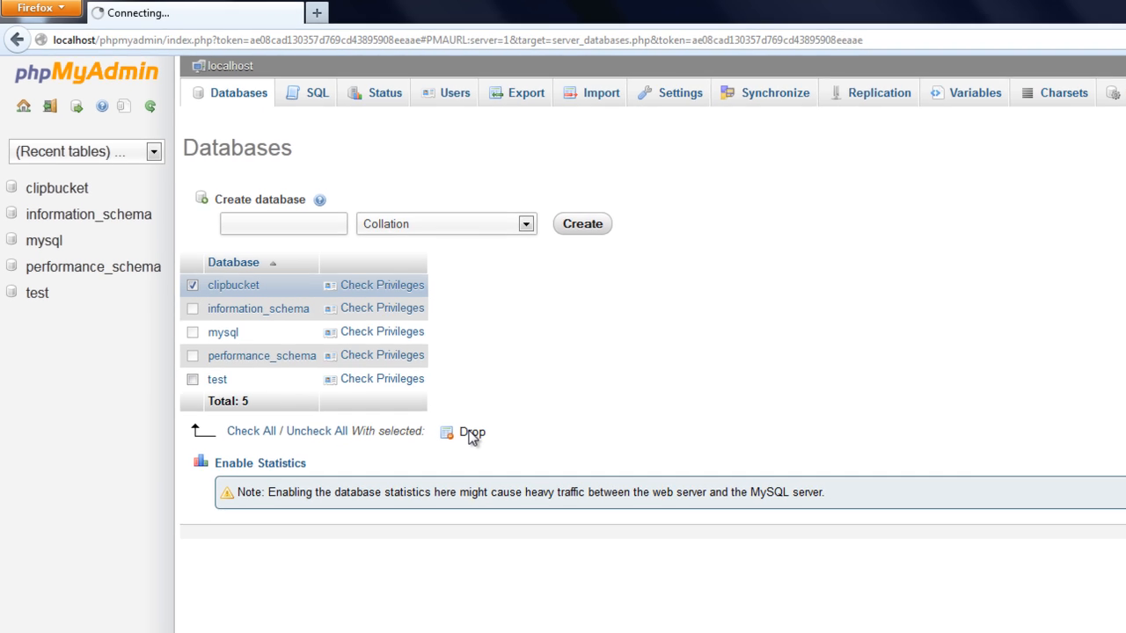
pyautogui.click(472, 433)
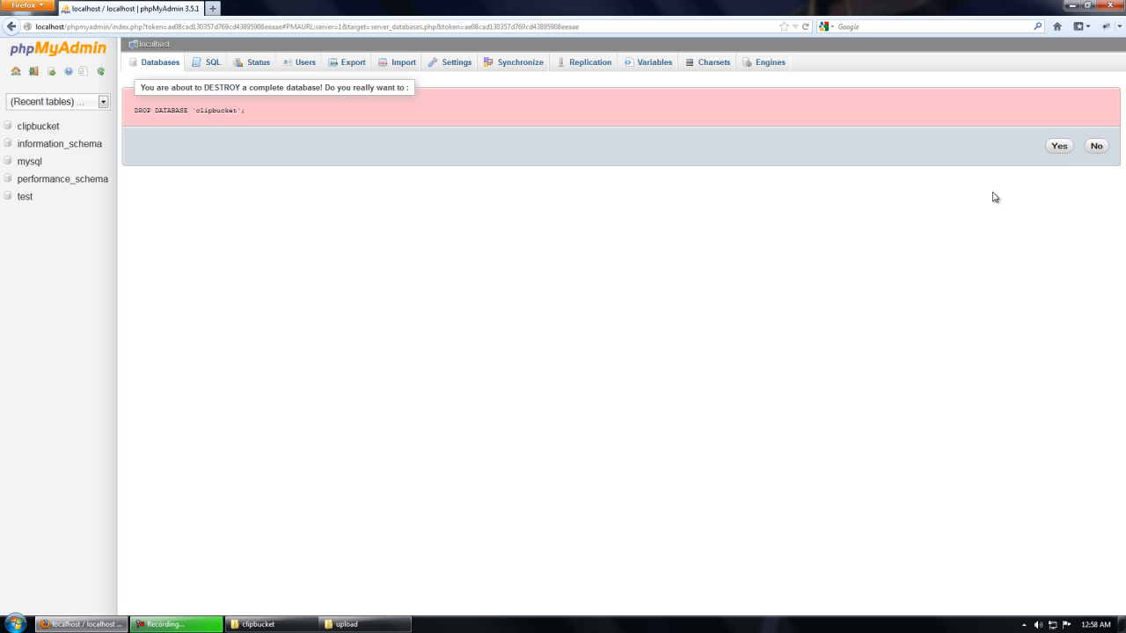
pyautogui.click(1059, 144)
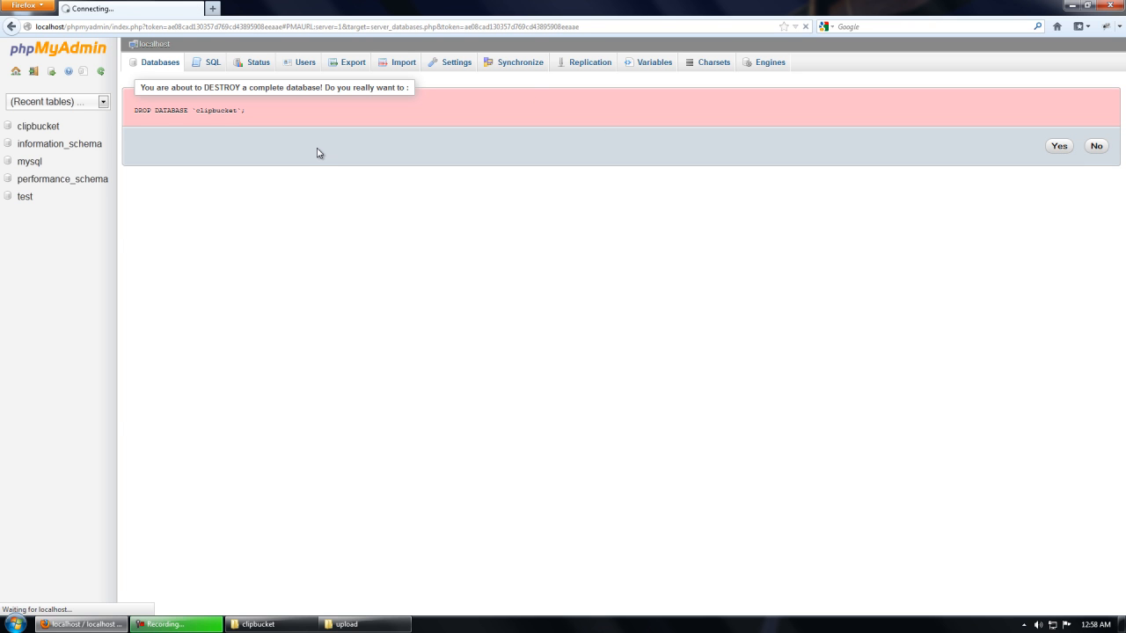
pyautogui.moveTo(302, 160)
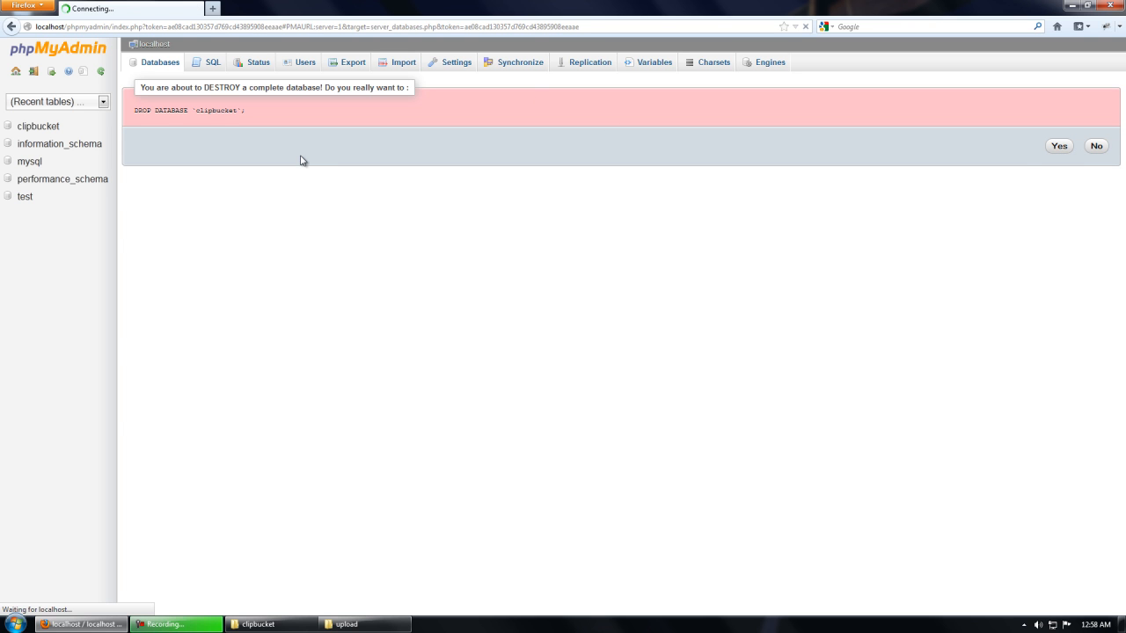
# Create a fresh empty database named clipbucket
pyautogui.click(1059, 146)
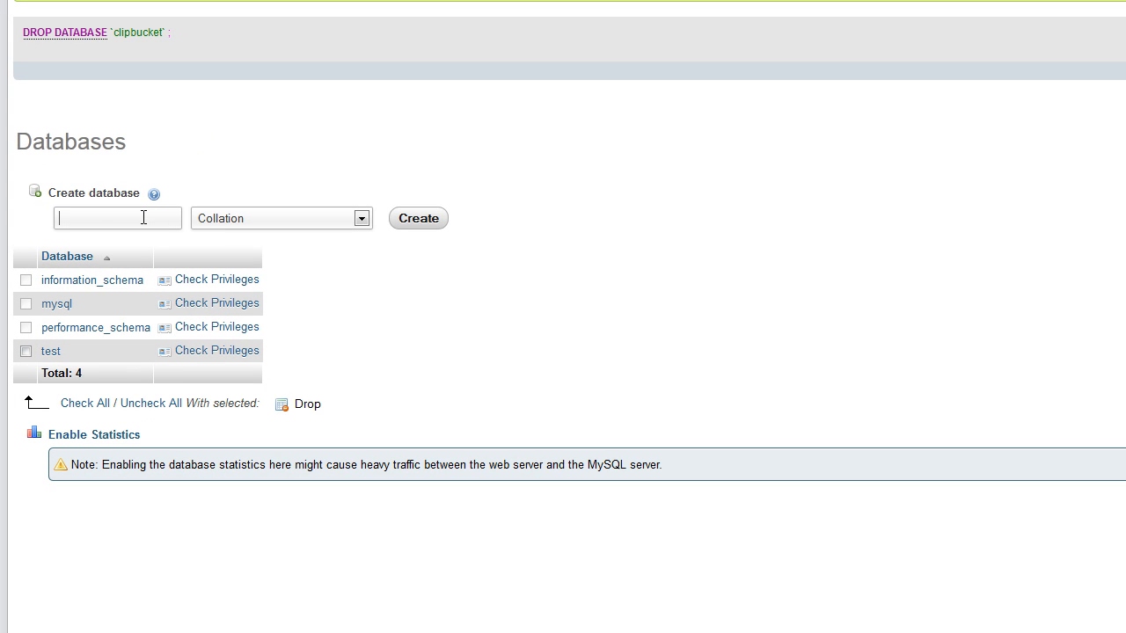
pyautogui.write('c')
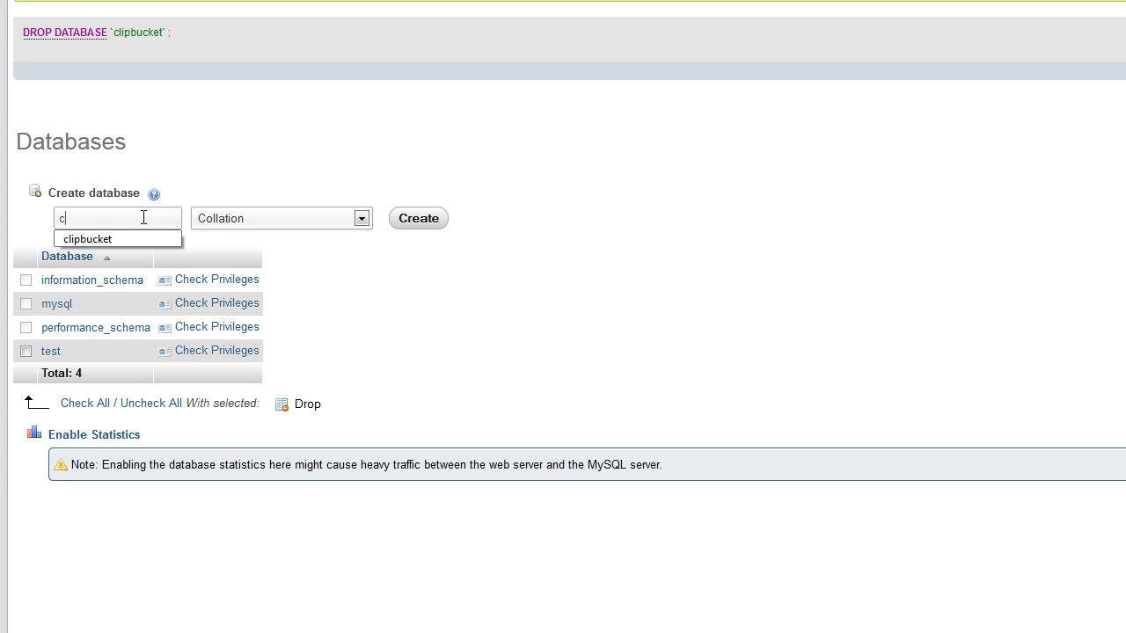
pyautogui.write('lip')
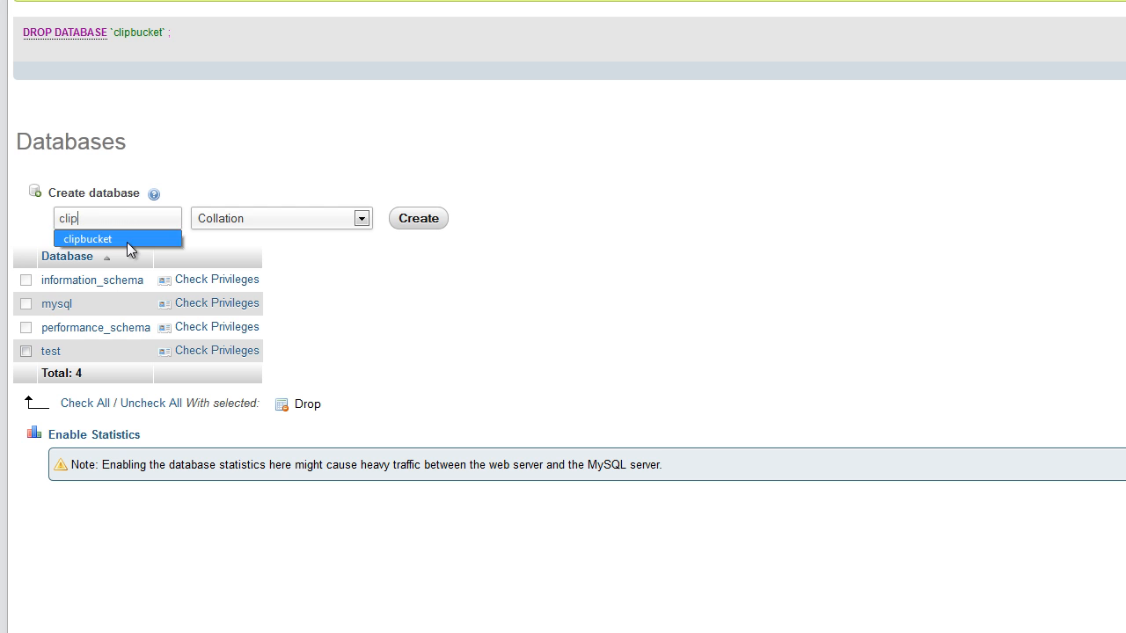
pyautogui.click(419, 218)
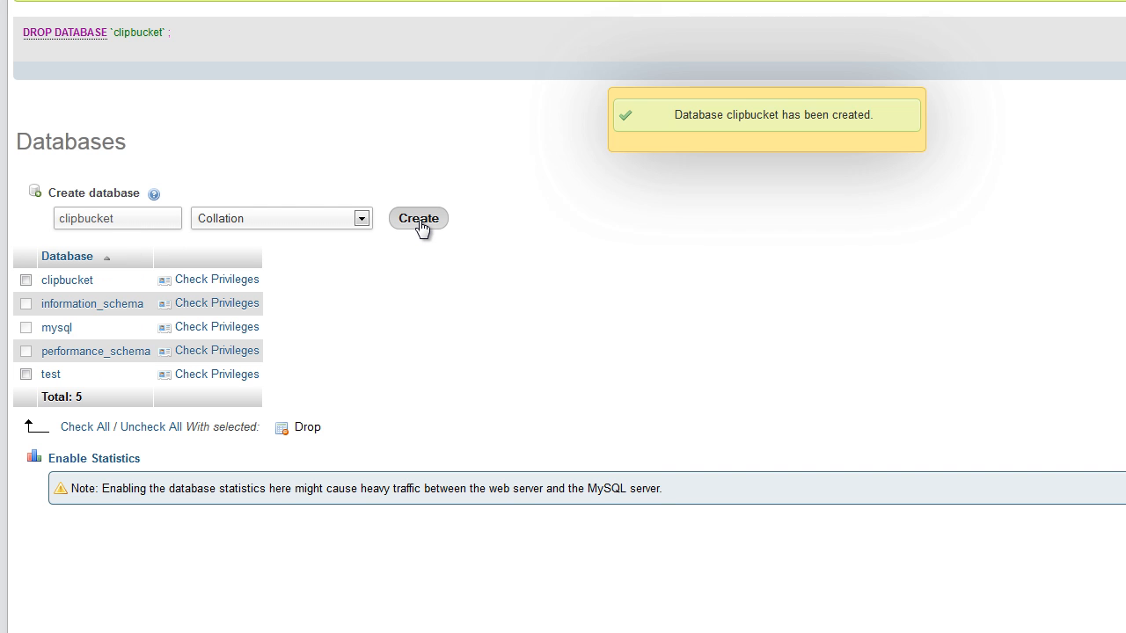
pyautogui.moveTo(541, 185)
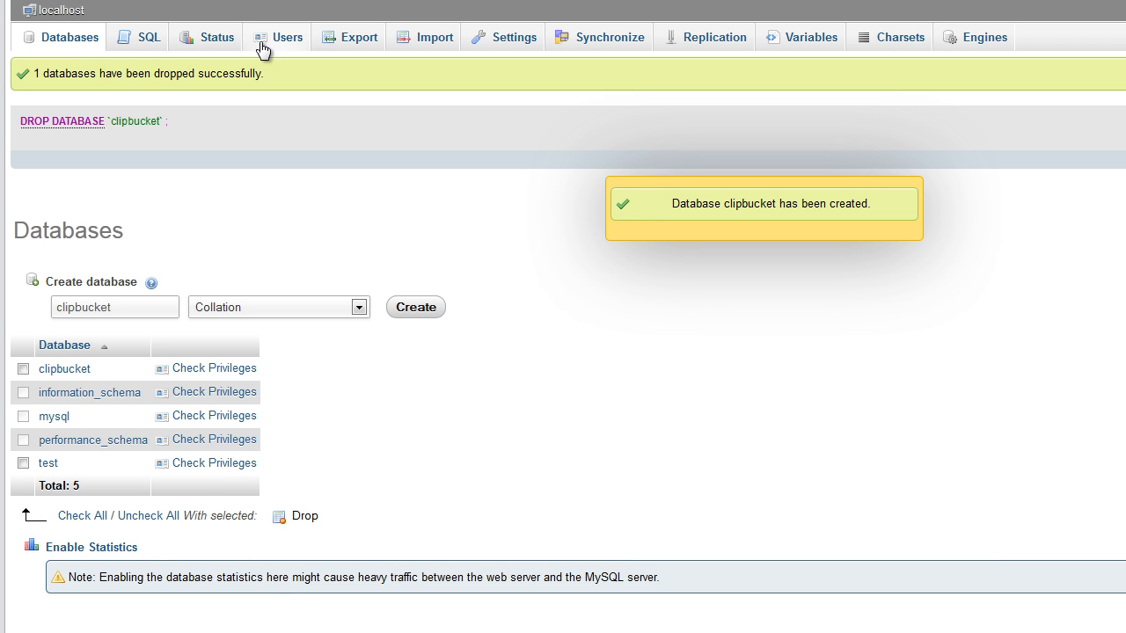
# Start a new MySQL user named clipbucket restricted to the local host
pyautogui.click(288, 37)
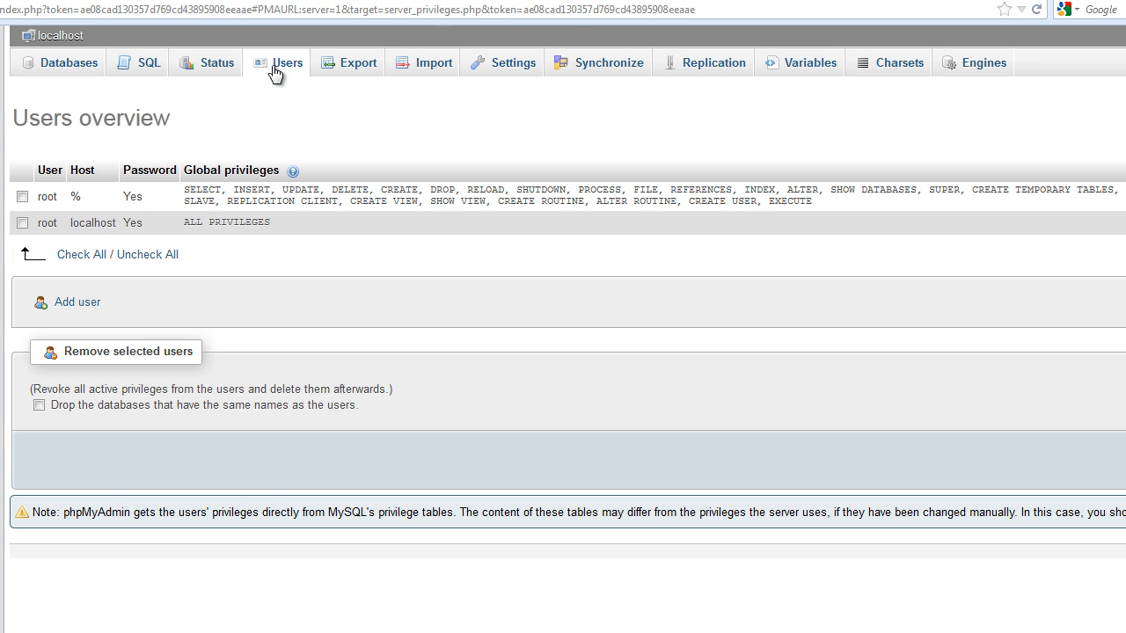
pyautogui.moveTo(74, 326)
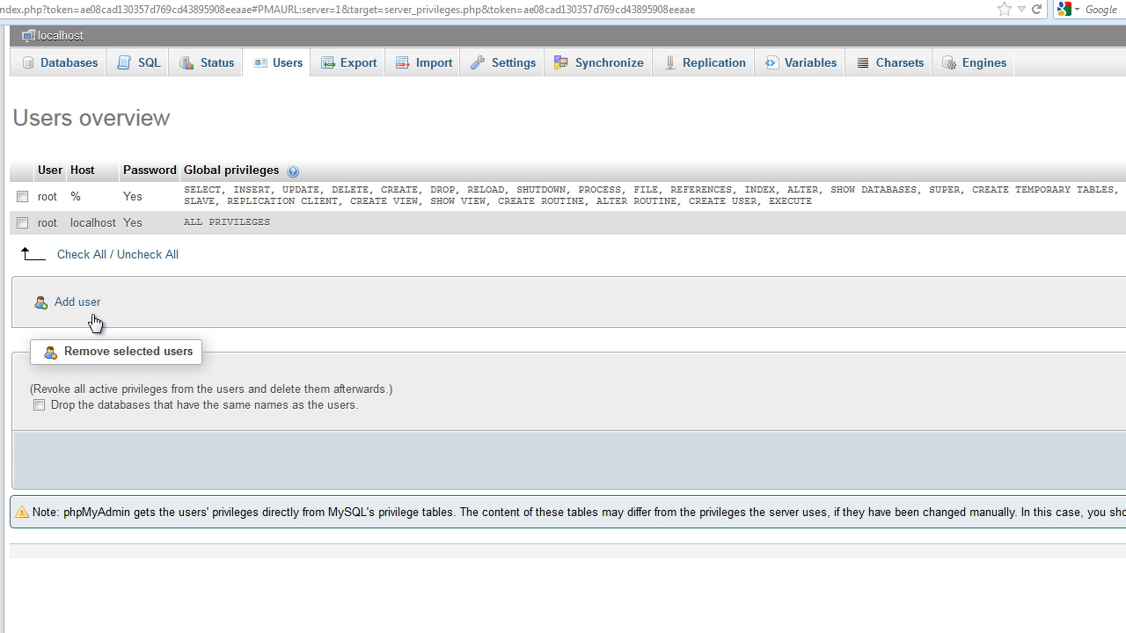
pyautogui.click(78, 303)
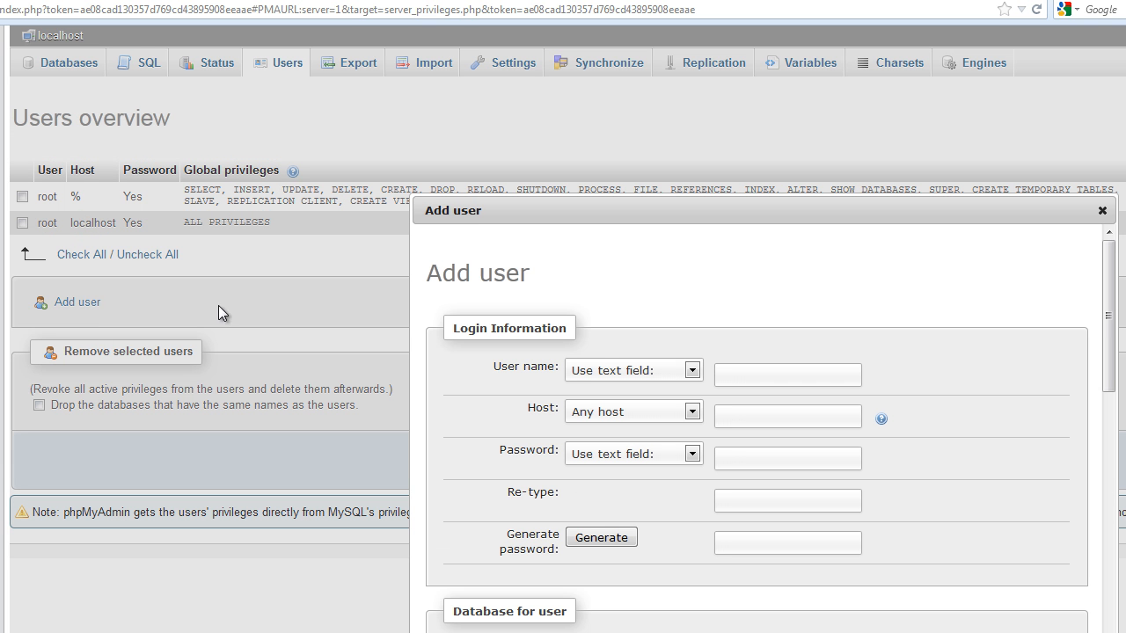
pyautogui.write('c')
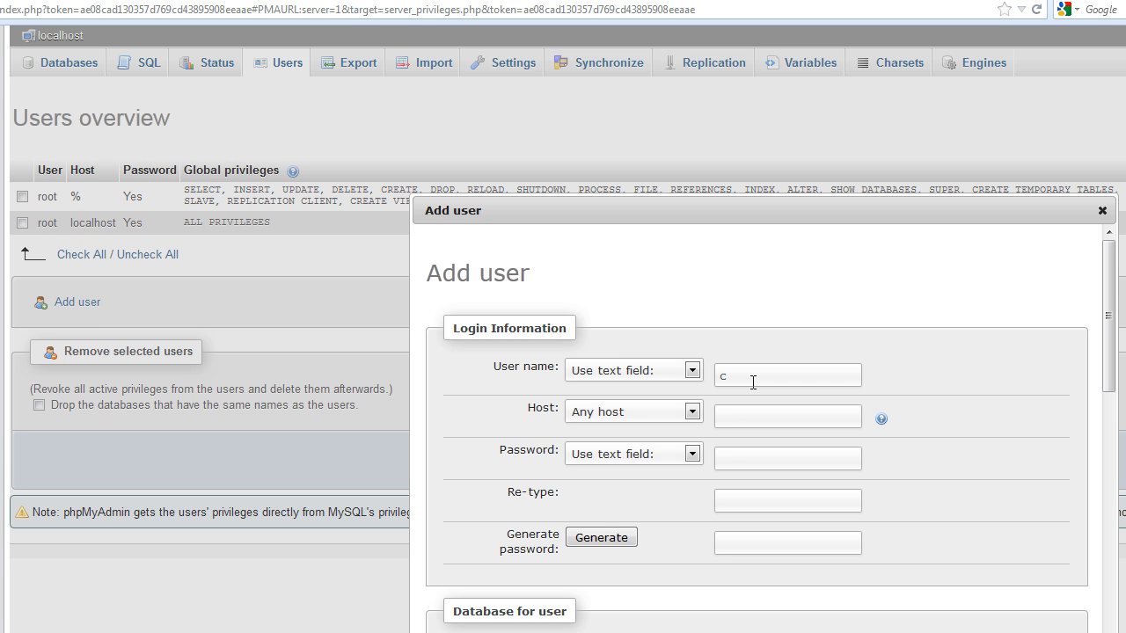
pyautogui.write('lipbucket')
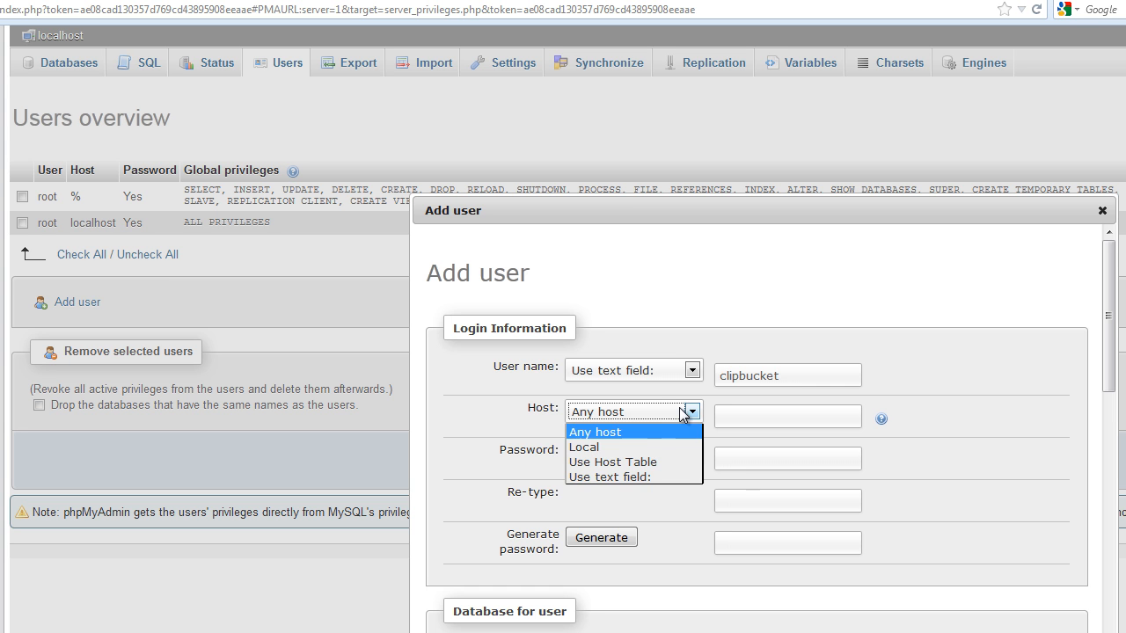
pyautogui.click(584, 447)
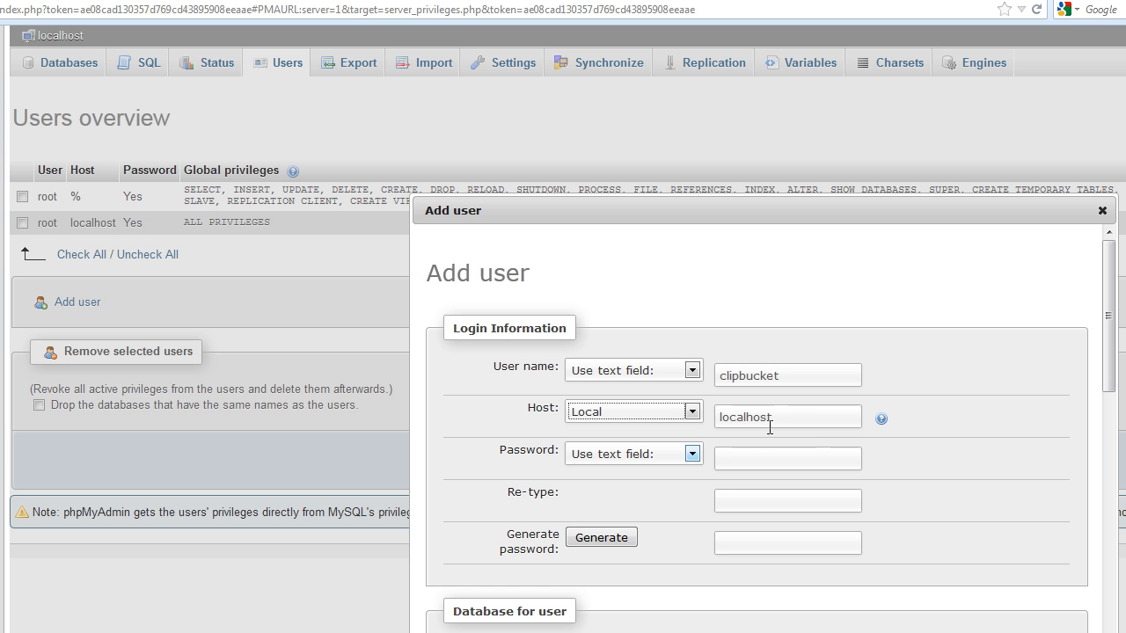
pyautogui.moveTo(693, 472)
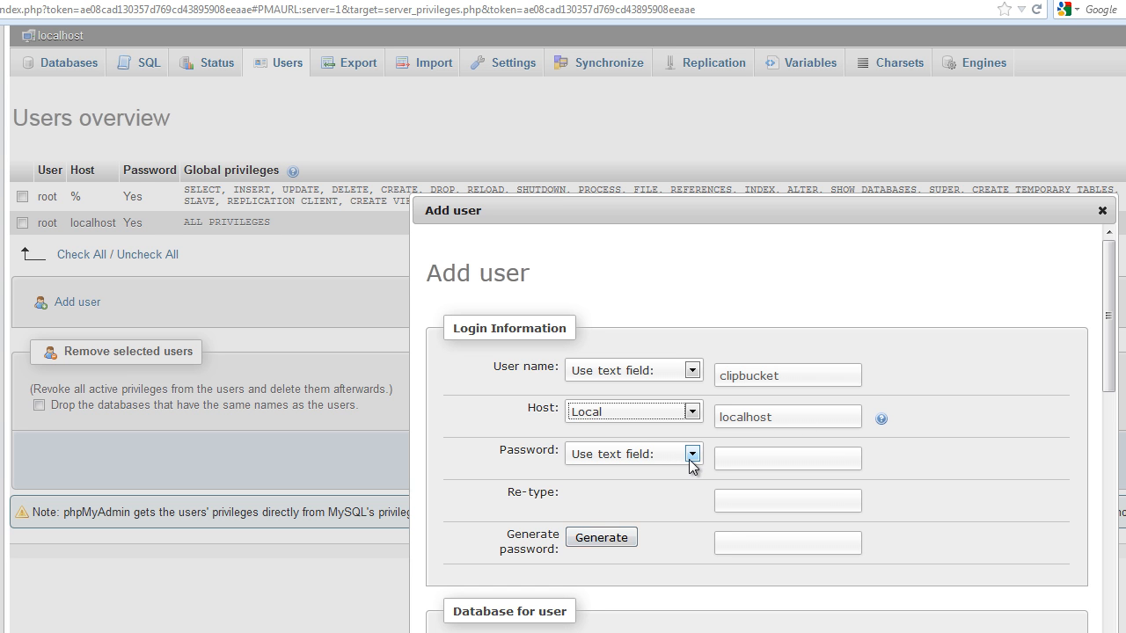
# Generate a random password for the clipbucket user and copy it
pyautogui.click(601, 538)
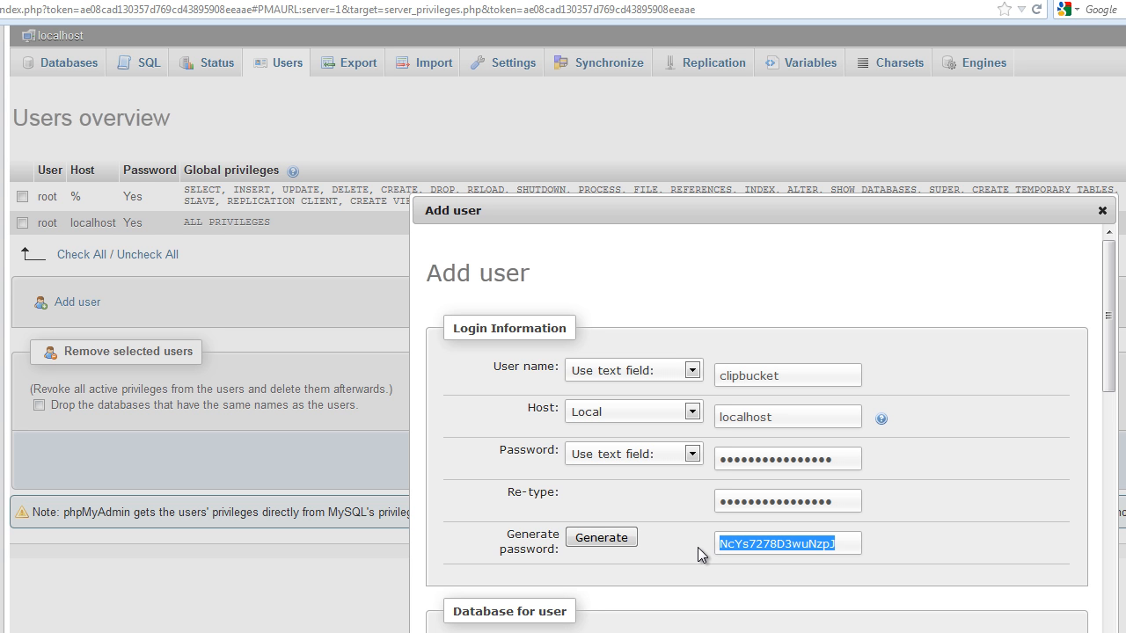
pyautogui.rightClick(788, 545)
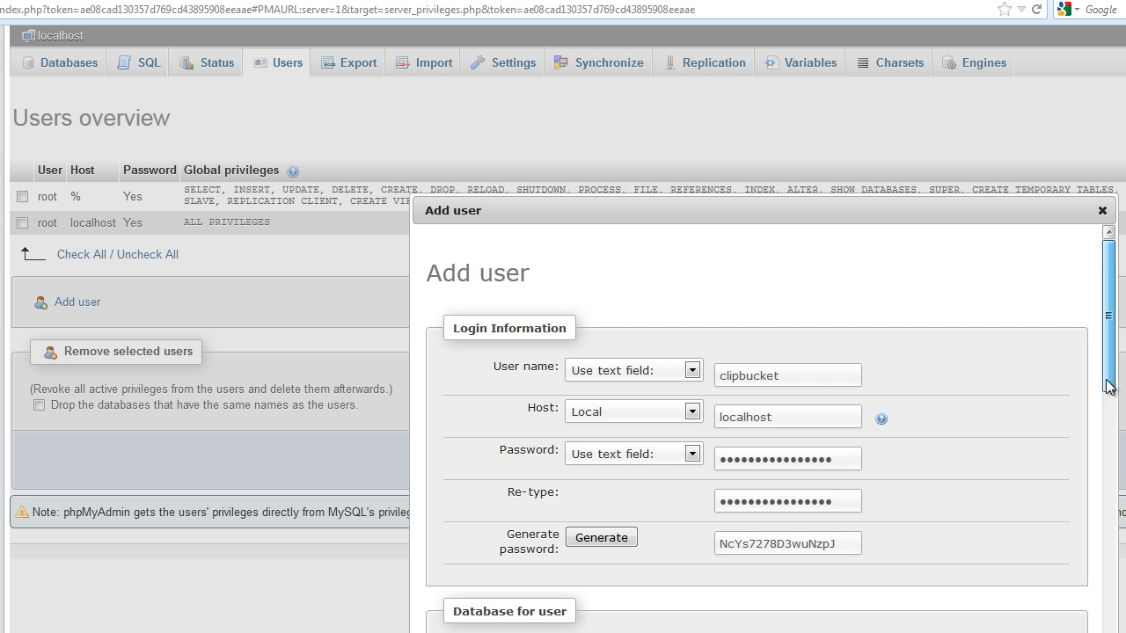
pyautogui.scroll(-3)
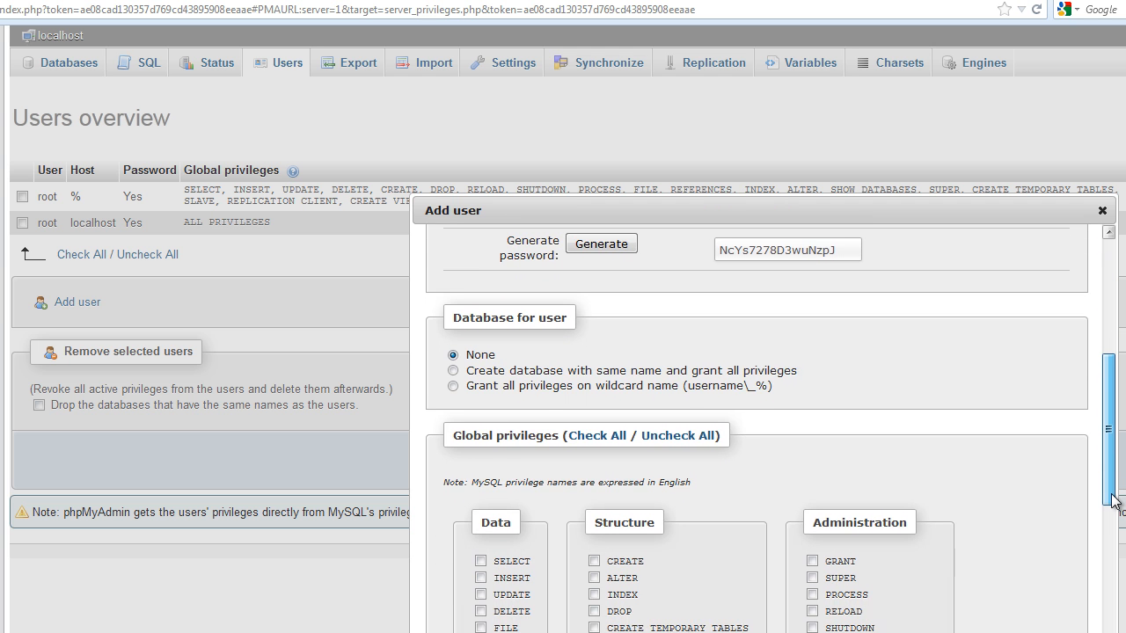
pyautogui.scroll(-3)
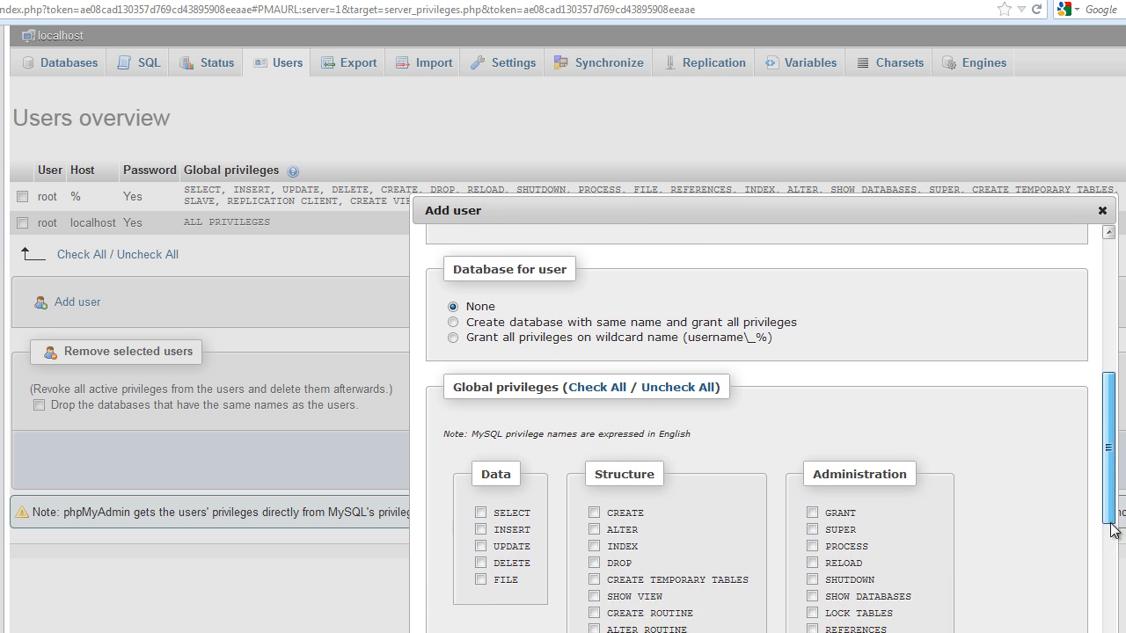
pyautogui.scroll(-3)
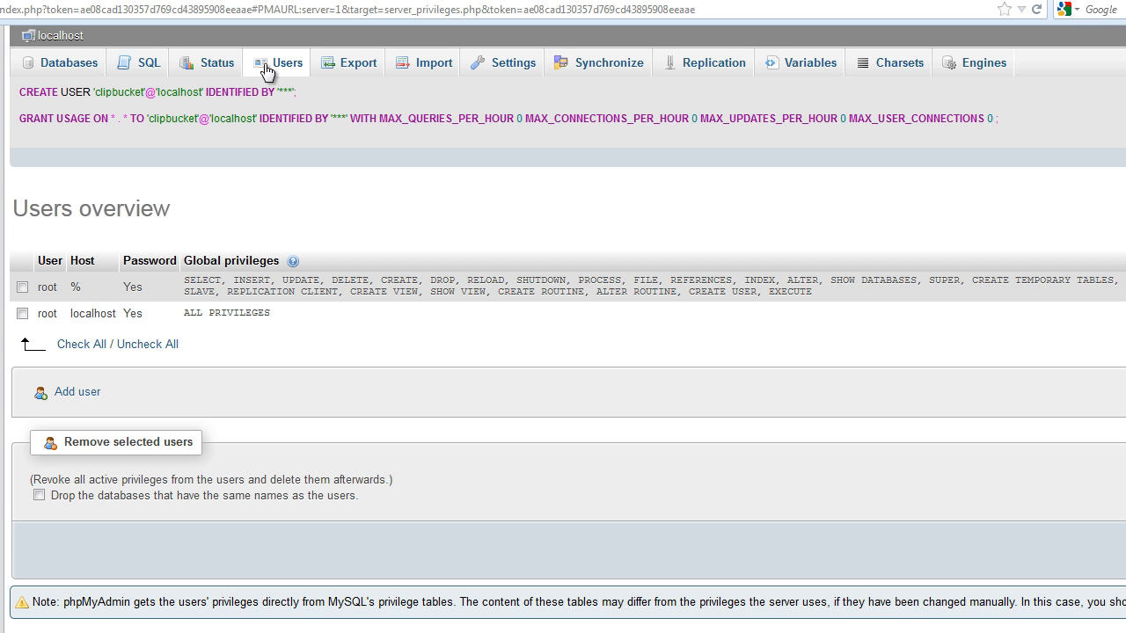
# Grant clipbucket@localhost all privileges on the clipbucket database via Check All
pyautogui.click(291, 63)
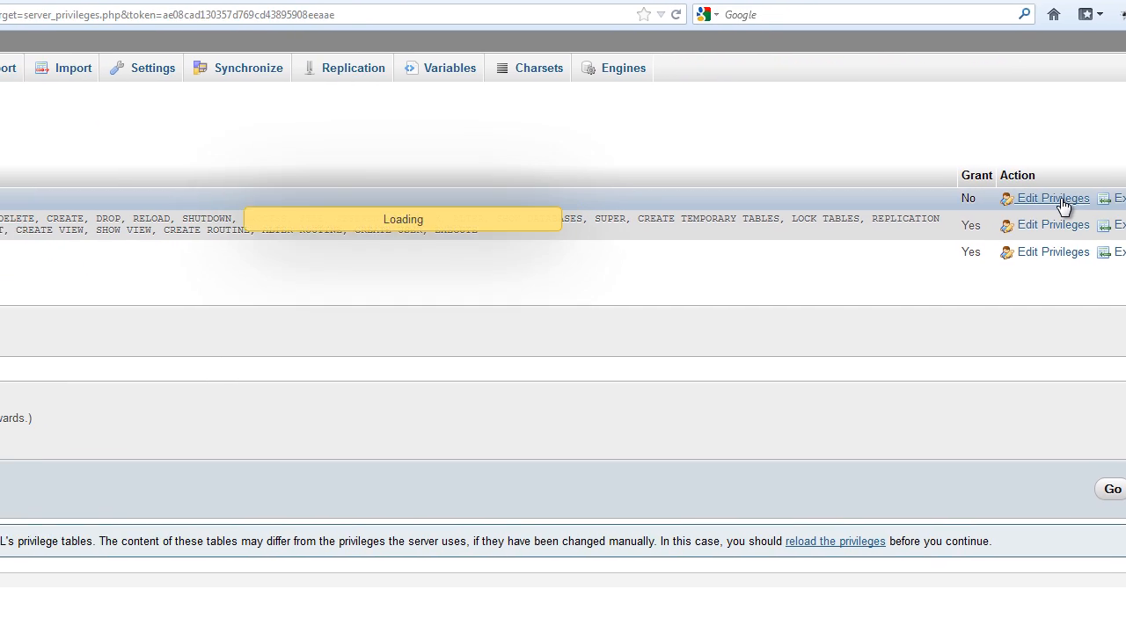
pyautogui.click(1052, 197)
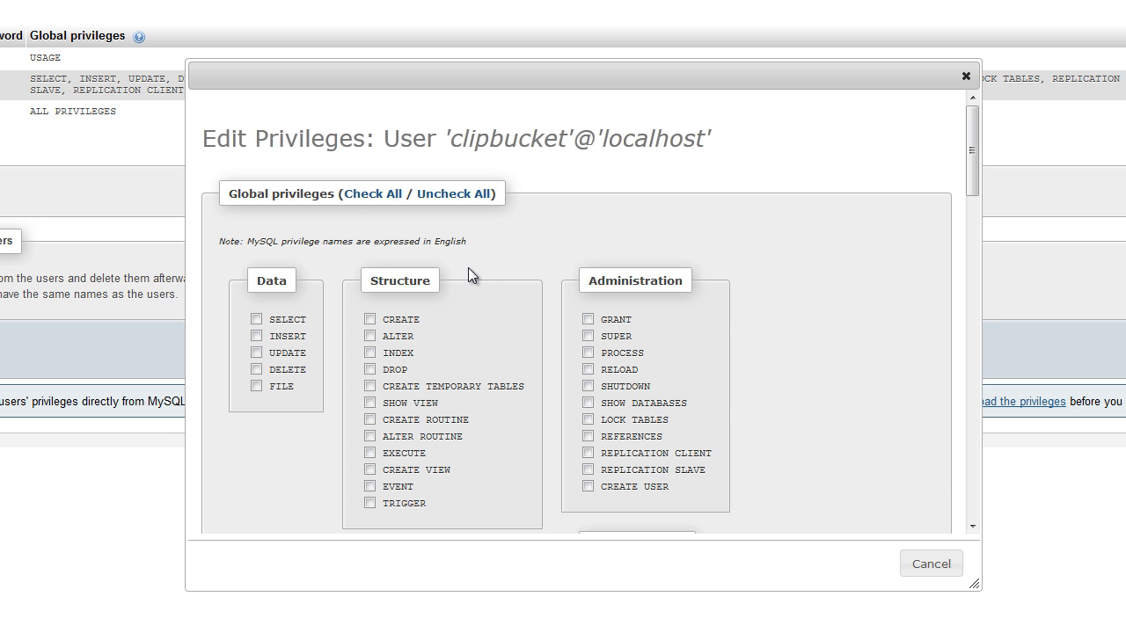
pyautogui.scroll(-3)
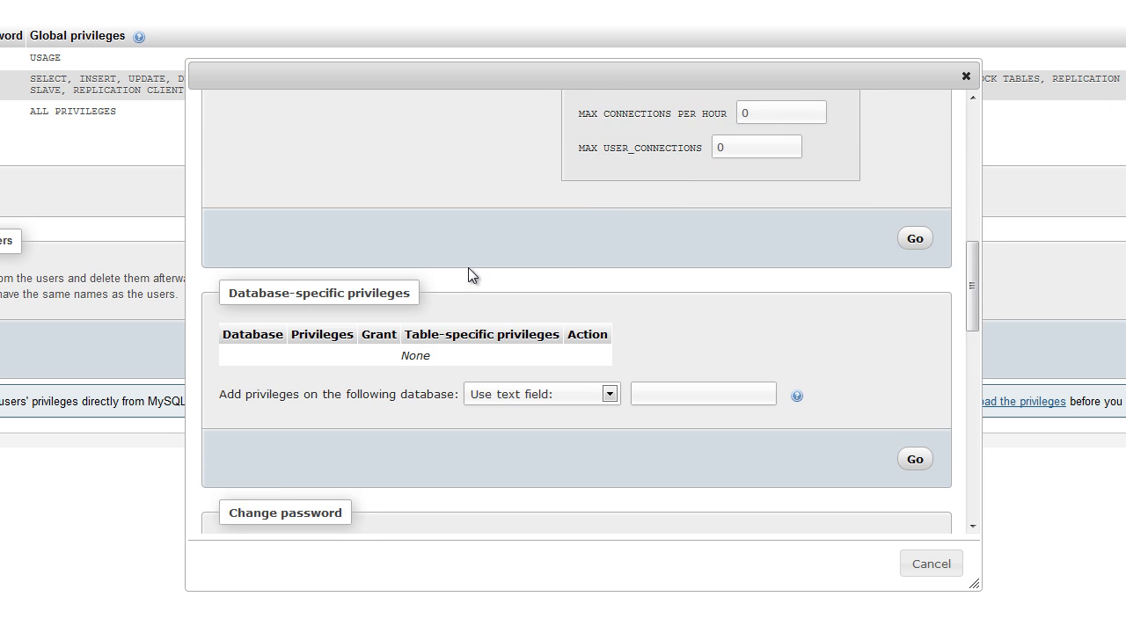
pyautogui.moveTo(538, 387)
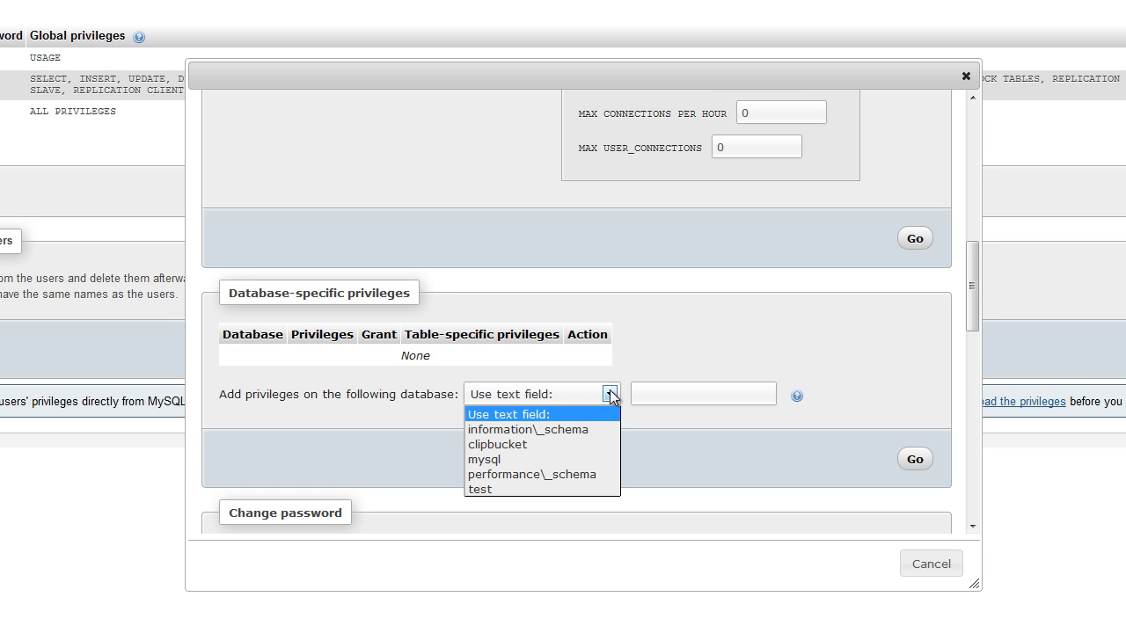
pyautogui.click(498, 443)
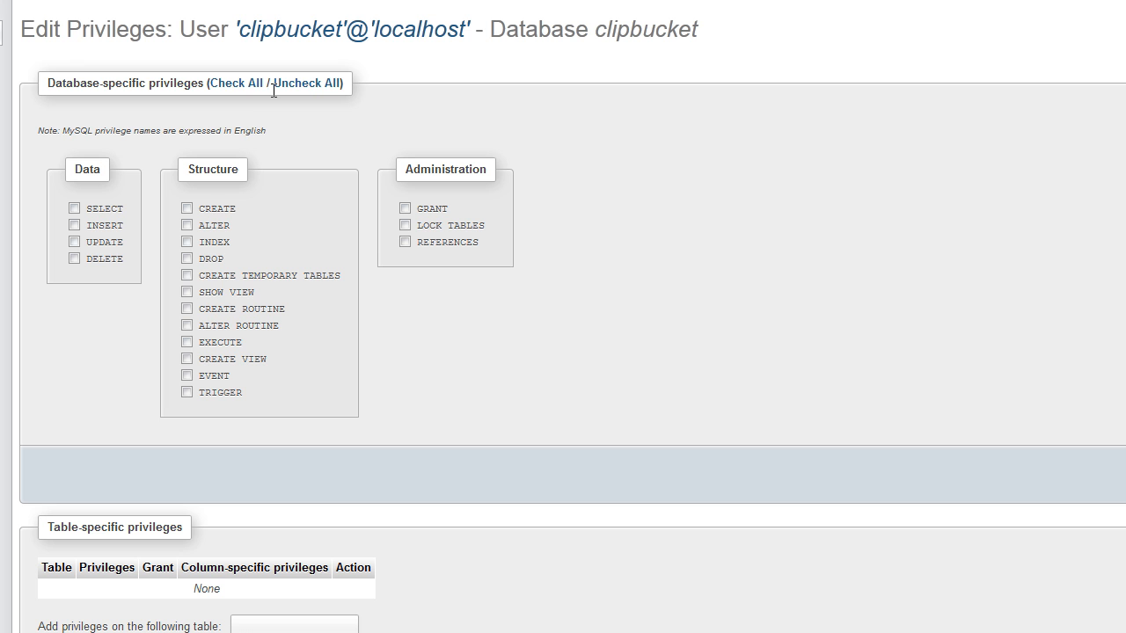
pyautogui.click(236, 83)
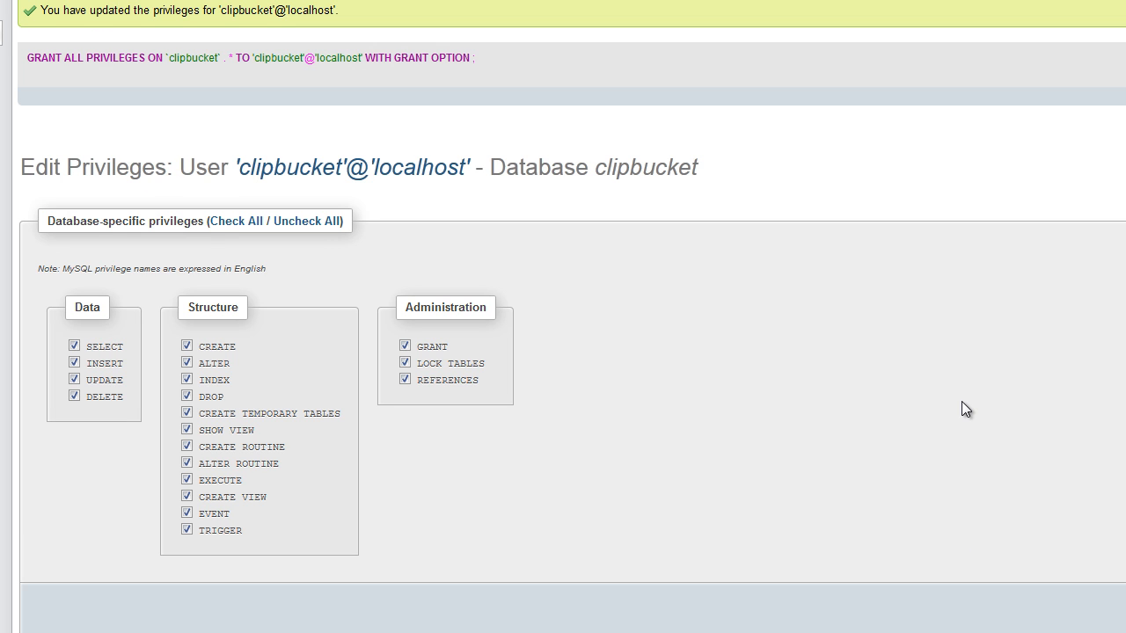
pyautogui.moveTo(348, 167)
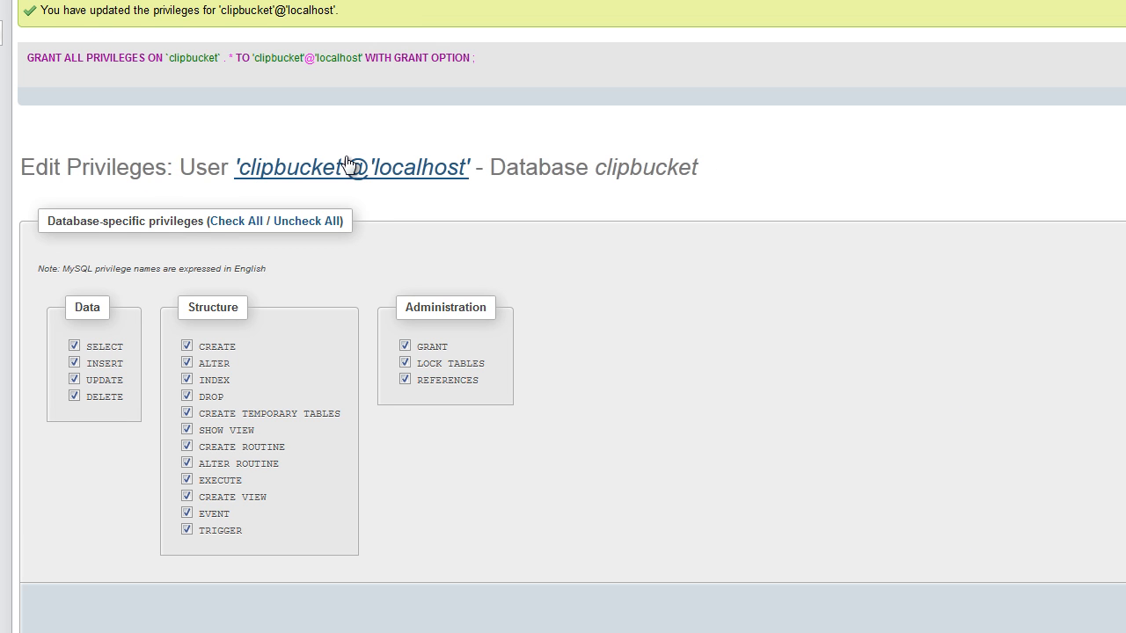
pyautogui.moveTo(761, 341)
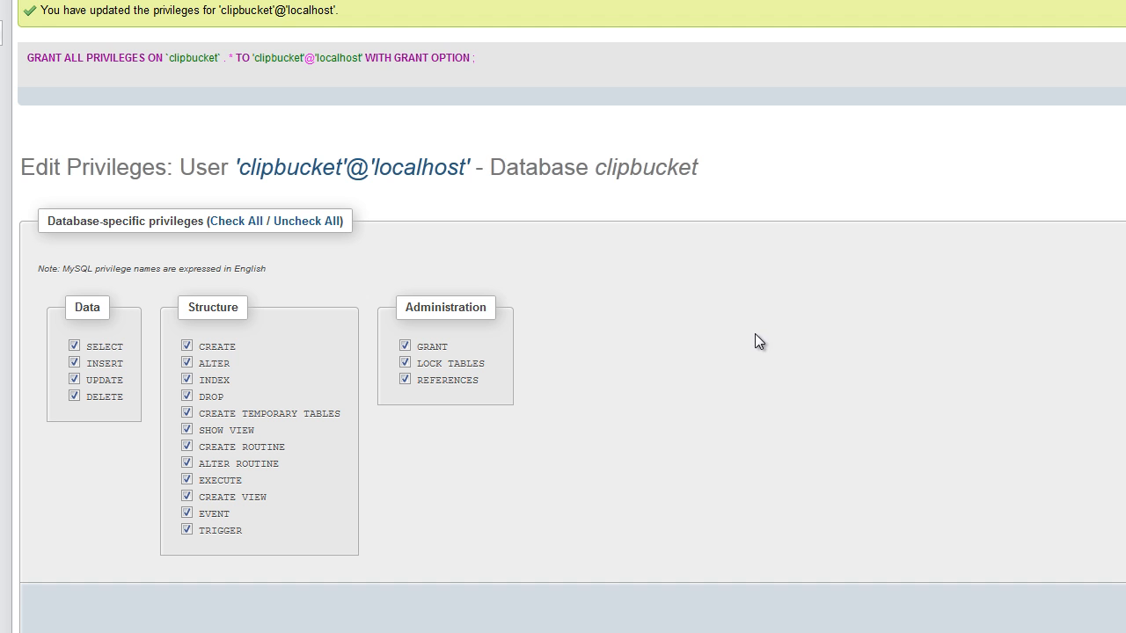
pyautogui.scroll(-3)
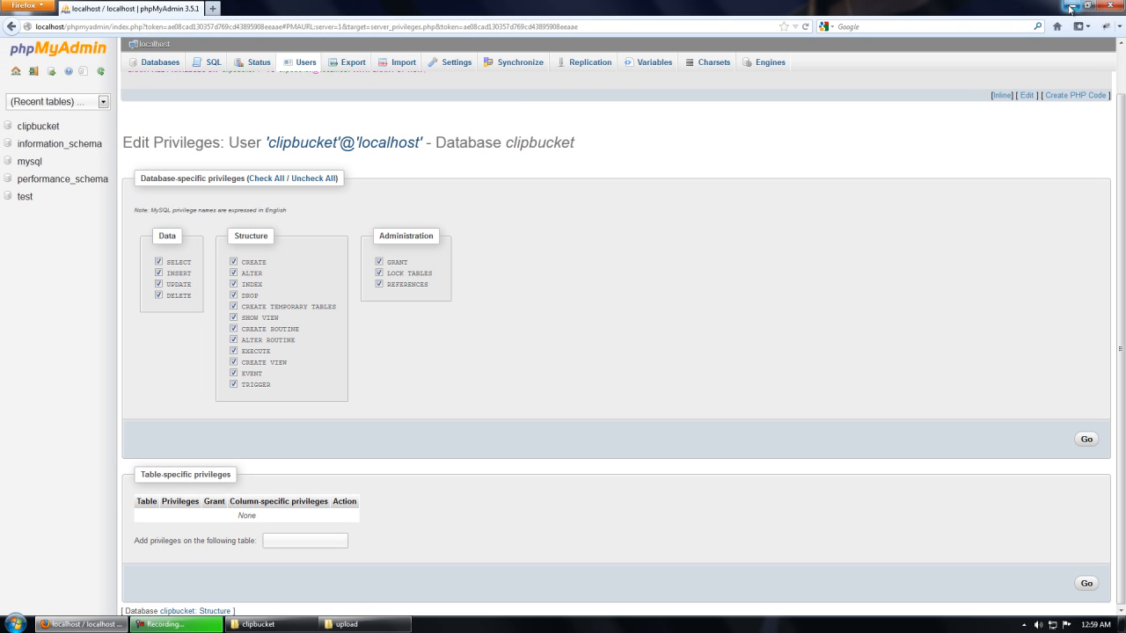
pyautogui.moveTo(211, 11)
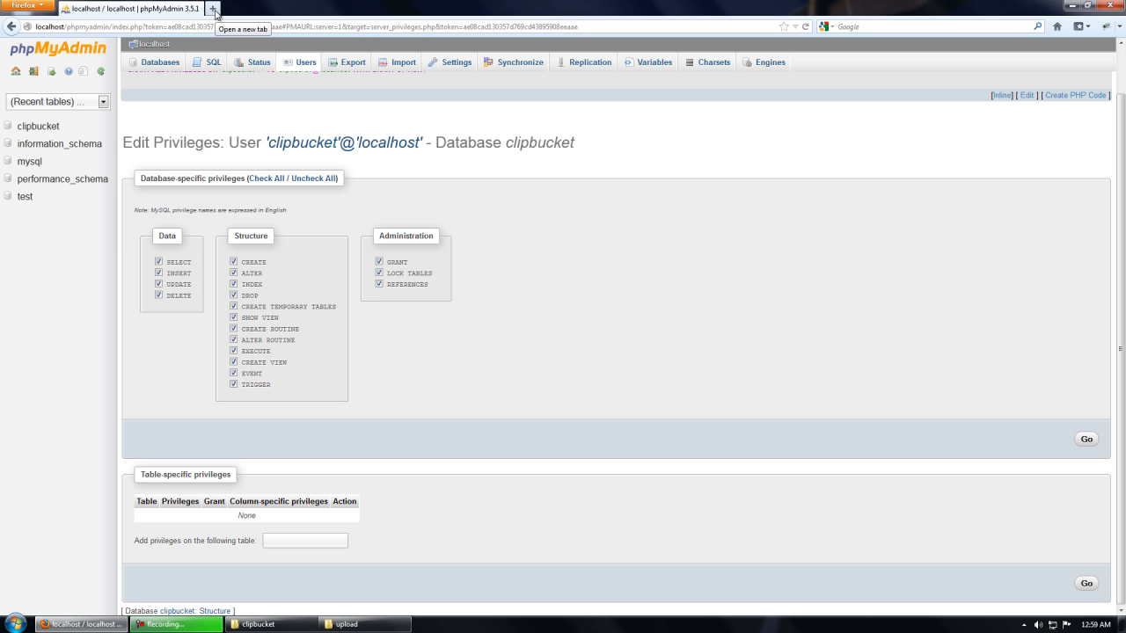
# Load the ClipBucket installer at localhost/clipbucket in a new Firefox tab
pyautogui.click(211, 11)
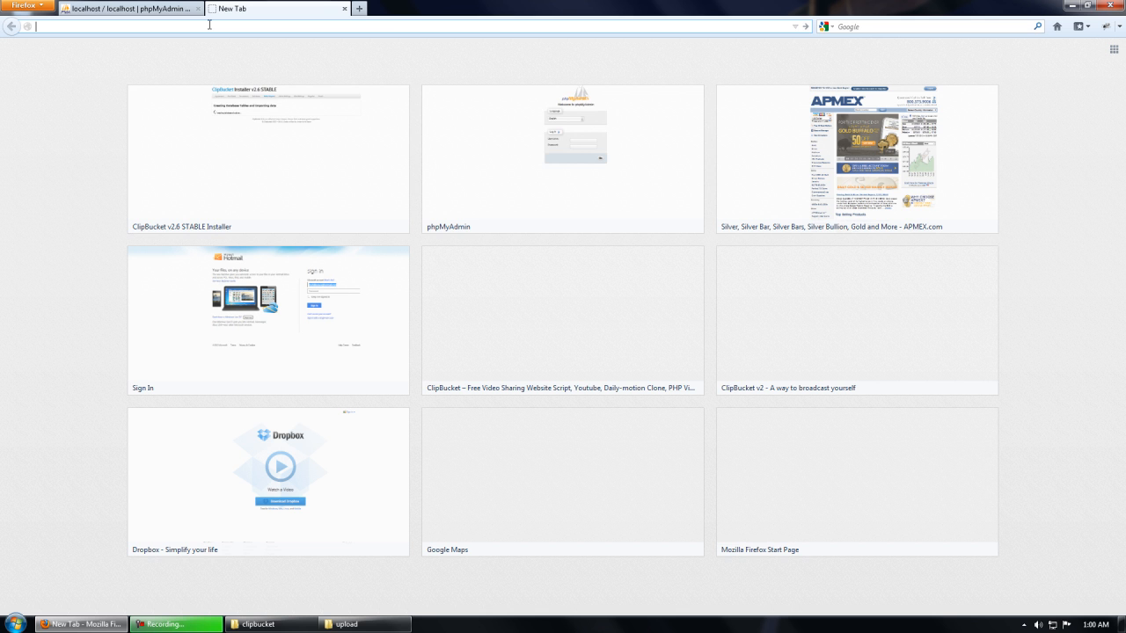
pyautogui.write('localhost/clipbucket')
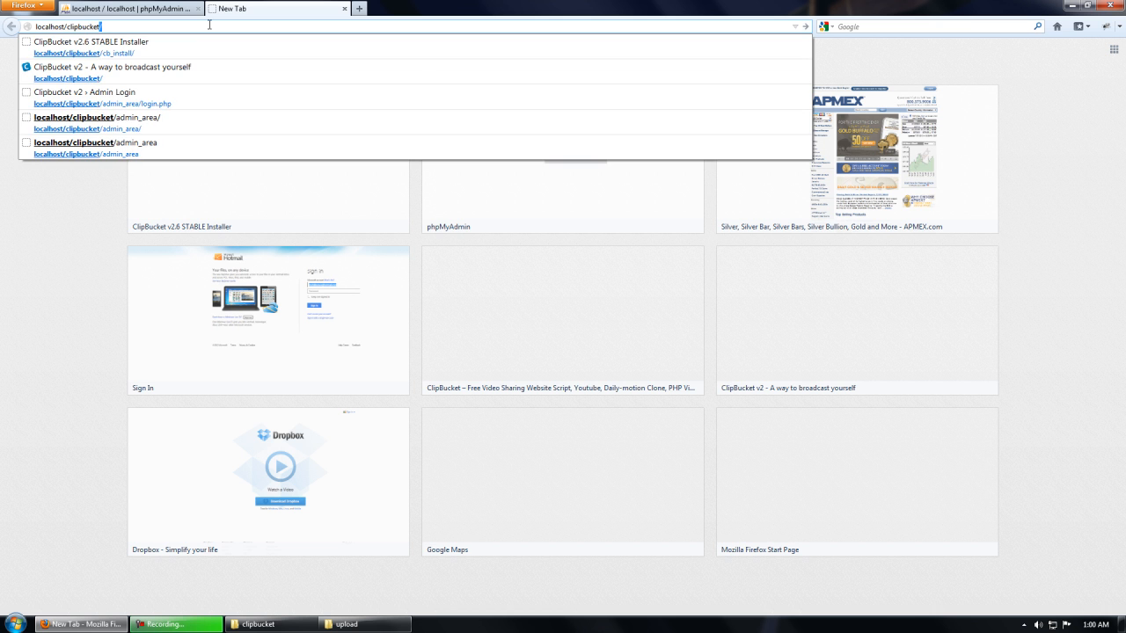
pyautogui.click(88, 43)
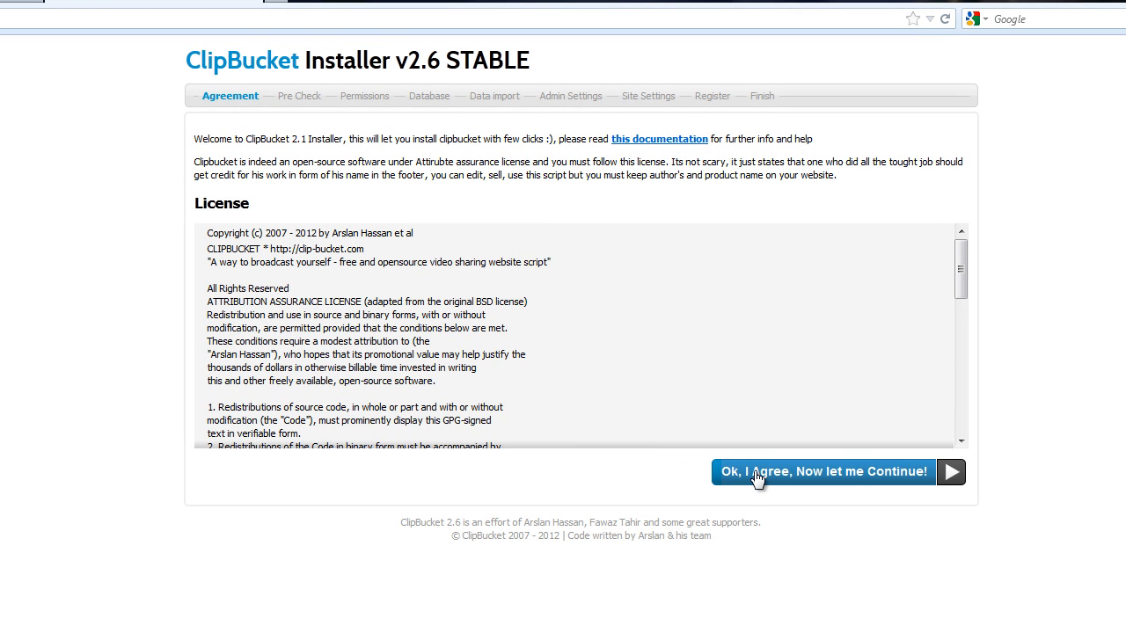
# Agree to the license and continue past the Pre Check to Database Settings
pyautogui.click(823, 471)
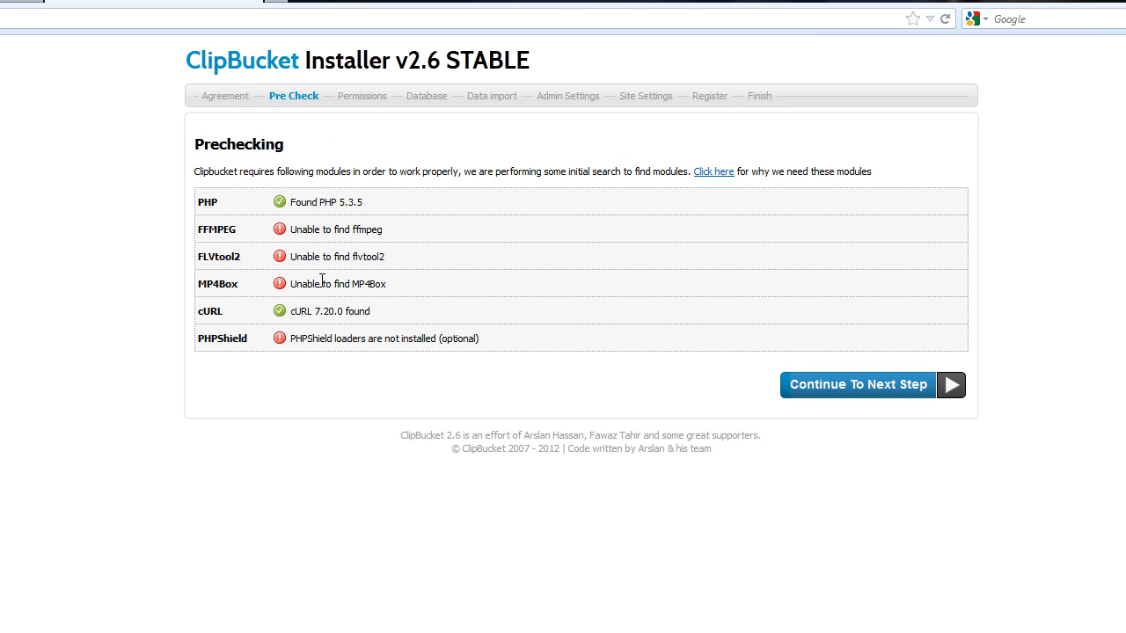
pyautogui.moveTo(332, 284)
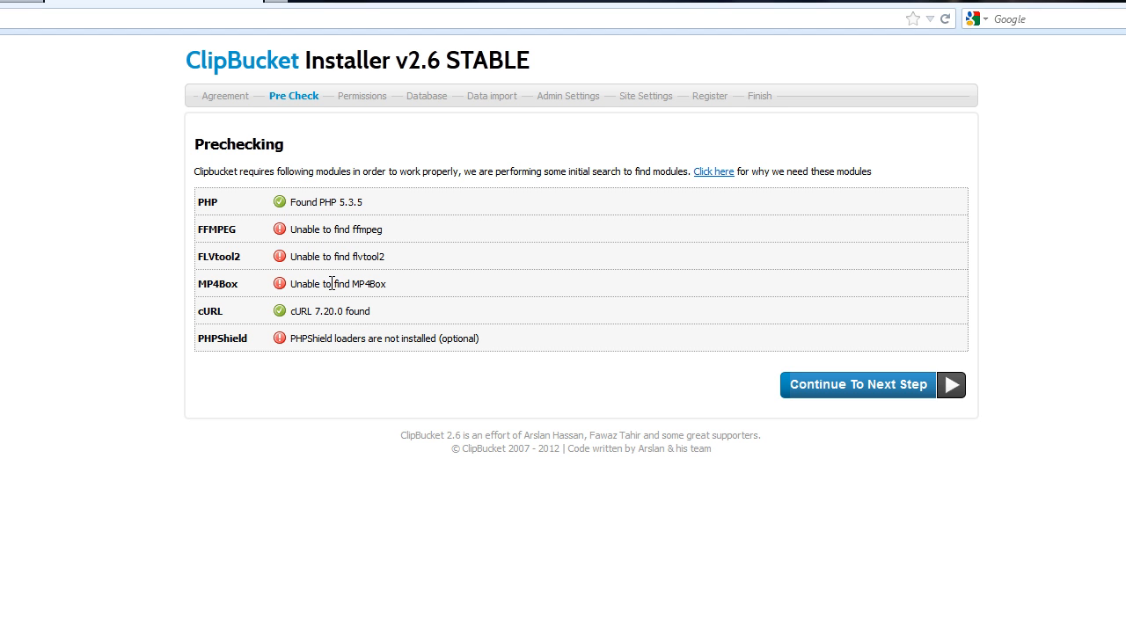
pyautogui.moveTo(774, 387)
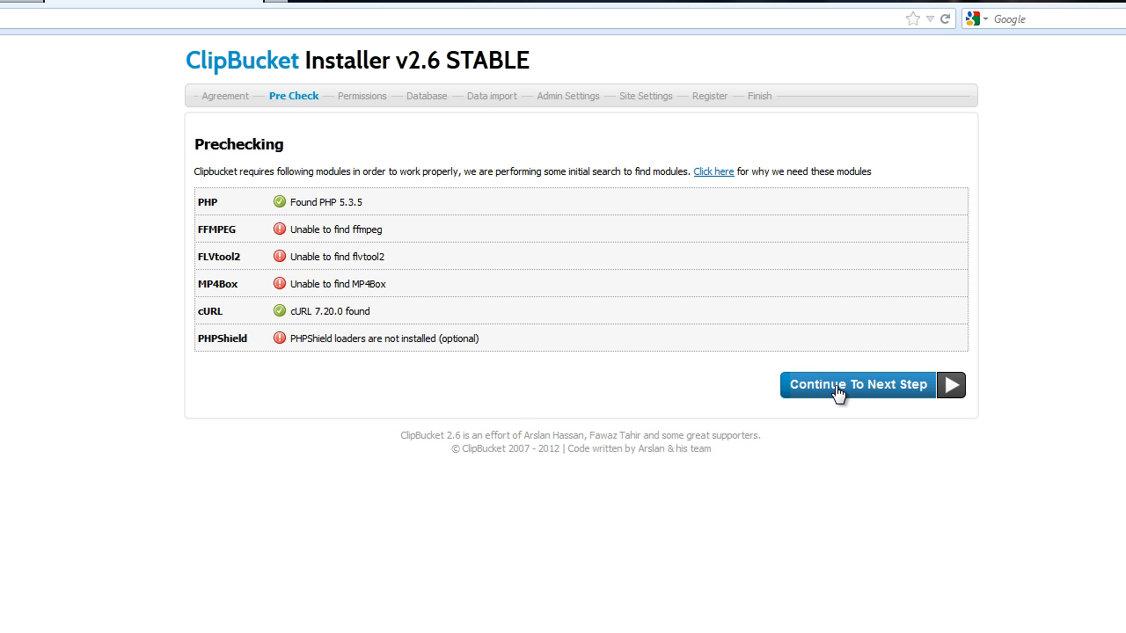
pyautogui.click(858, 384)
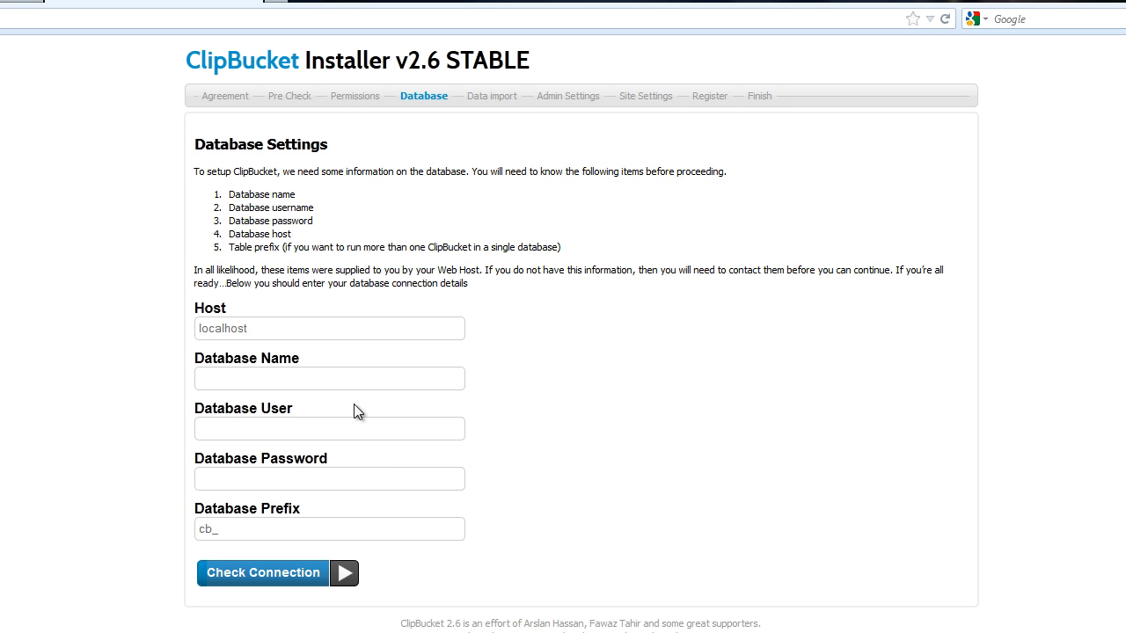
# Enter clipbucket as the database name and check the localhost connection
pyautogui.click(329, 379)
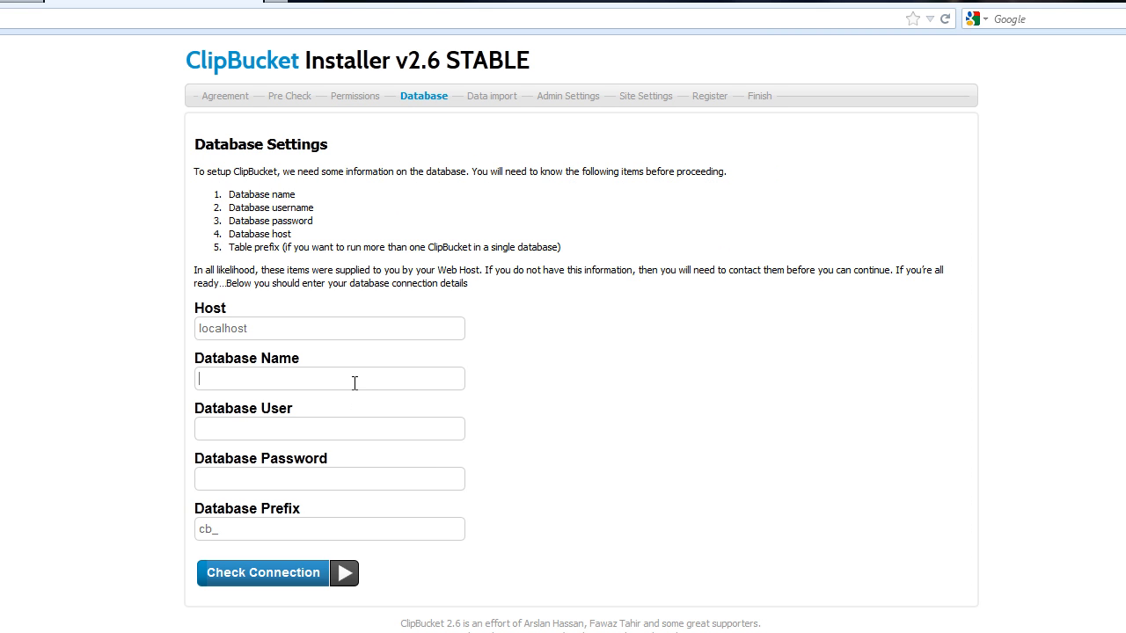
pyautogui.write('clipbucket')
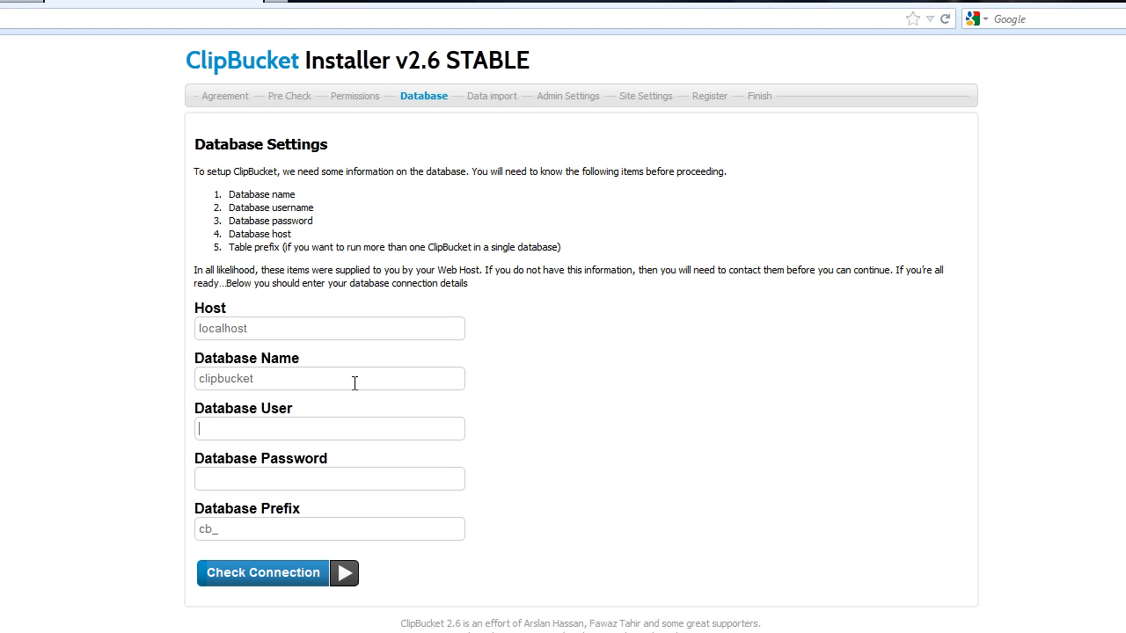
pyautogui.write('clipbucket')
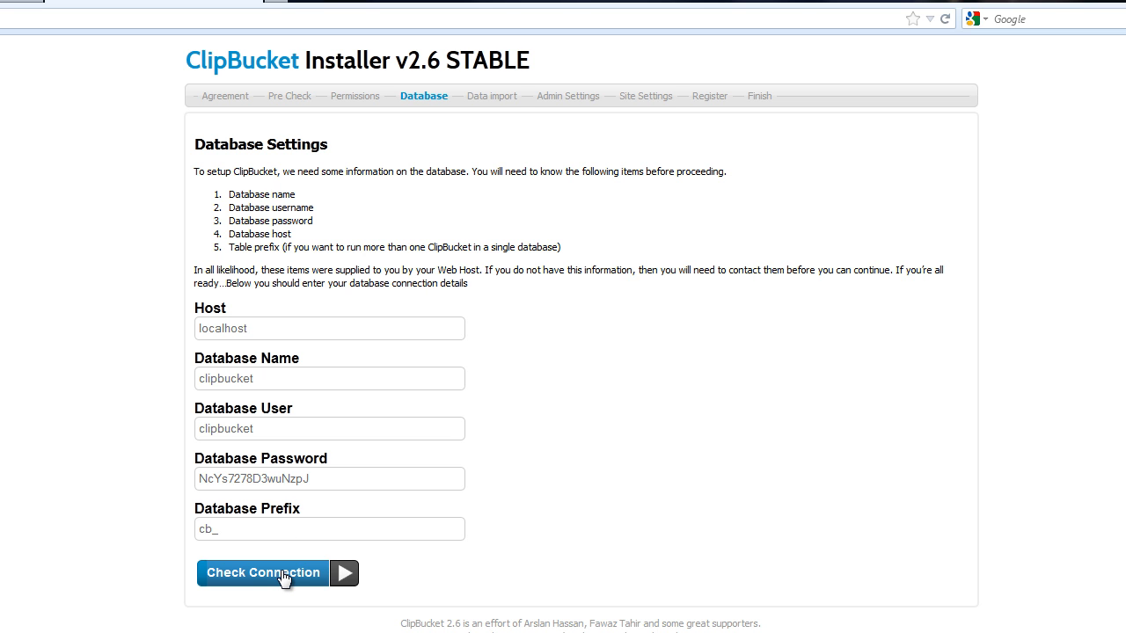
pyautogui.click(263, 573)
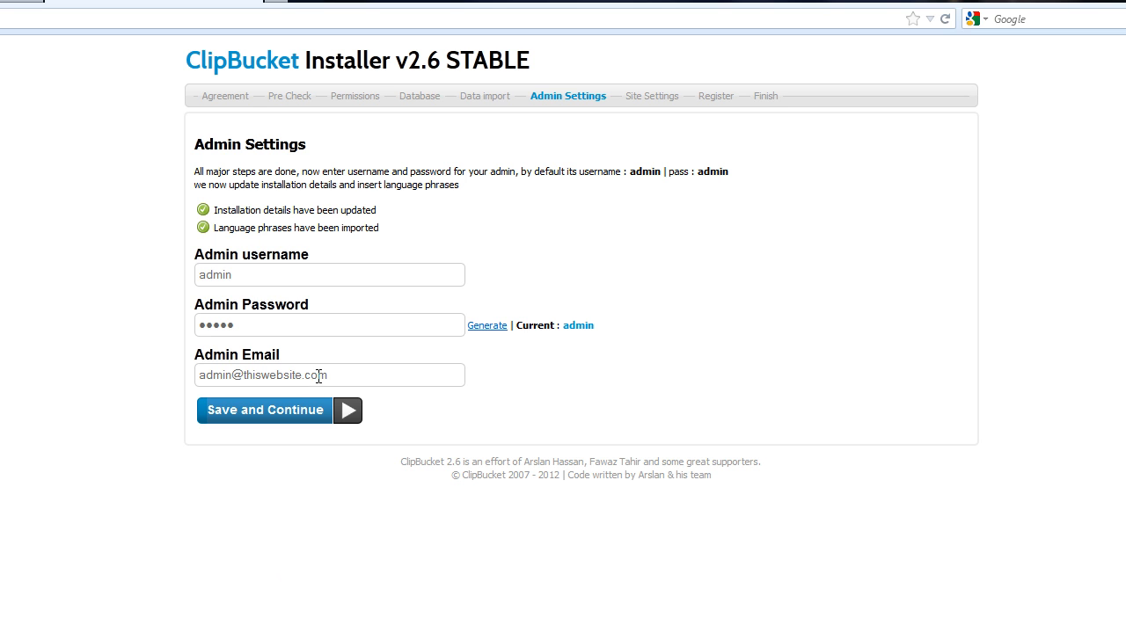
pyautogui.moveTo(383, 327)
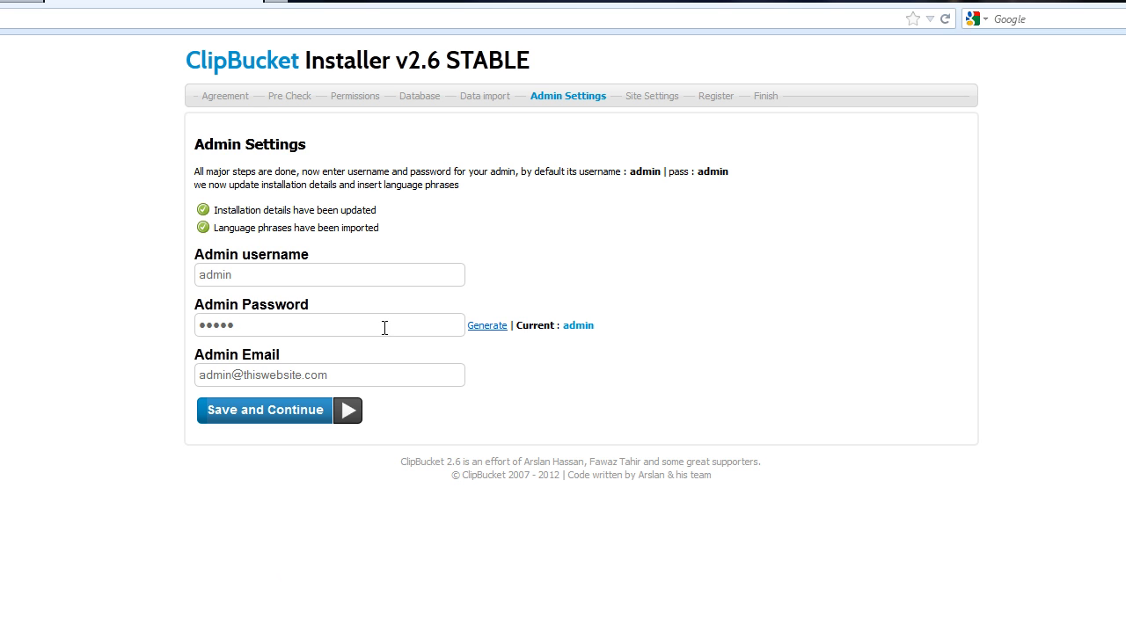
pyautogui.moveTo(588, 325)
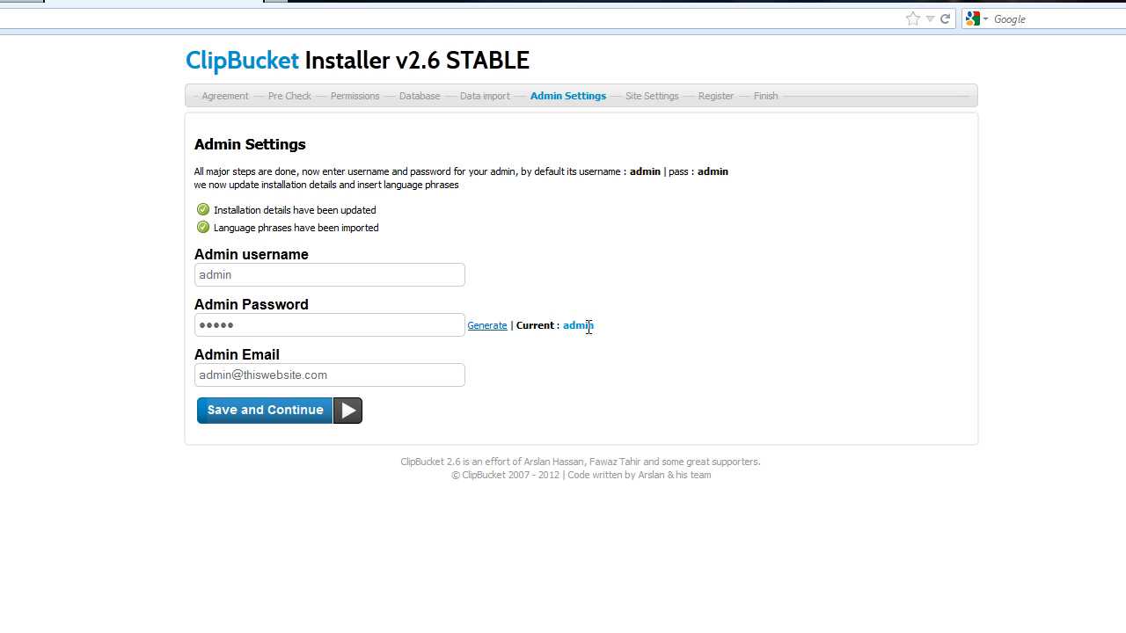
pyautogui.moveTo(377, 352)
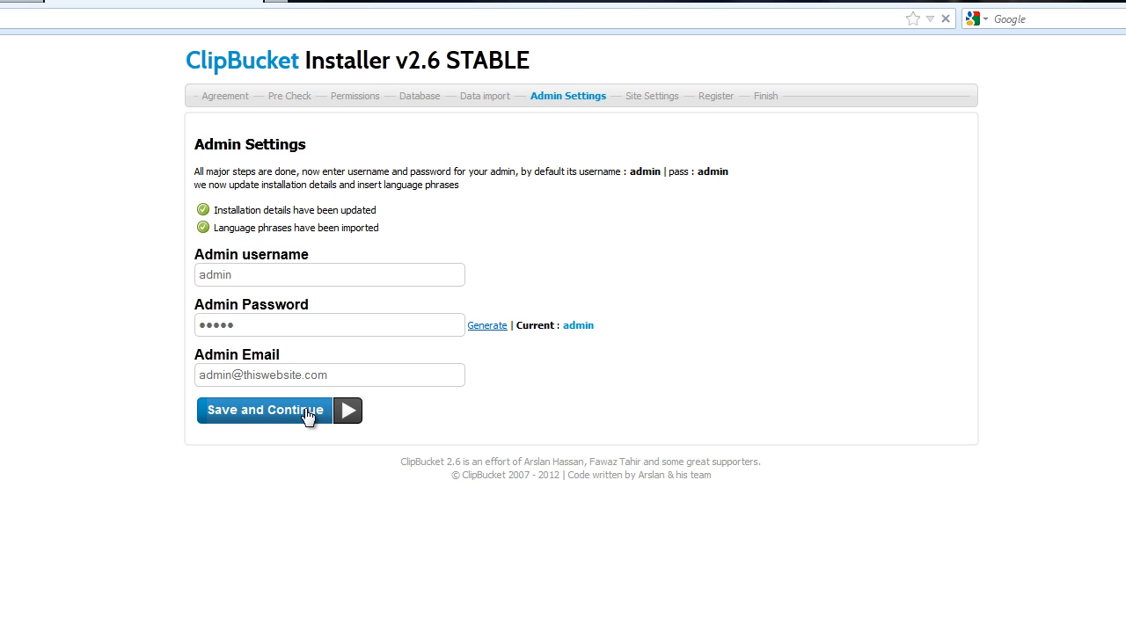
# Save the default admin account (username admin) and continue to Site Settings
pyautogui.click(263, 412)
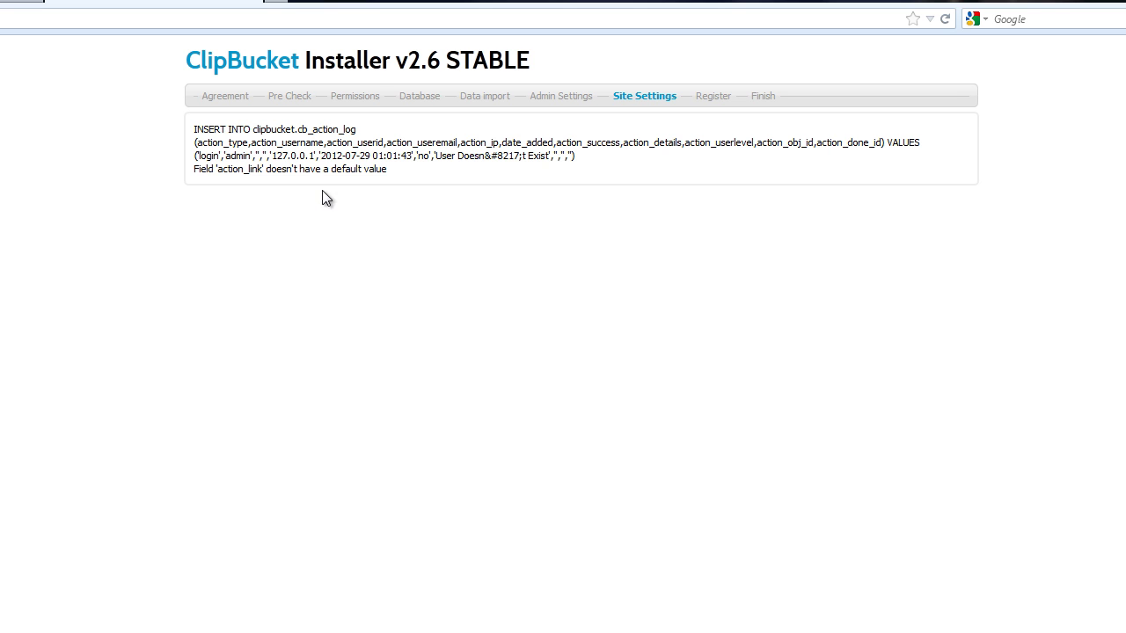
pyautogui.moveTo(348, 181)
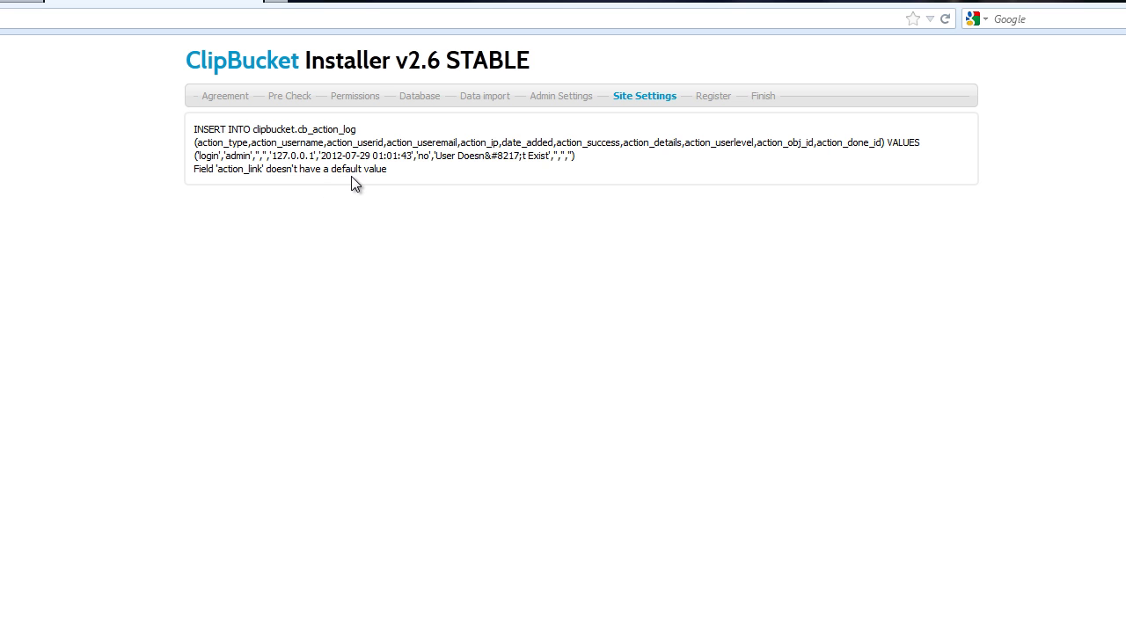
pyautogui.moveTo(454, 169)
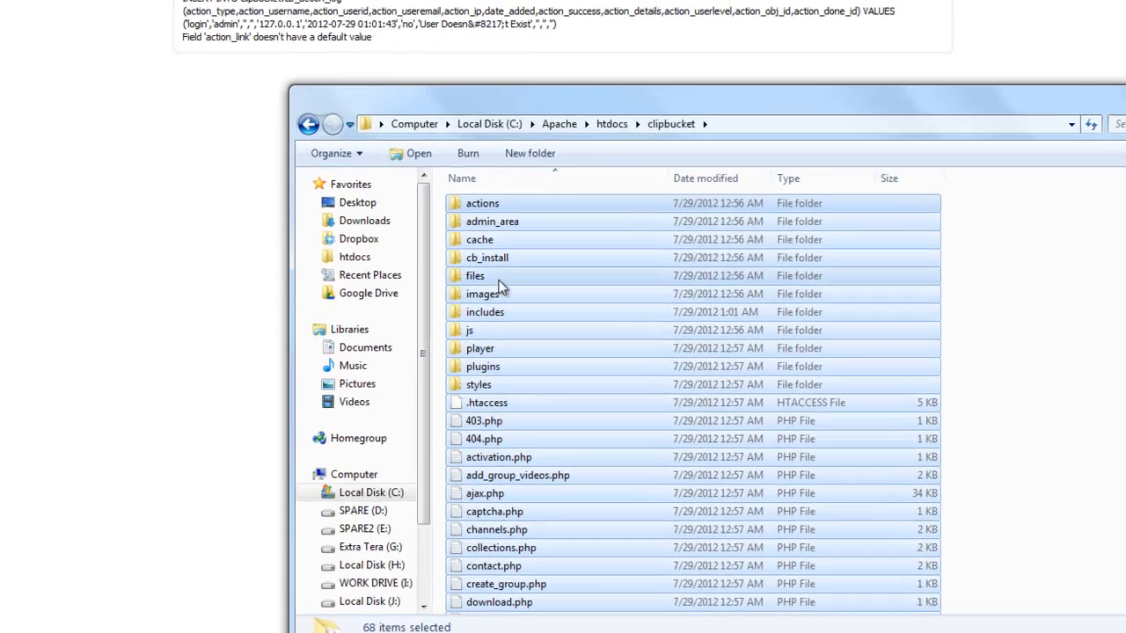
# Go into cb_install/sql and open add_admin.sql in the text editor
pyautogui.click(486, 257)
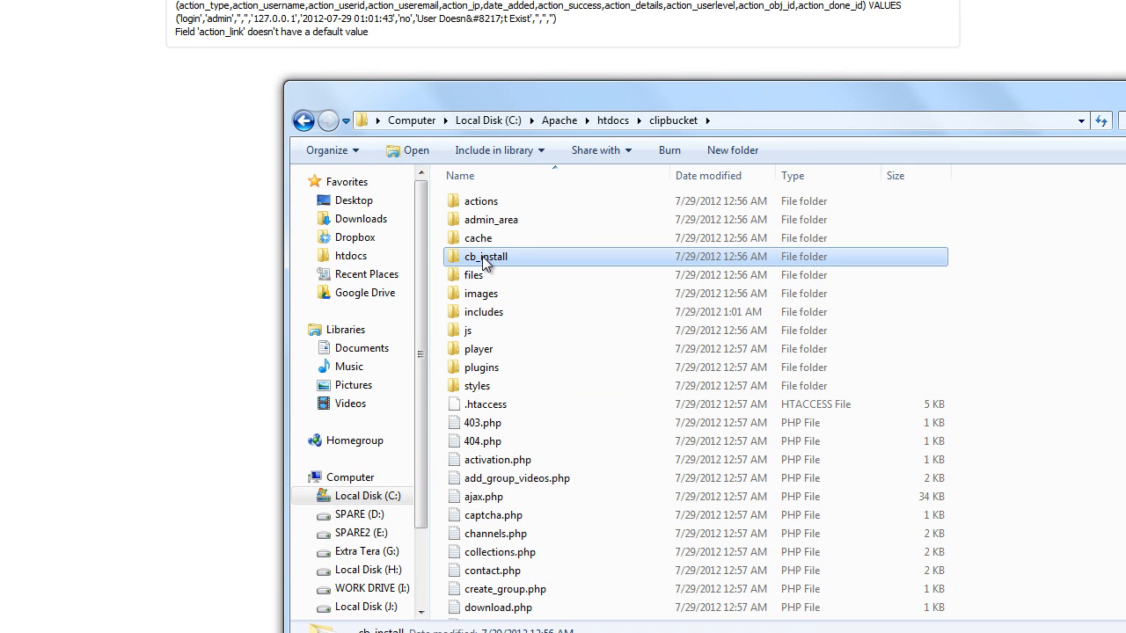
pyautogui.moveTo(507, 264)
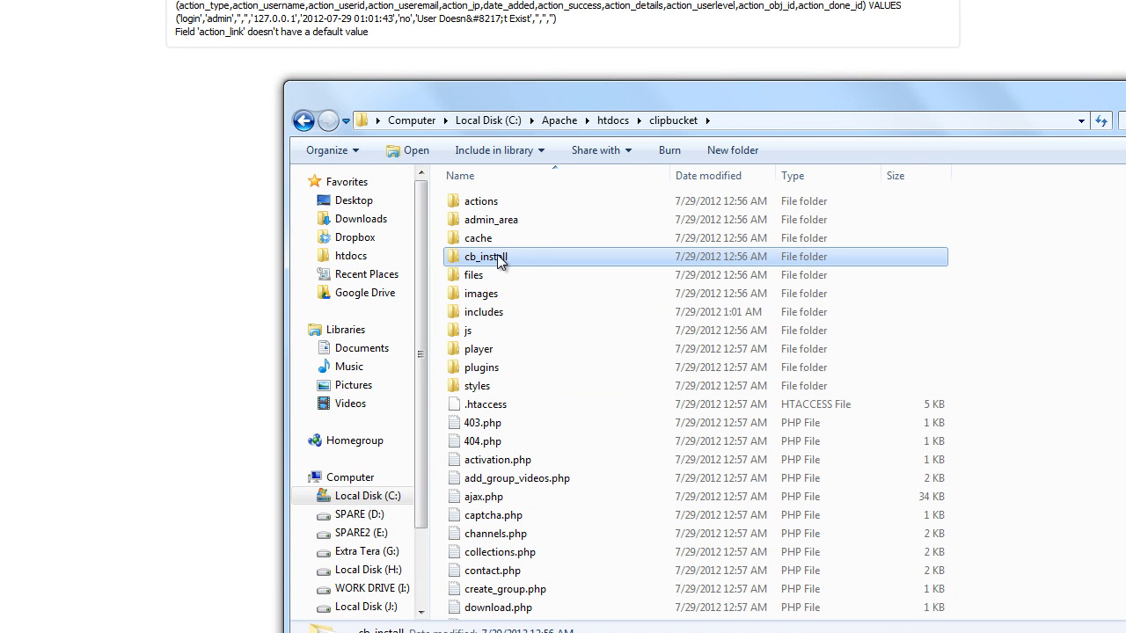
pyautogui.doubleClick(484, 257)
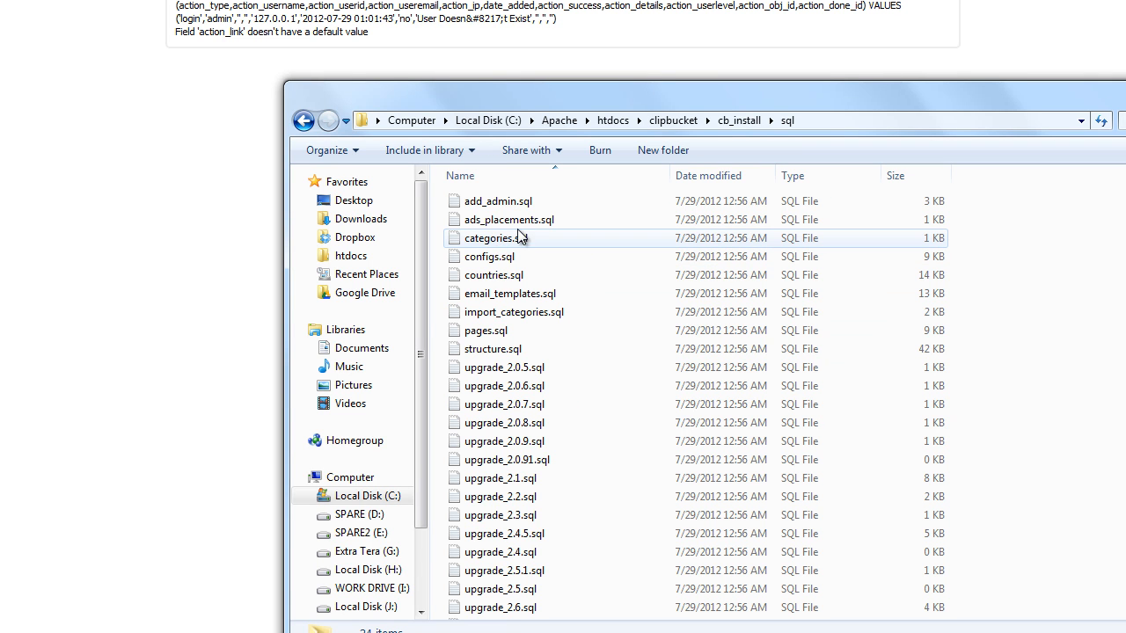
pyautogui.moveTo(539, 349)
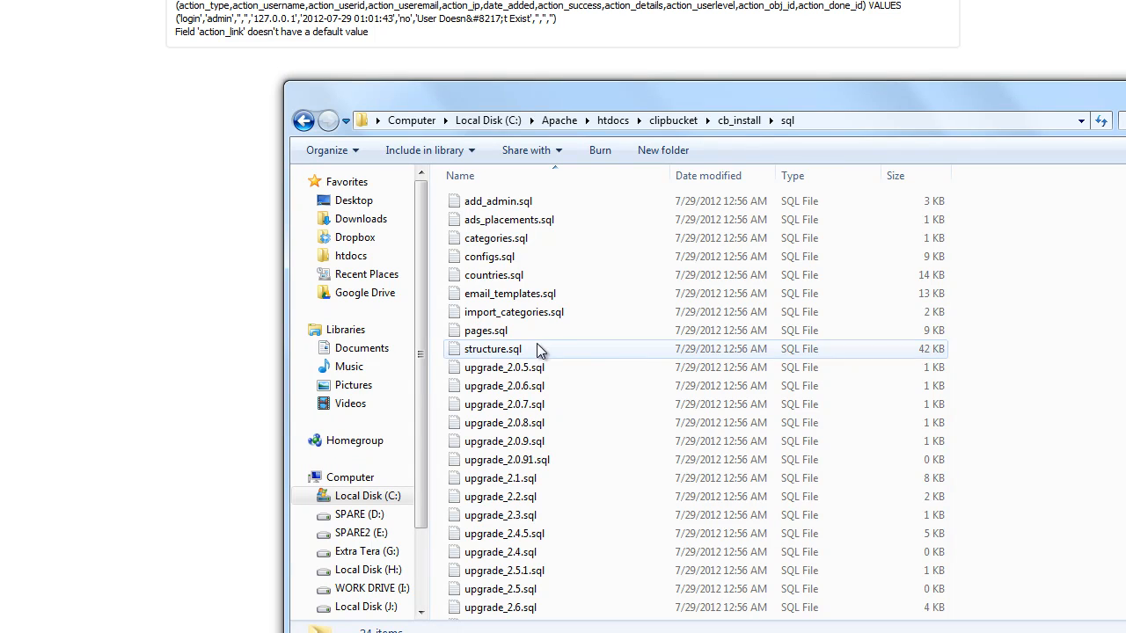
pyautogui.moveTo(523, 260)
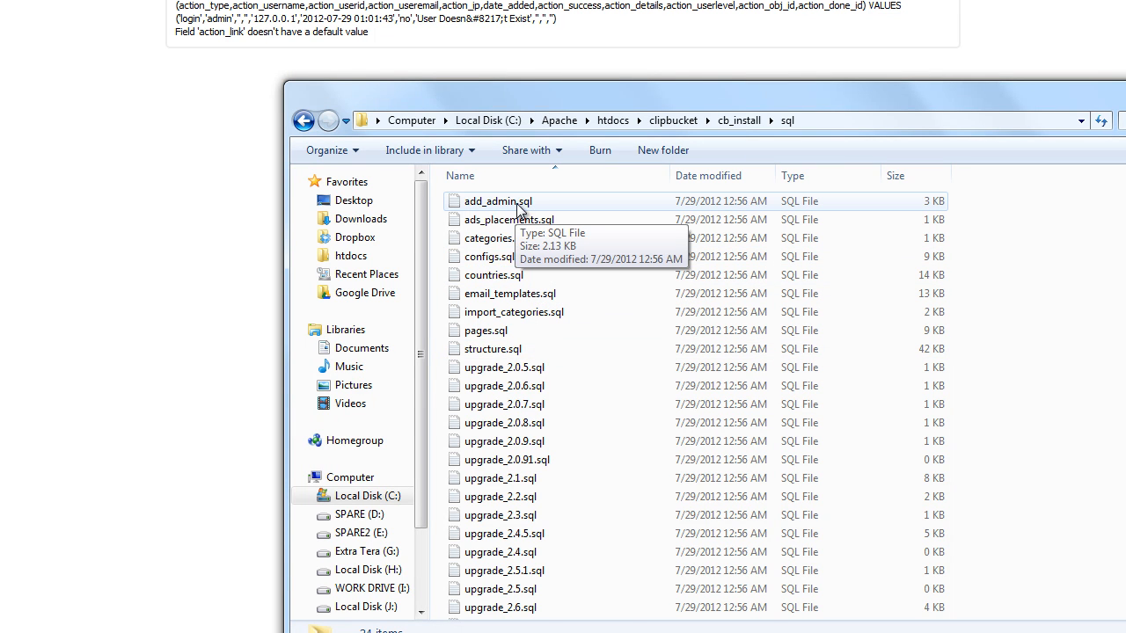
pyautogui.click(498, 200)
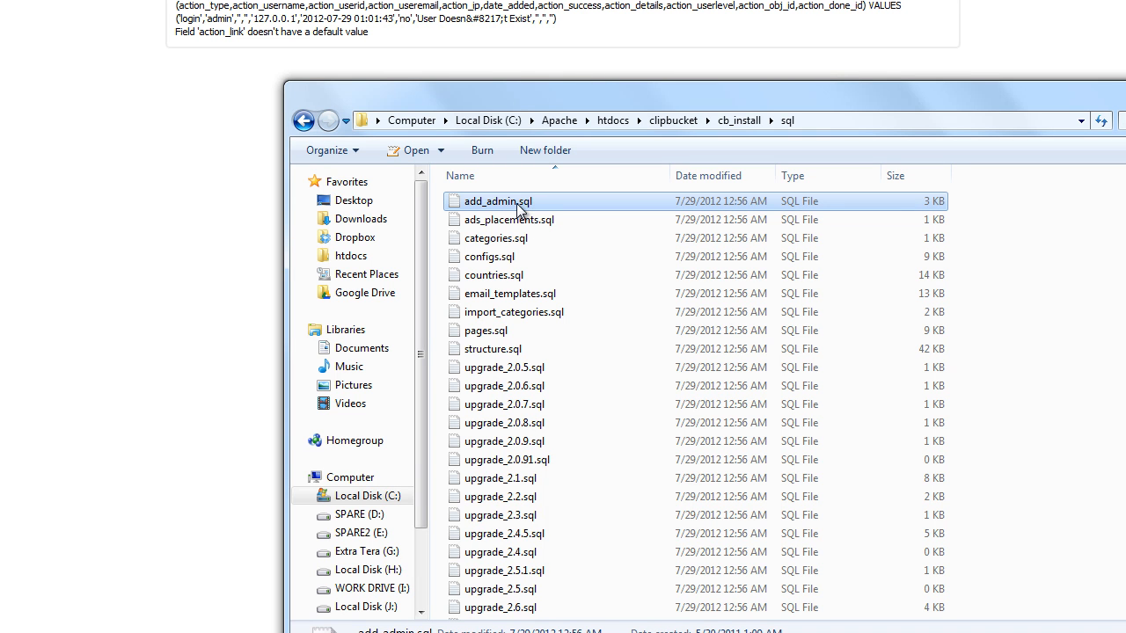
pyautogui.doubleClick(498, 200)
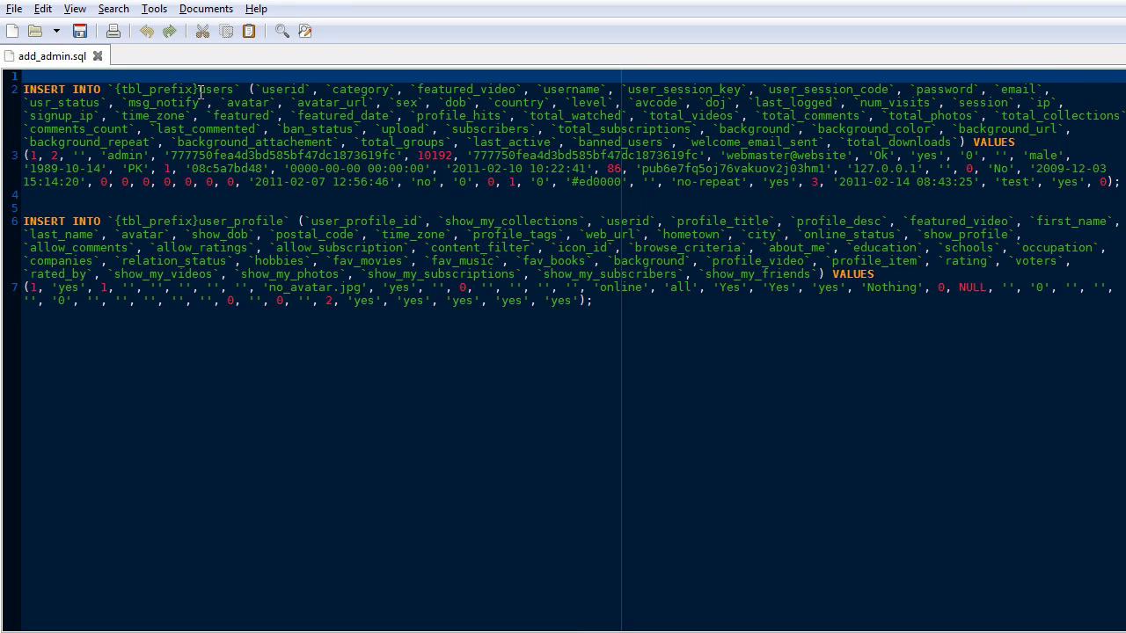
pyautogui.moveTo(232, 88)
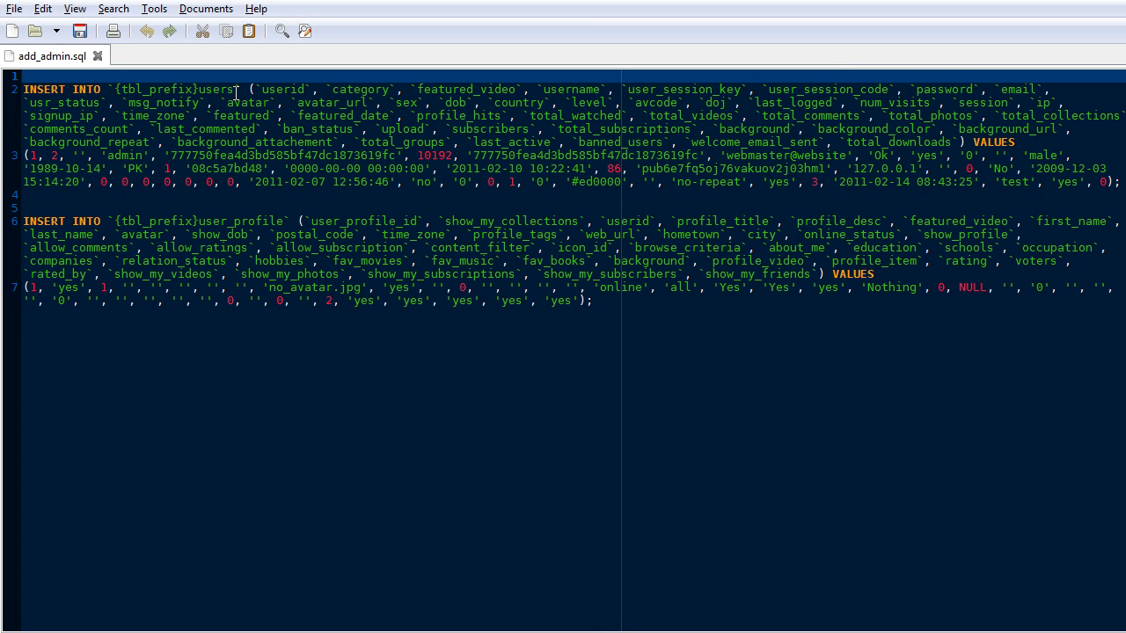
pyautogui.moveTo(225, 96)
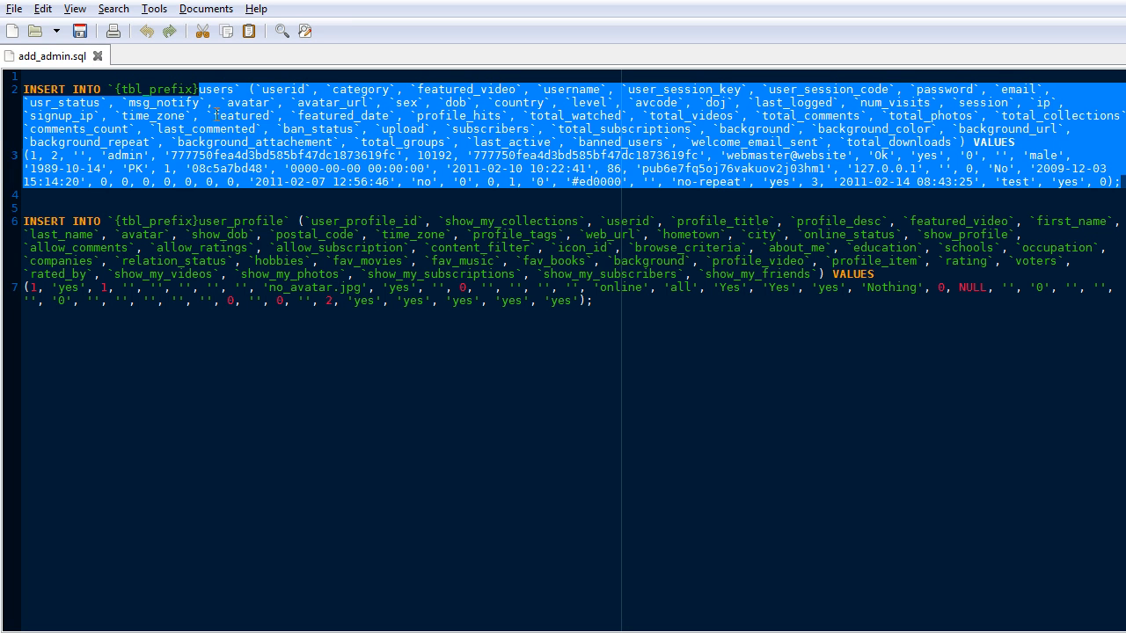
# Copy the users INSERT statement for the admin account from add_admin.sql
pyautogui.rightClick(227, 177)
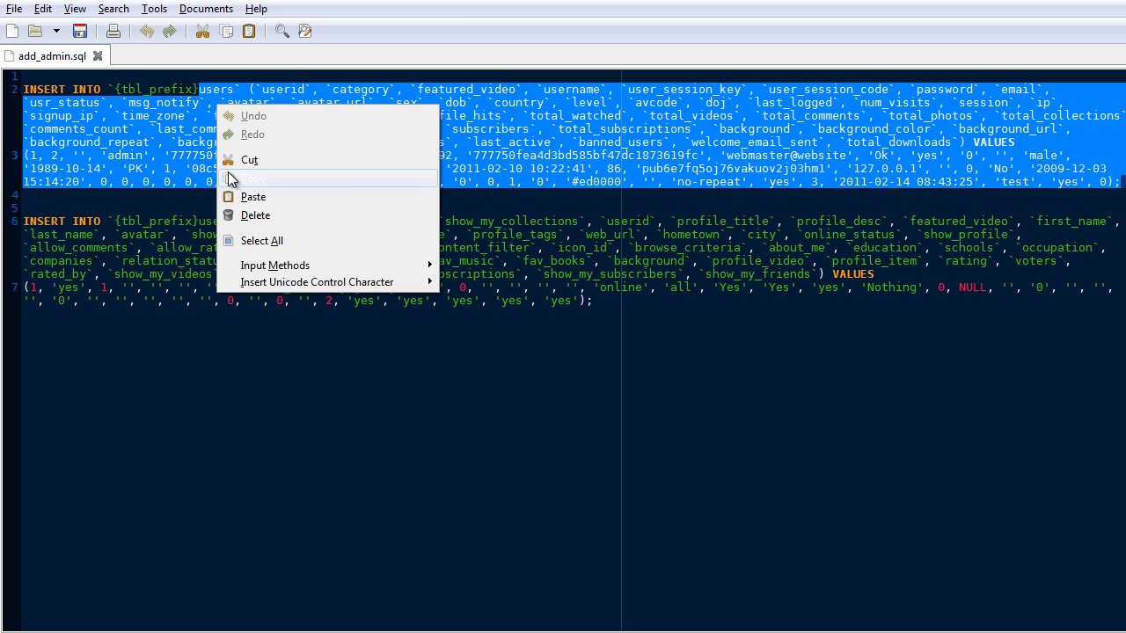
pyautogui.click(254, 178)
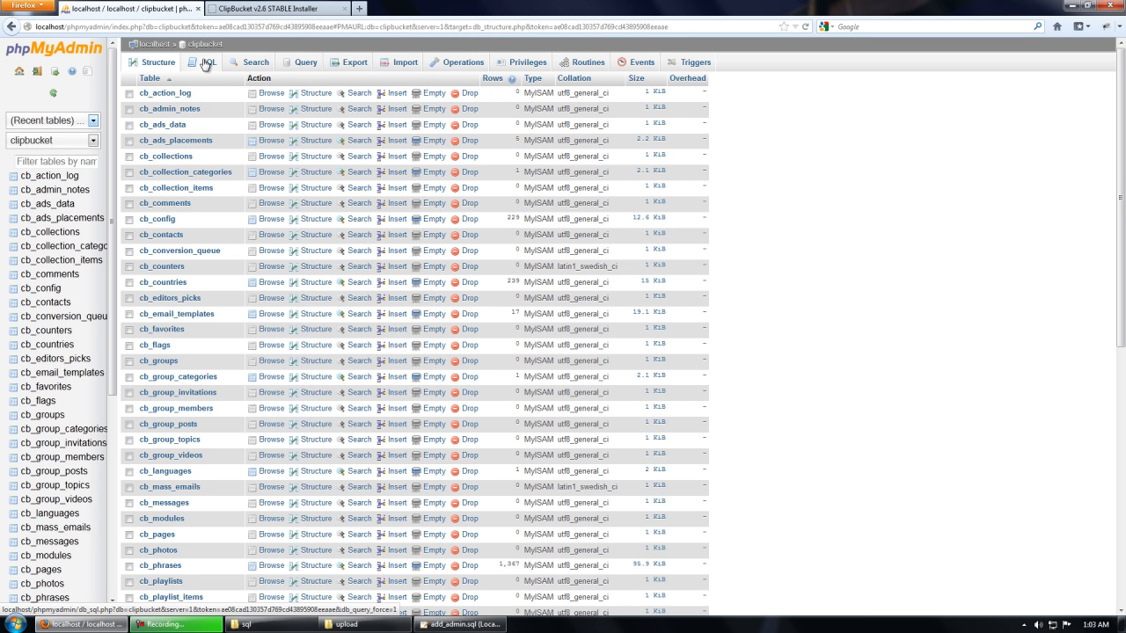
# Enter the admin INSERT INTO statement in the clipbucket database's SQL query box
pyautogui.click(207, 62)
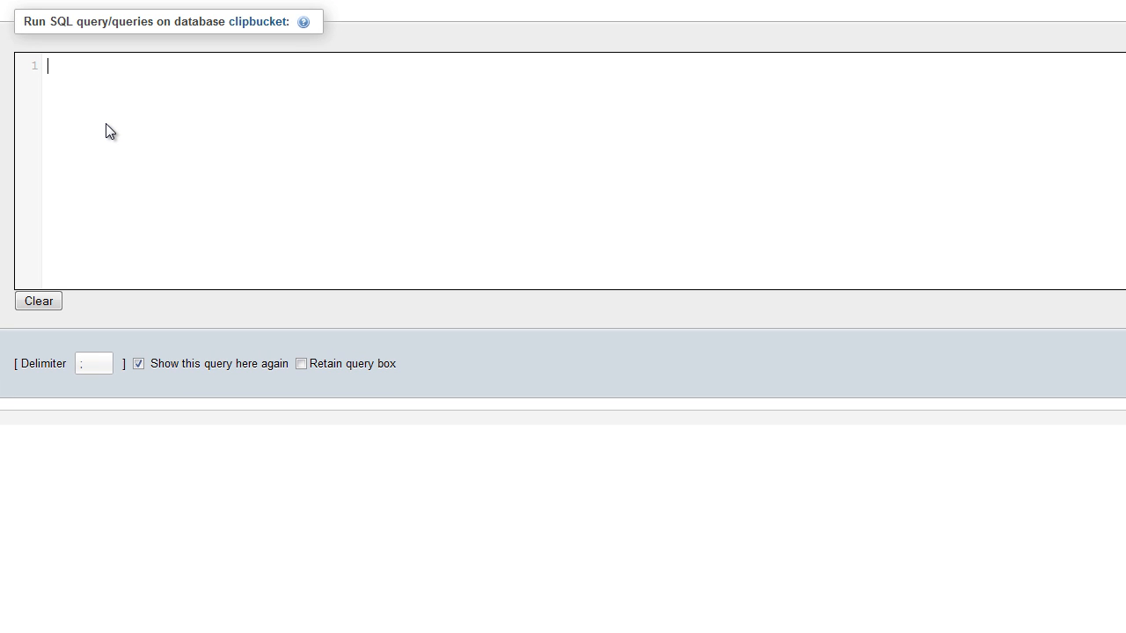
pyautogui.write('I')
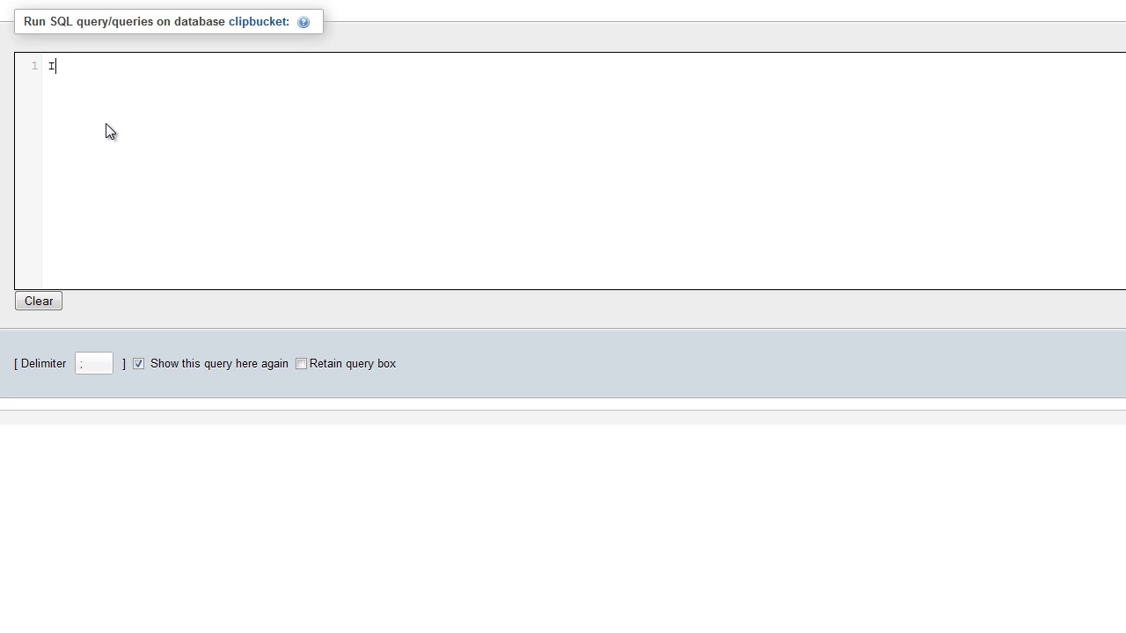
pyautogui.write('INSERT INTO')
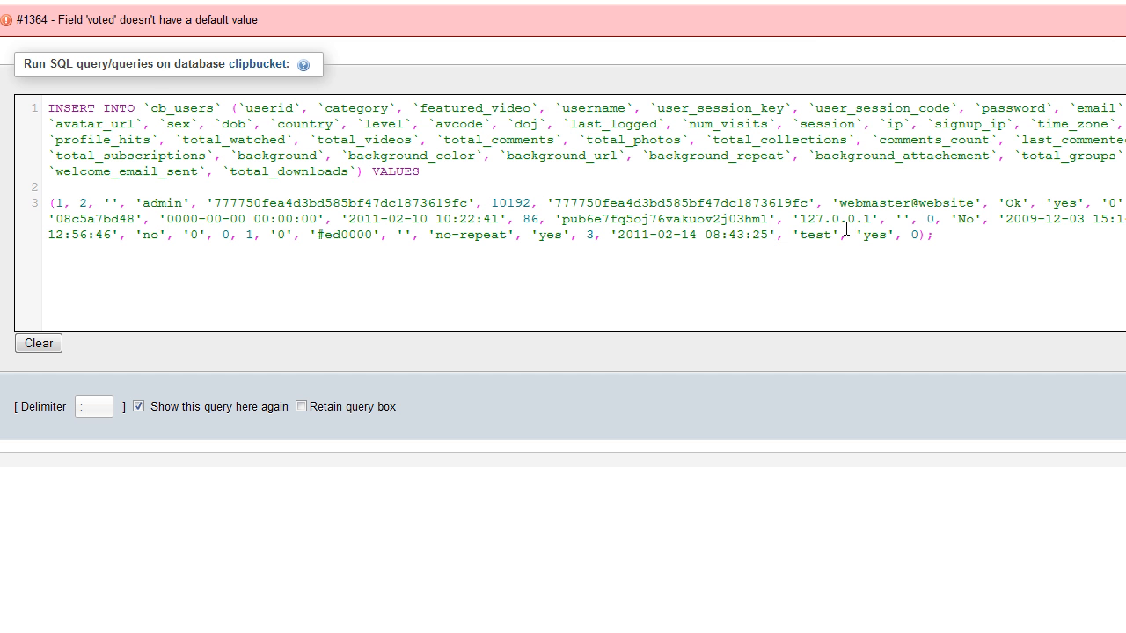
pyautogui.moveTo(218, 20)
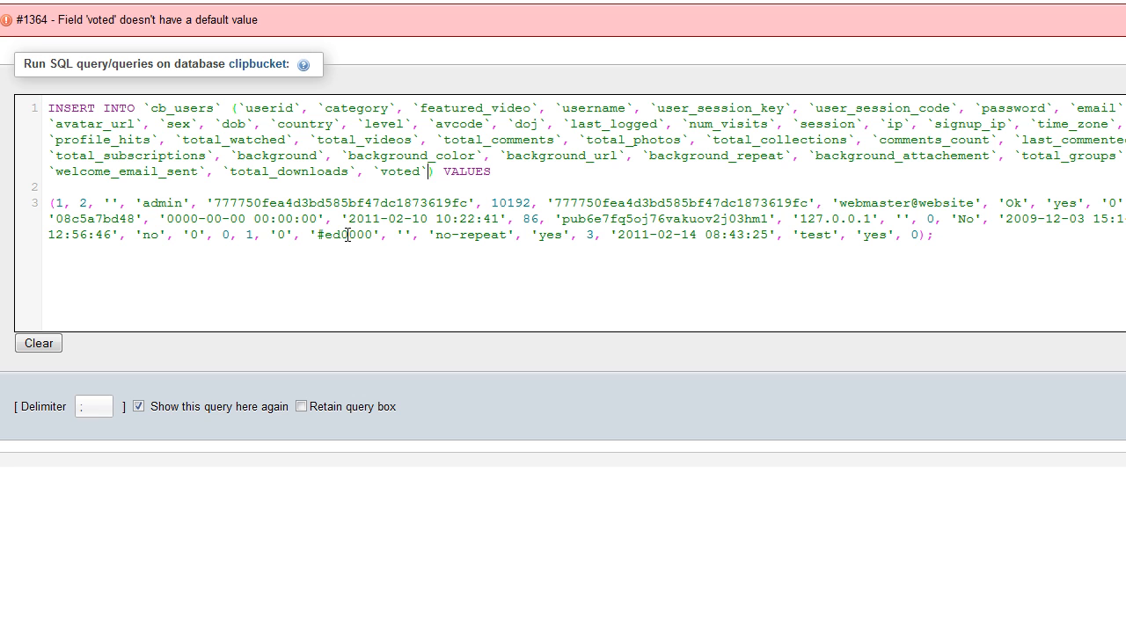
pyautogui.moveTo(922, 241)
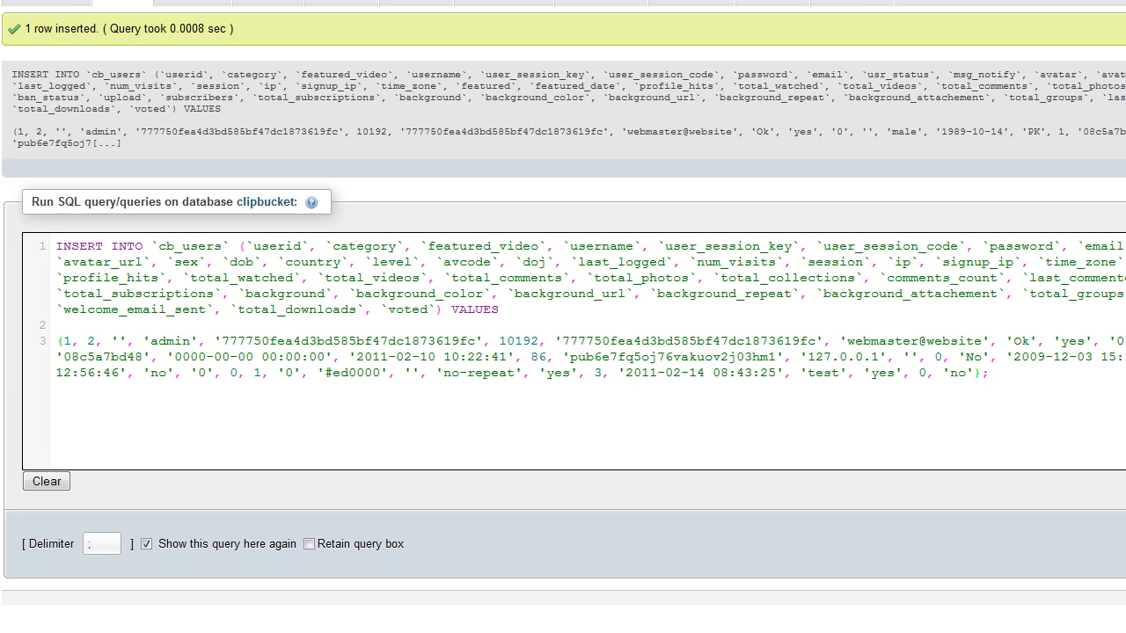
# Reload the ClipBucket installer page and resend the submitted admin form data
pyautogui.click(299, 12)
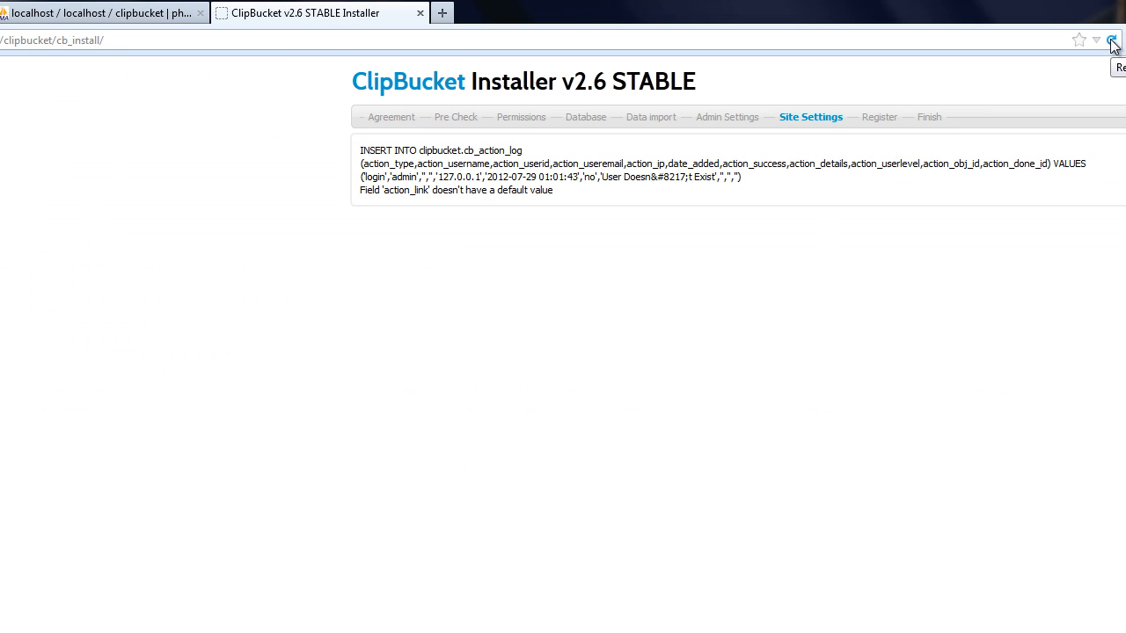
pyautogui.click(1112, 39)
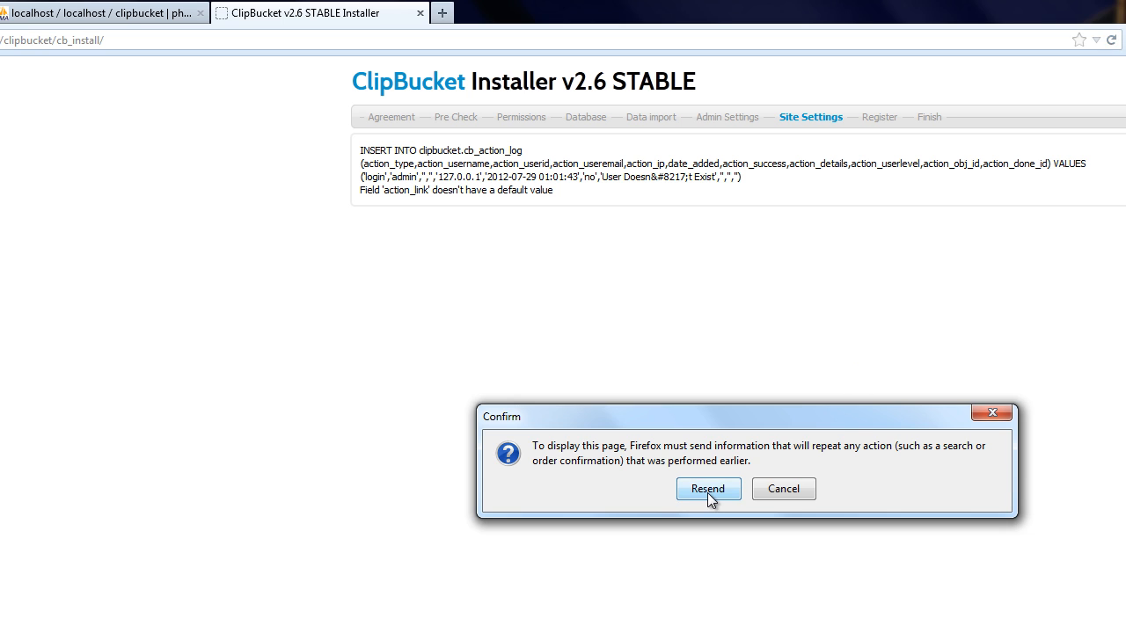
pyautogui.click(707, 489)
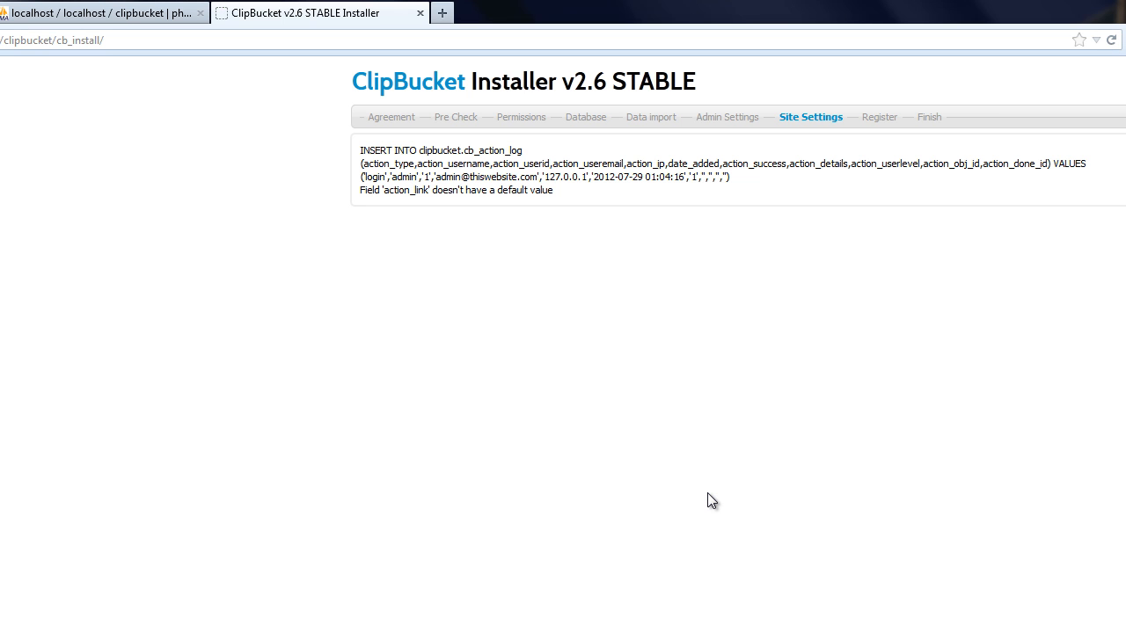
pyautogui.moveTo(475, 153)
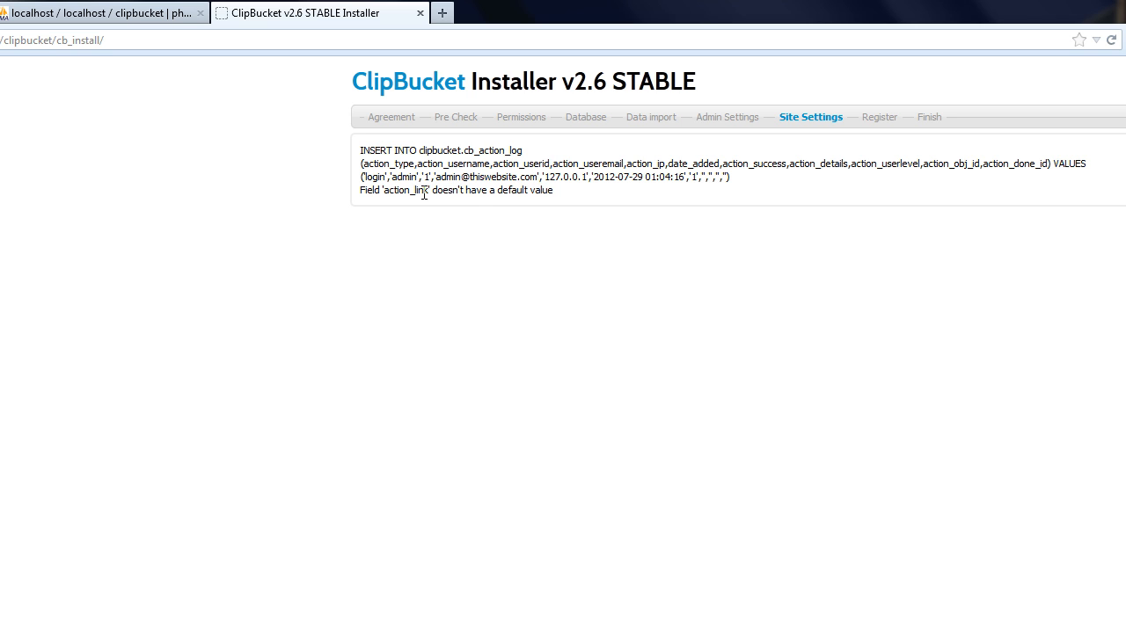
pyautogui.moveTo(498, 252)
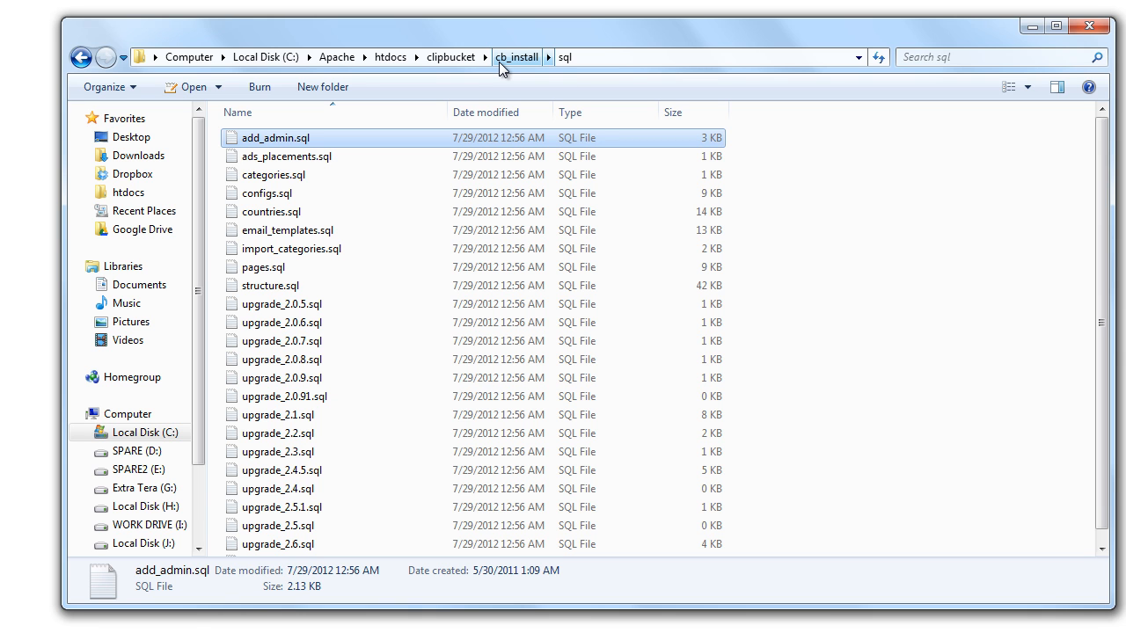
pyautogui.moveTo(461, 61)
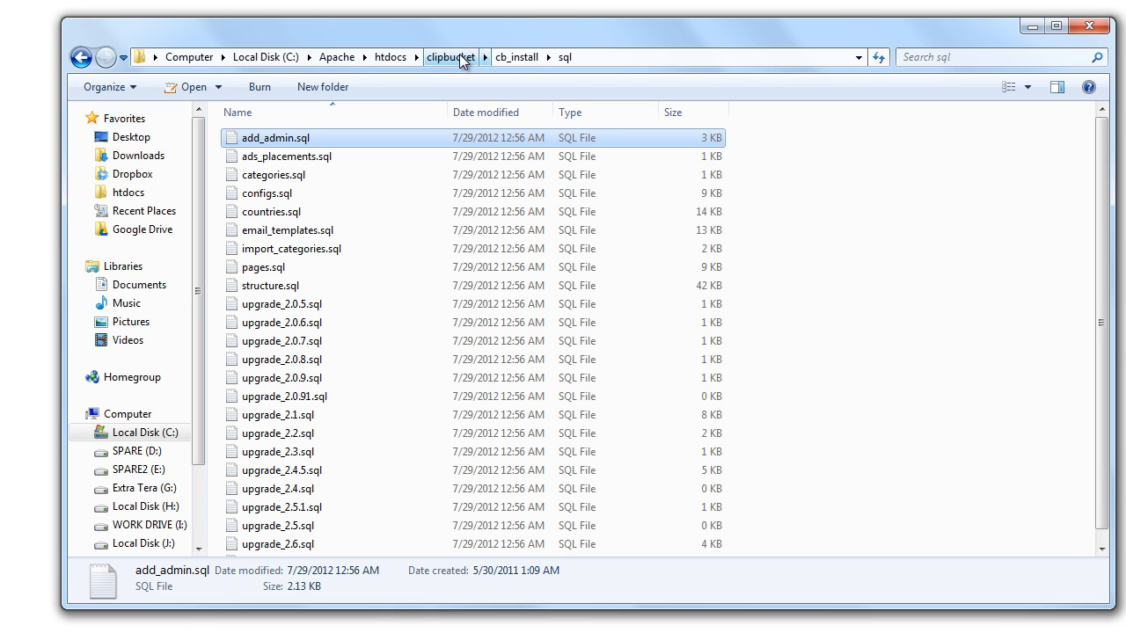
# Browse from clipbucket into includes, back out of adodb, and enter the classes folder
pyautogui.click(455, 56)
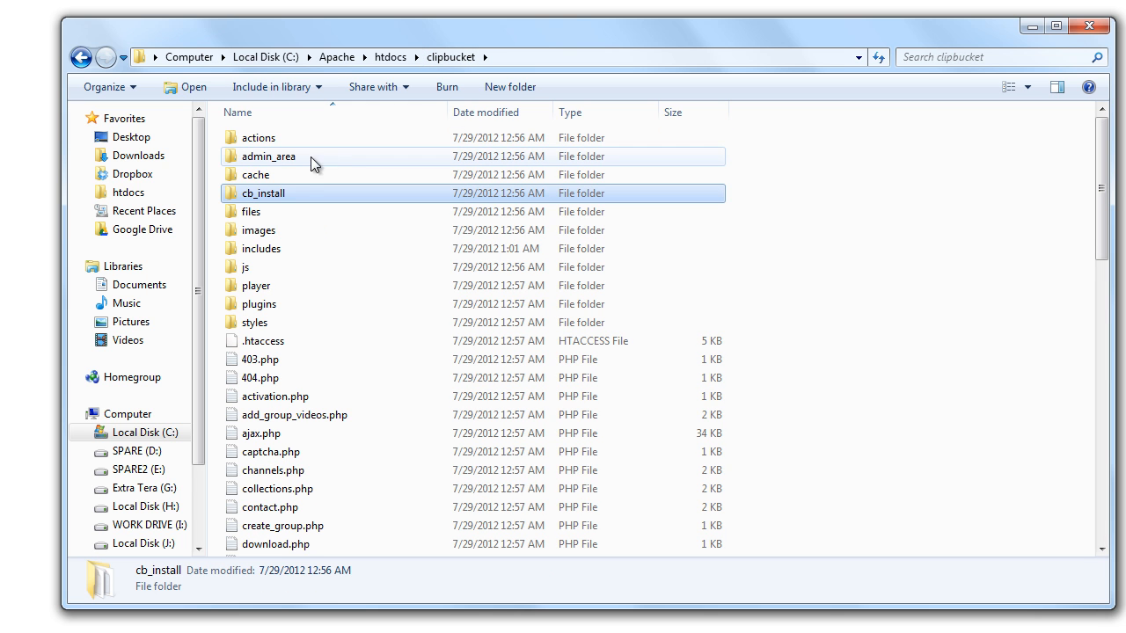
pyautogui.moveTo(261, 255)
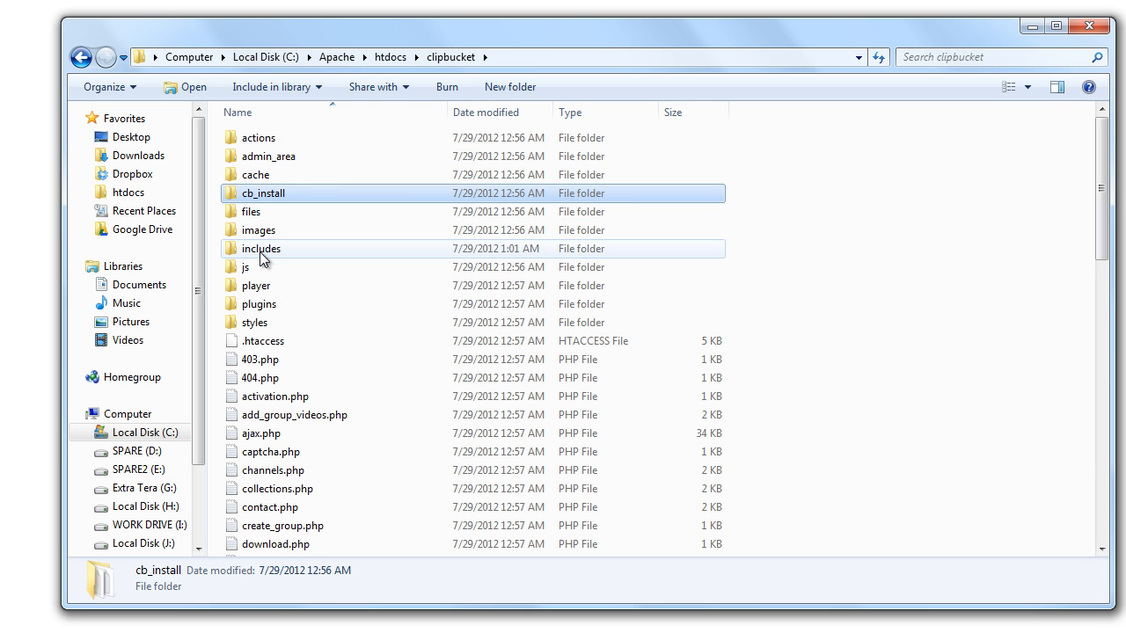
pyautogui.doubleClick(260, 248)
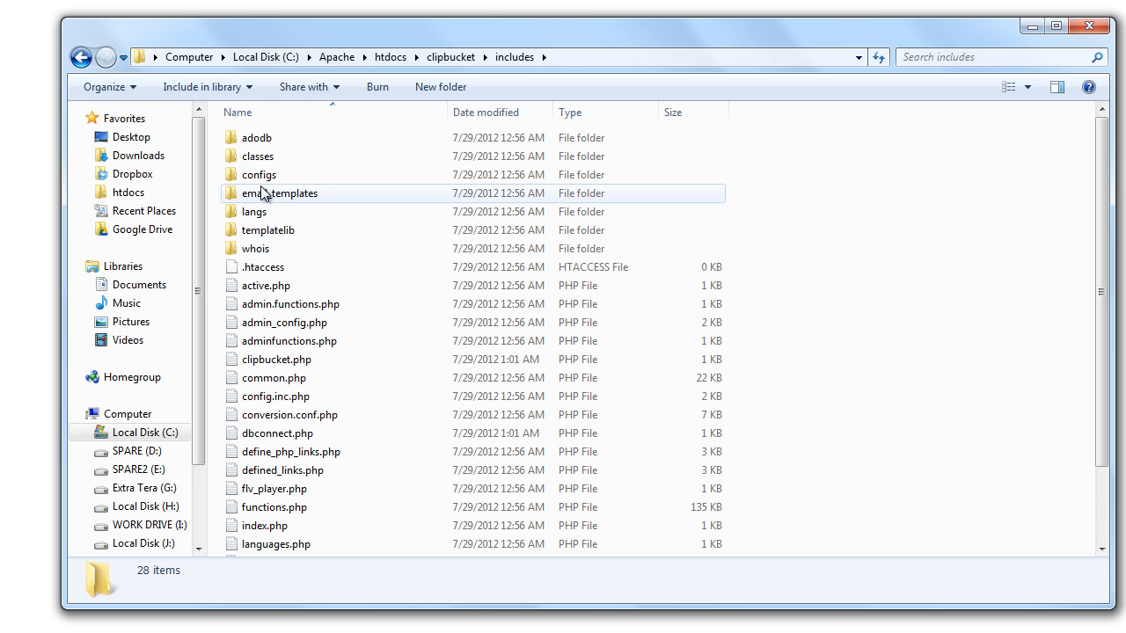
pyautogui.moveTo(257, 137)
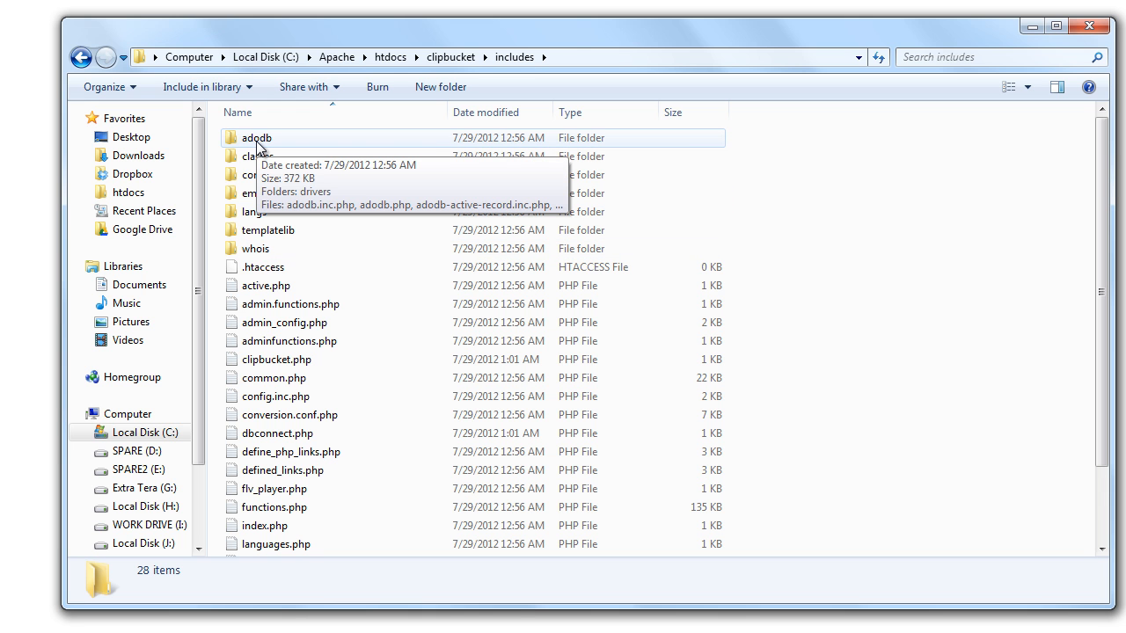
pyautogui.doubleClick(257, 137)
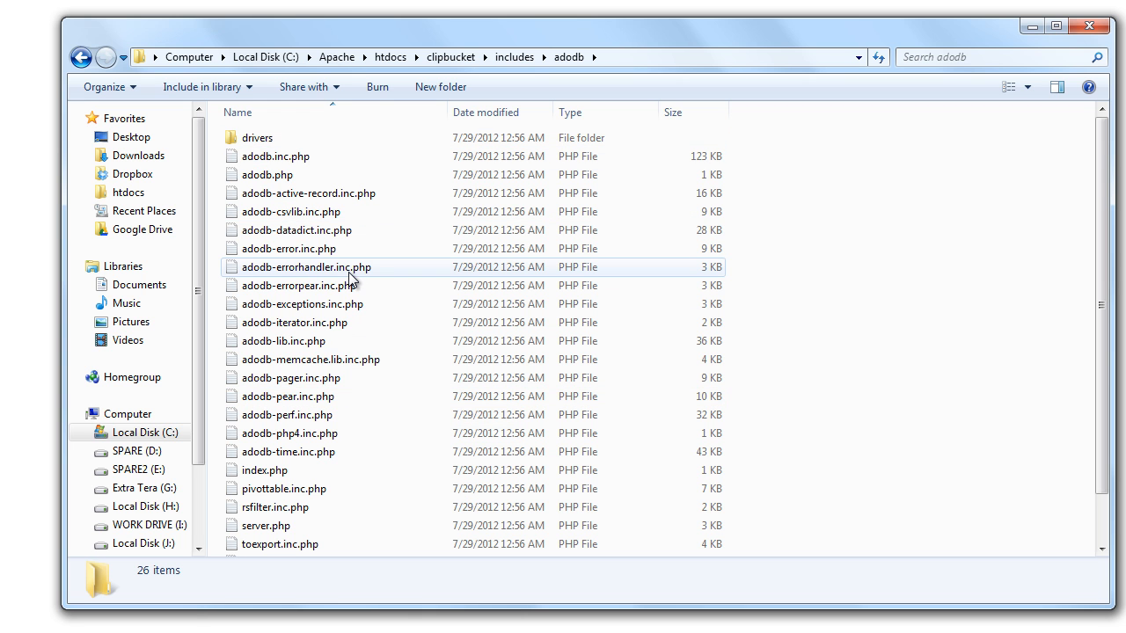
pyautogui.scroll(-3)
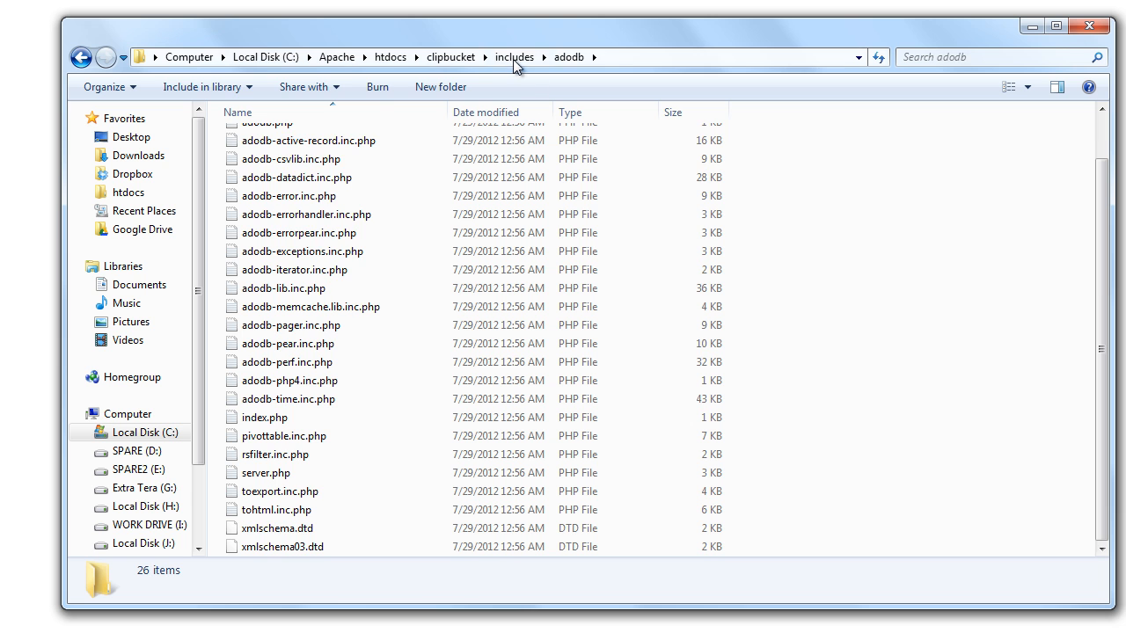
pyautogui.click(514, 56)
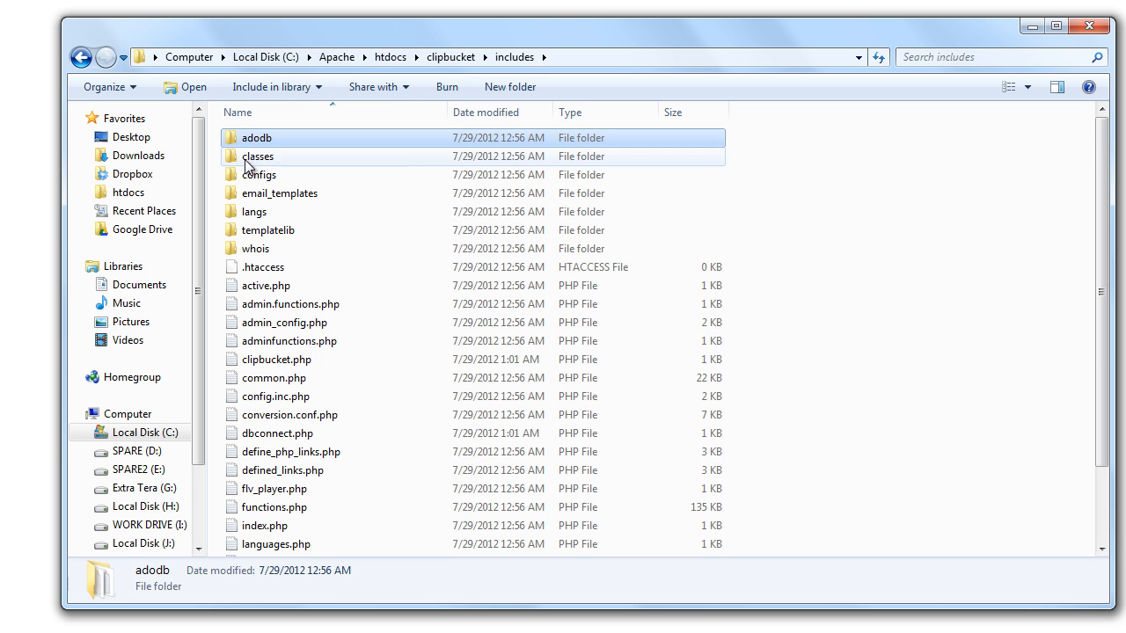
pyautogui.doubleClick(256, 155)
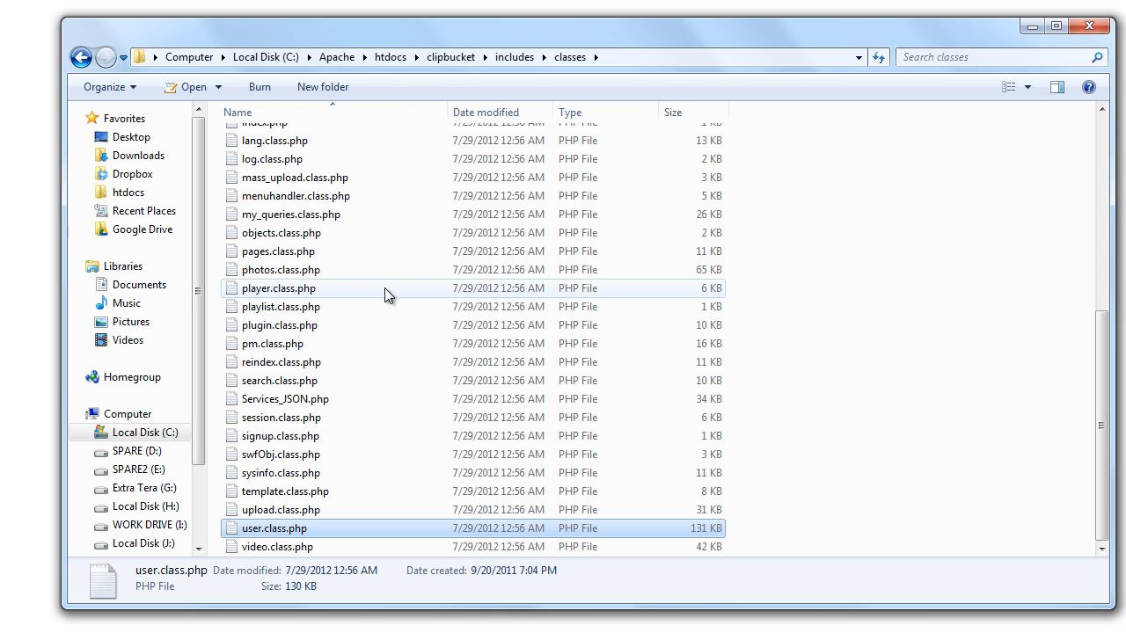
# Open user.class.php and scroll to the login-logging $cblog->insert lines near line 256
pyautogui.doubleClick(275, 528)
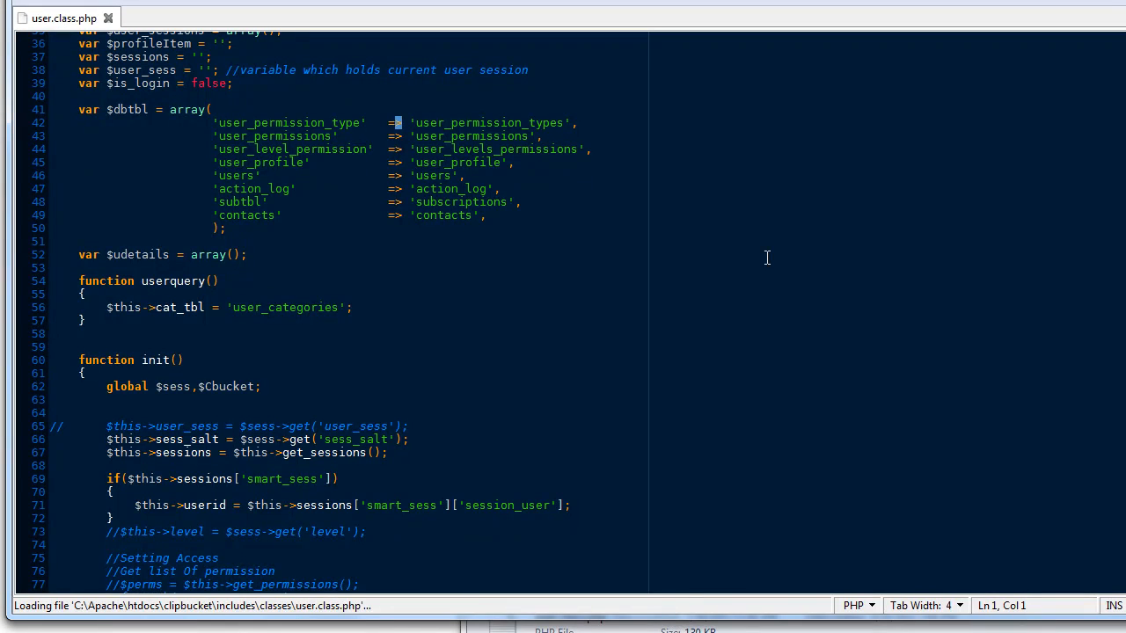
pyautogui.scroll(-3)
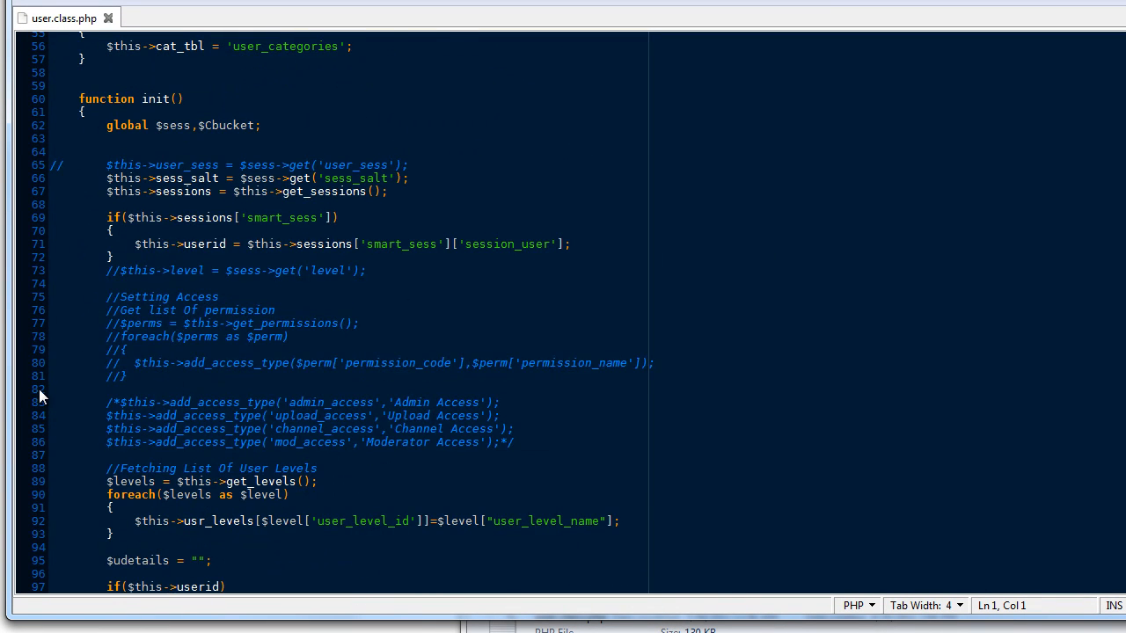
pyautogui.moveTo(62, 362)
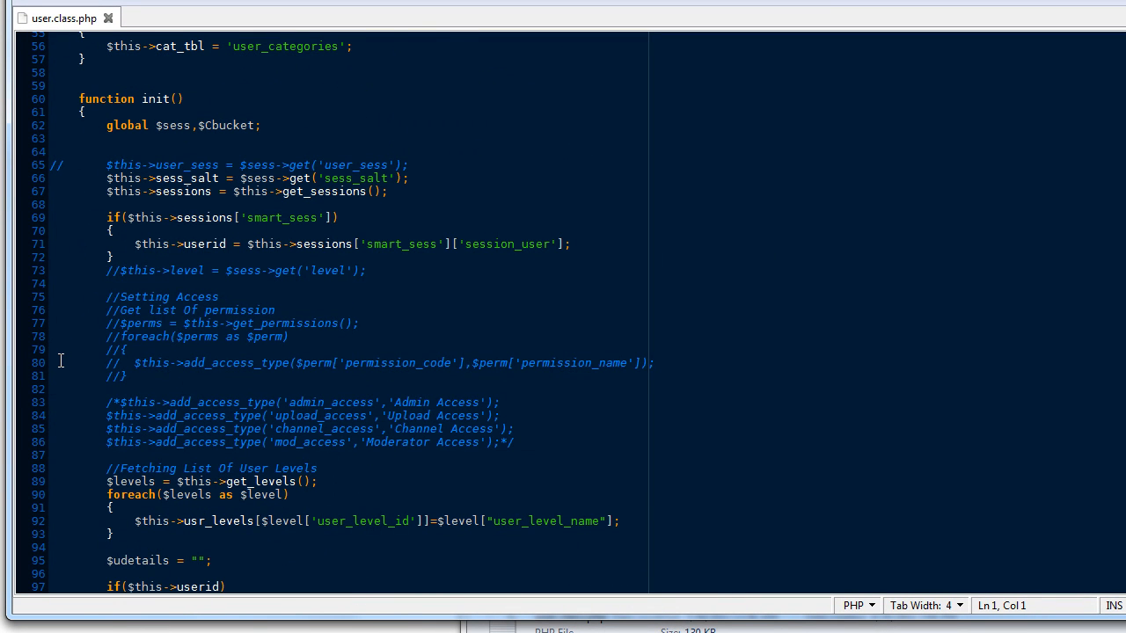
pyautogui.scroll(-3)
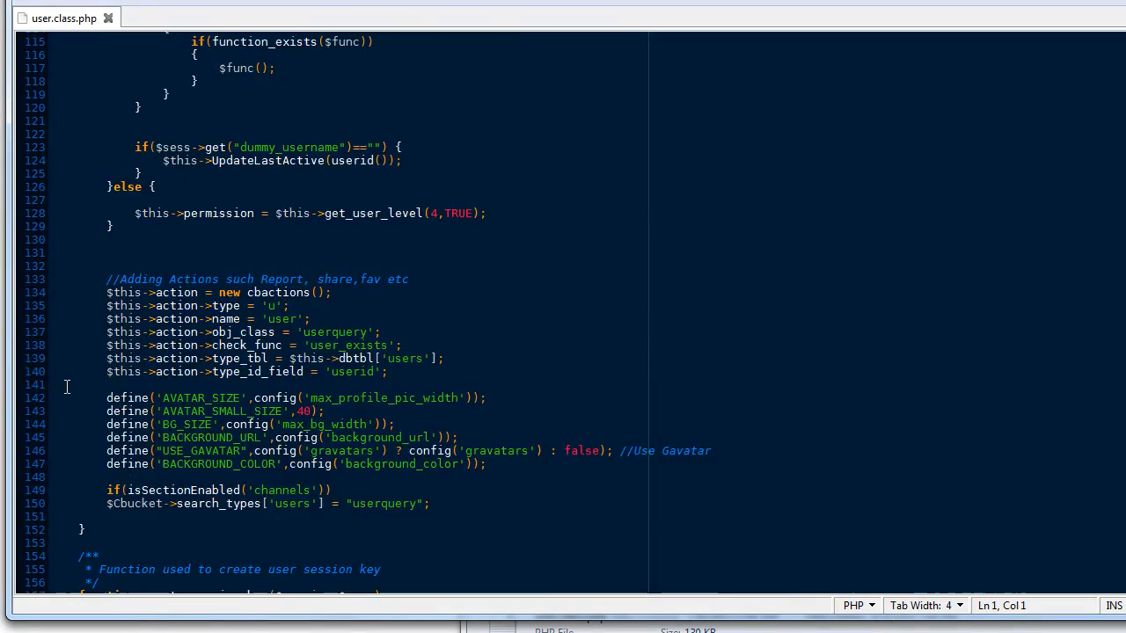
pyautogui.scroll(-3)
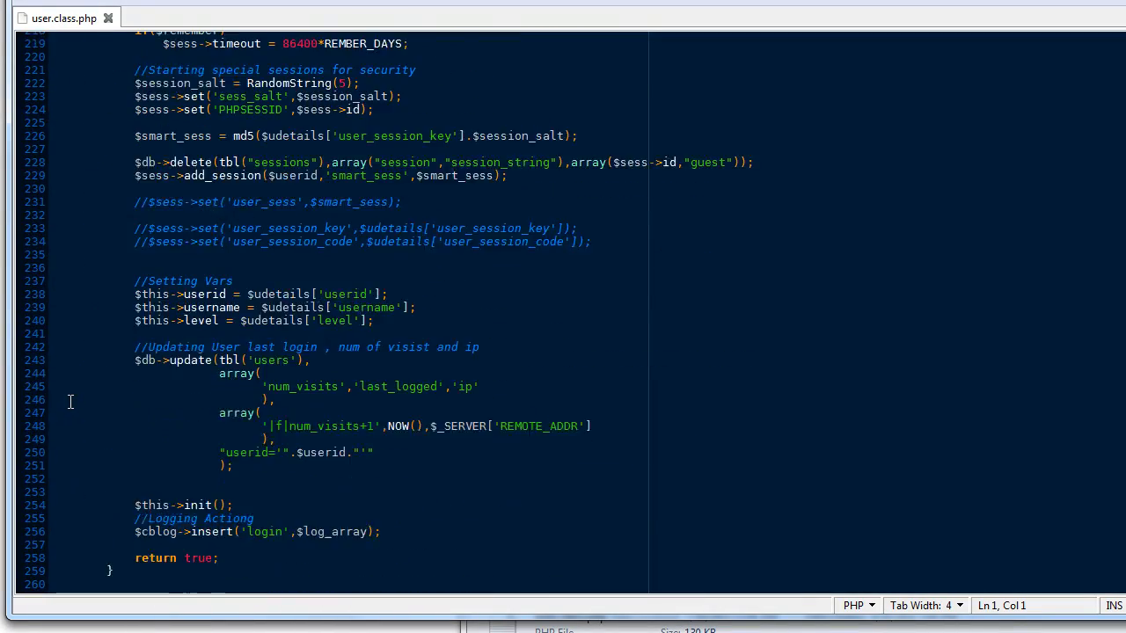
pyautogui.scroll(-3)
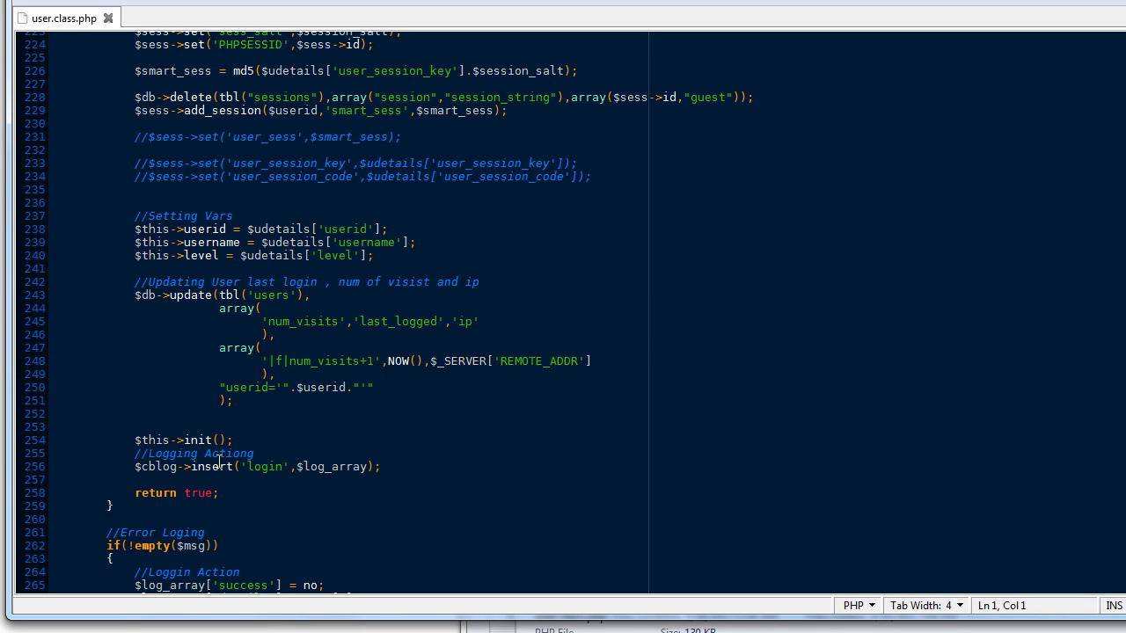
pyautogui.click(220, 466)
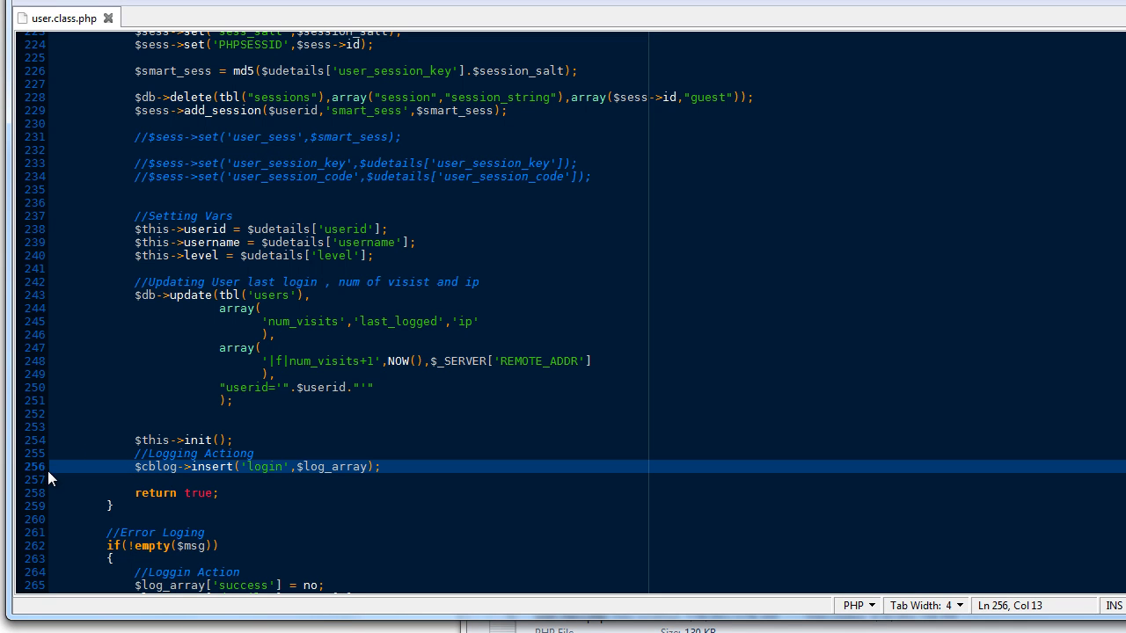
pyautogui.moveTo(160, 512)
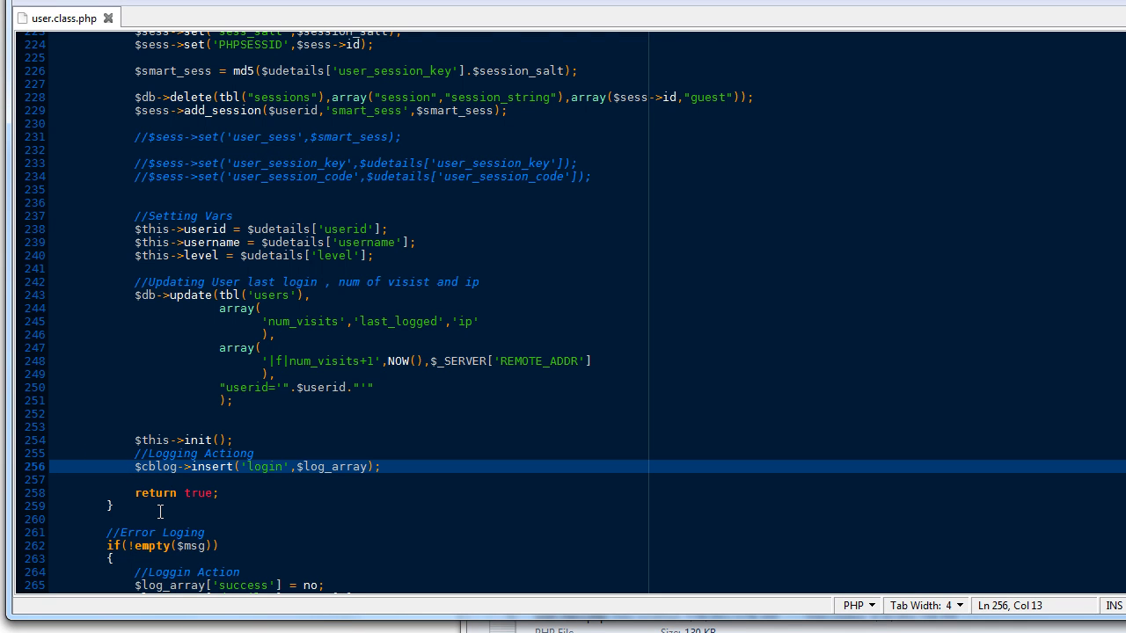
pyautogui.scroll(-3)
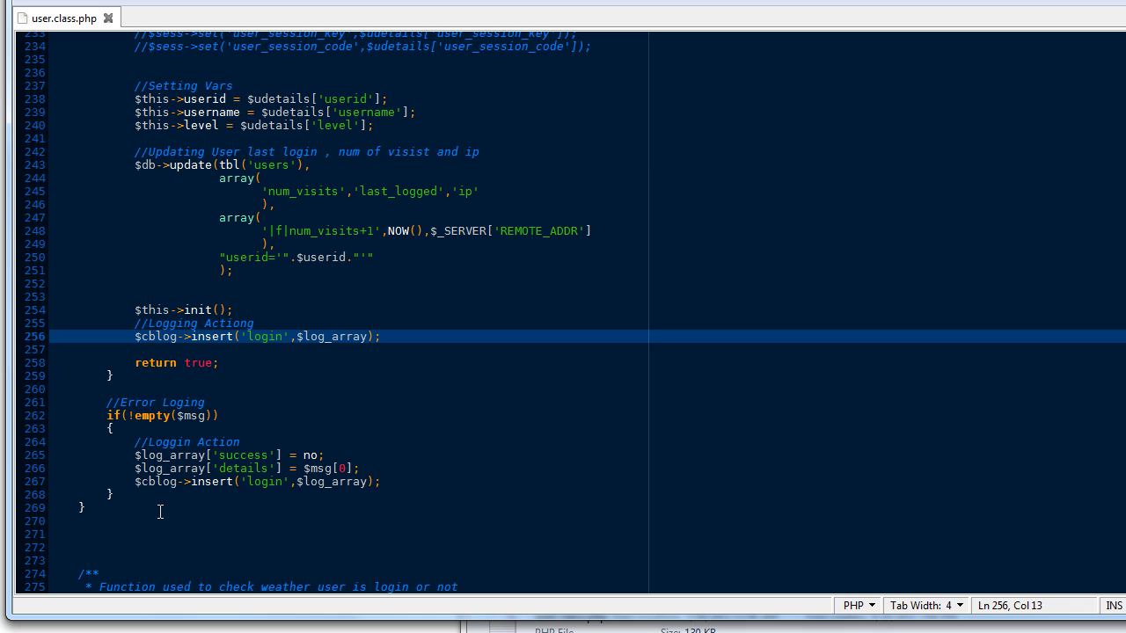
# Comment out both the successful- and failed-login $cblog->insert calls with // and save
pyautogui.click(133, 483)
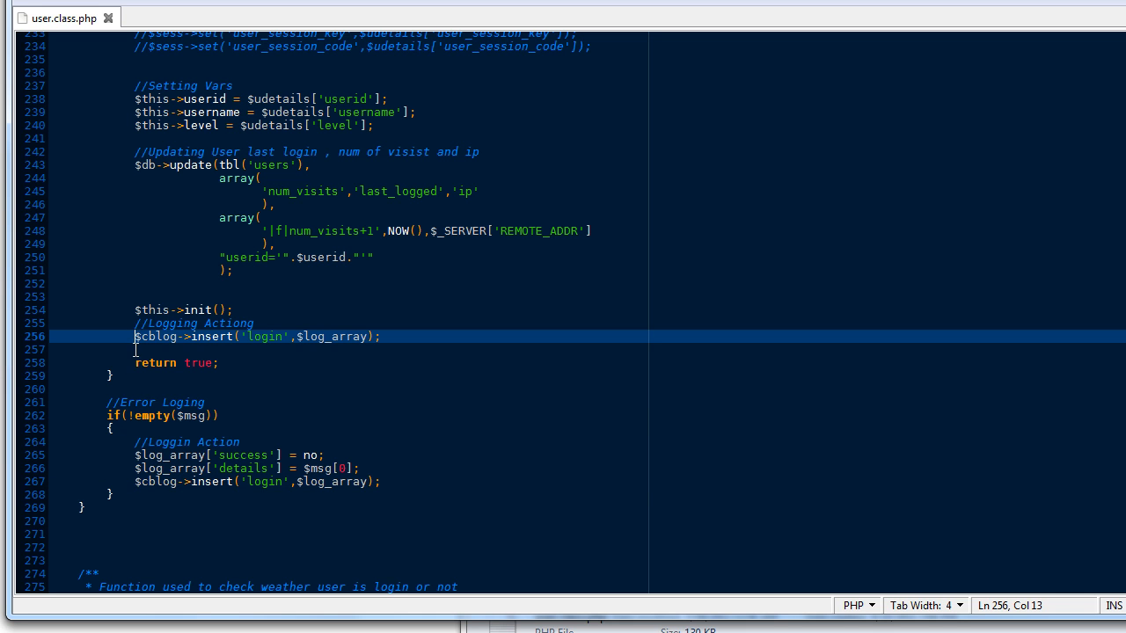
pyautogui.write('//')
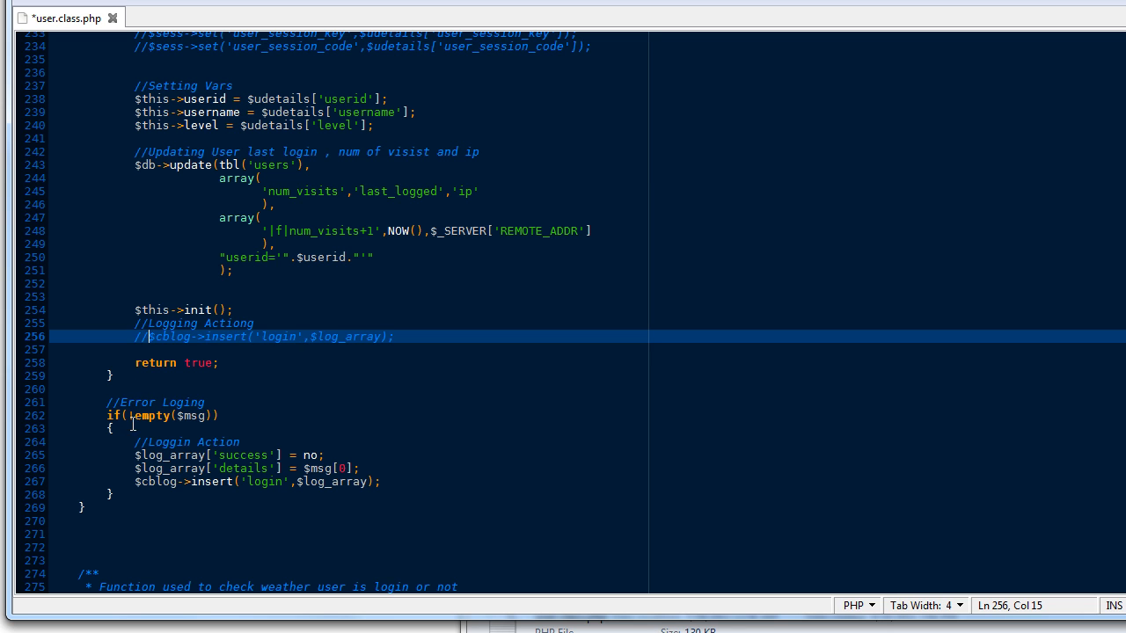
pyautogui.click(137, 483)
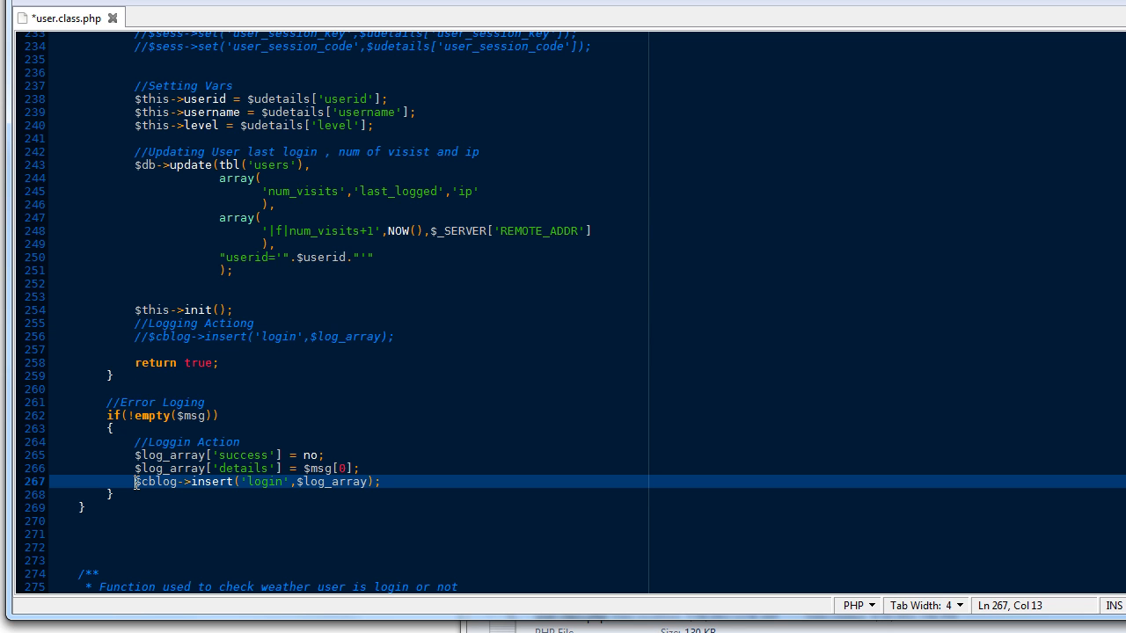
pyautogui.write('//')
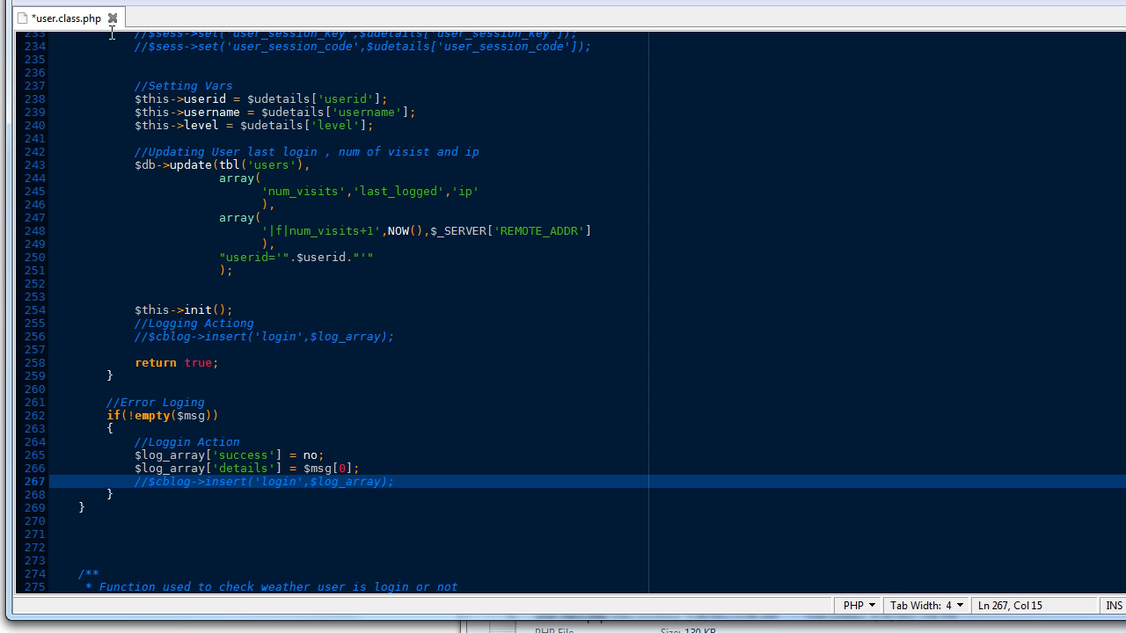
pyautogui.press('ctrl+s')
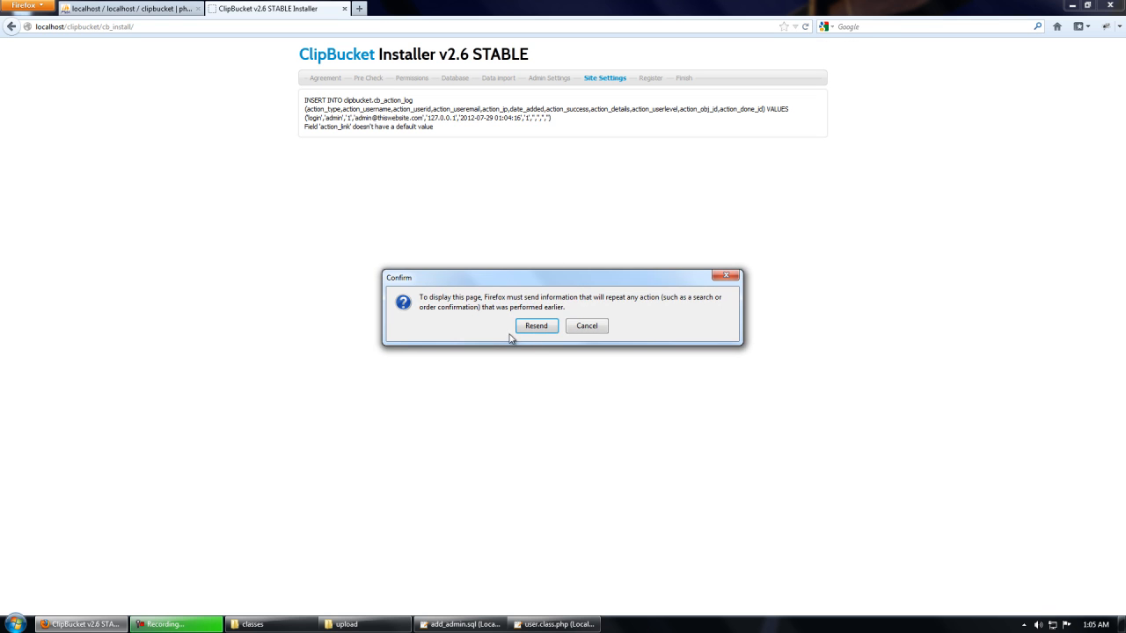
# Resend the admin details so the installer advances to the Site Settings form
pyautogui.click(536, 326)
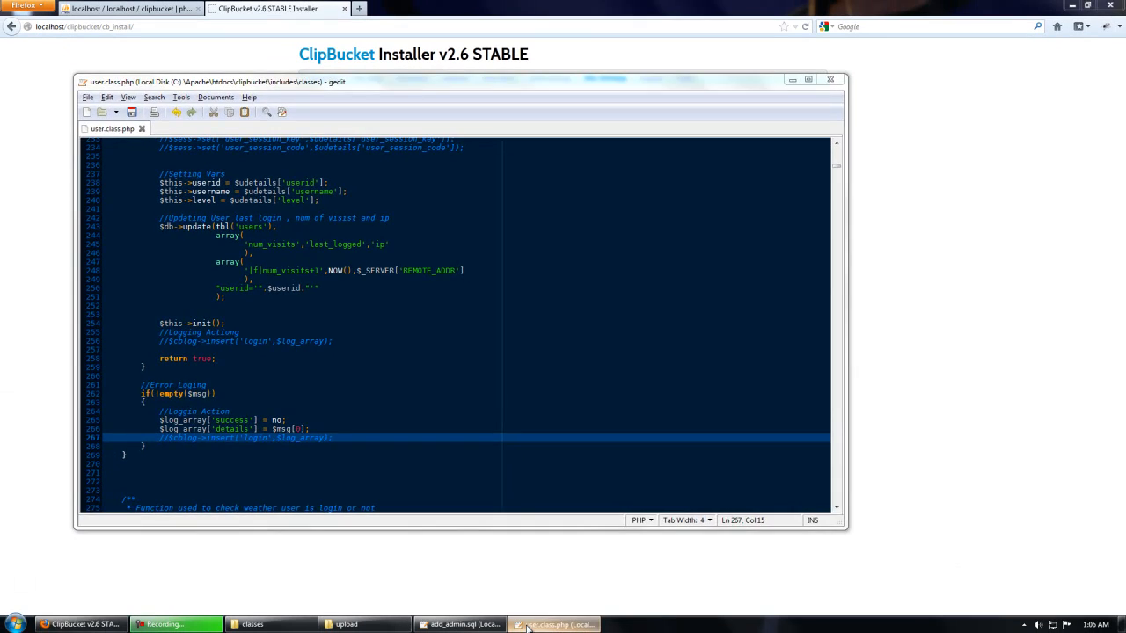
pyautogui.click(278, 10)
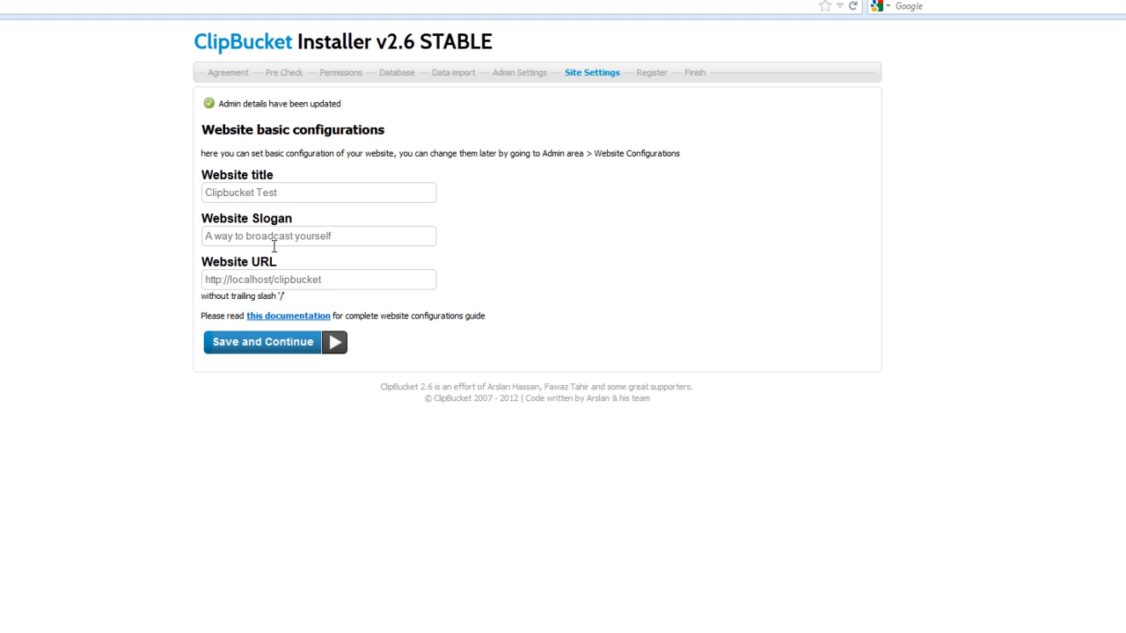
# Change 'yourself' to 'ME' in the slogan, save site settings, then Skip & Finish registration
pyautogui.doubleClick(308, 235)
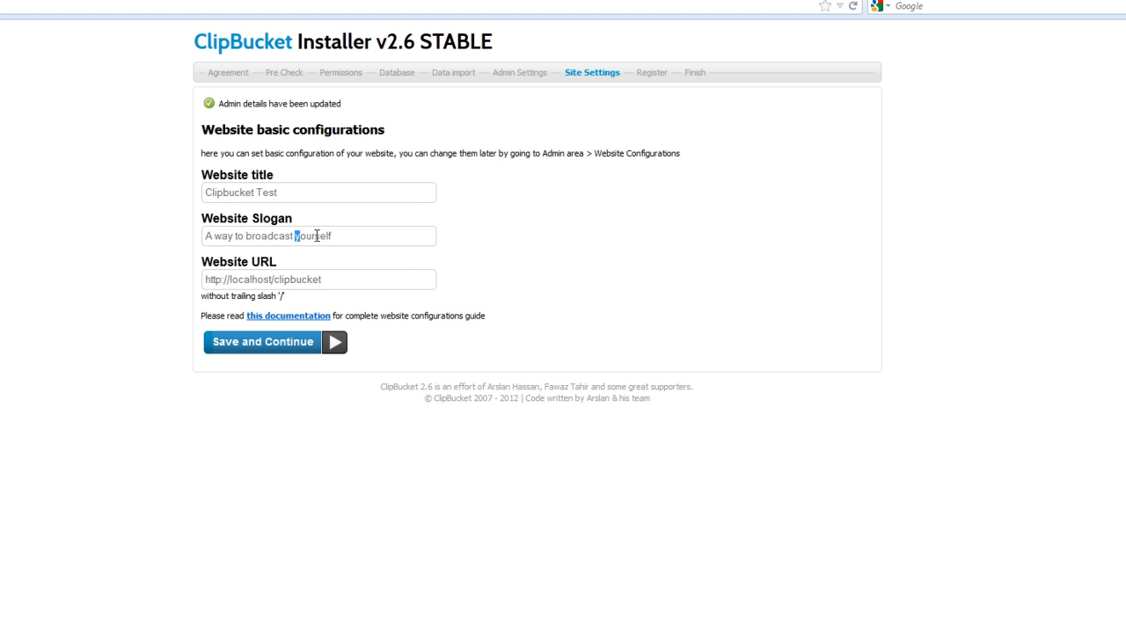
pyautogui.write('ME')
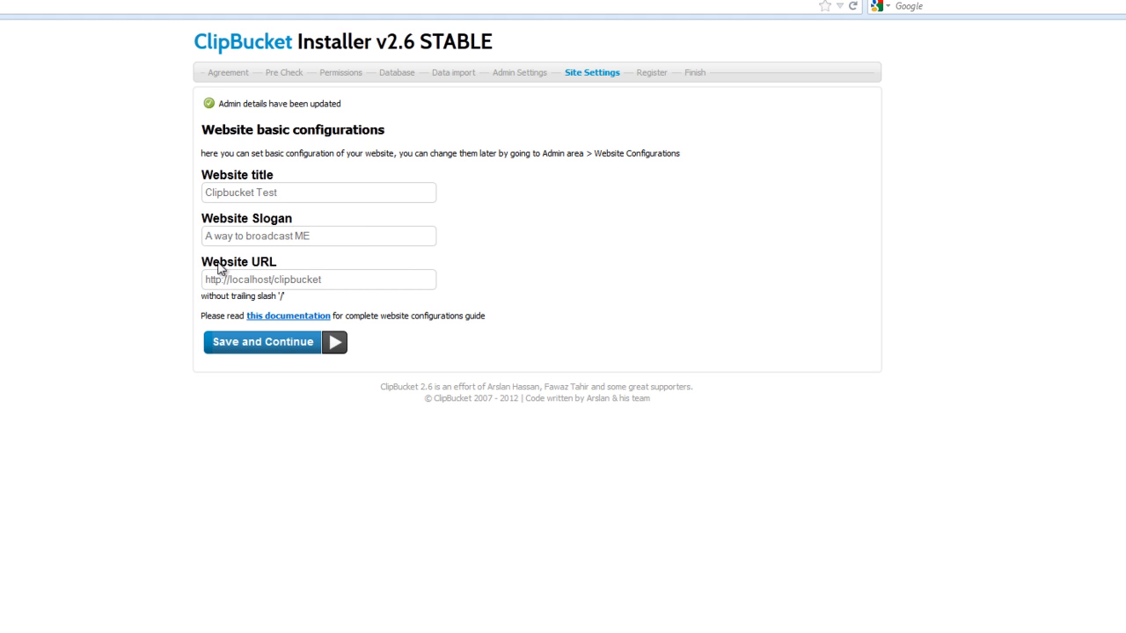
pyautogui.click(319, 278)
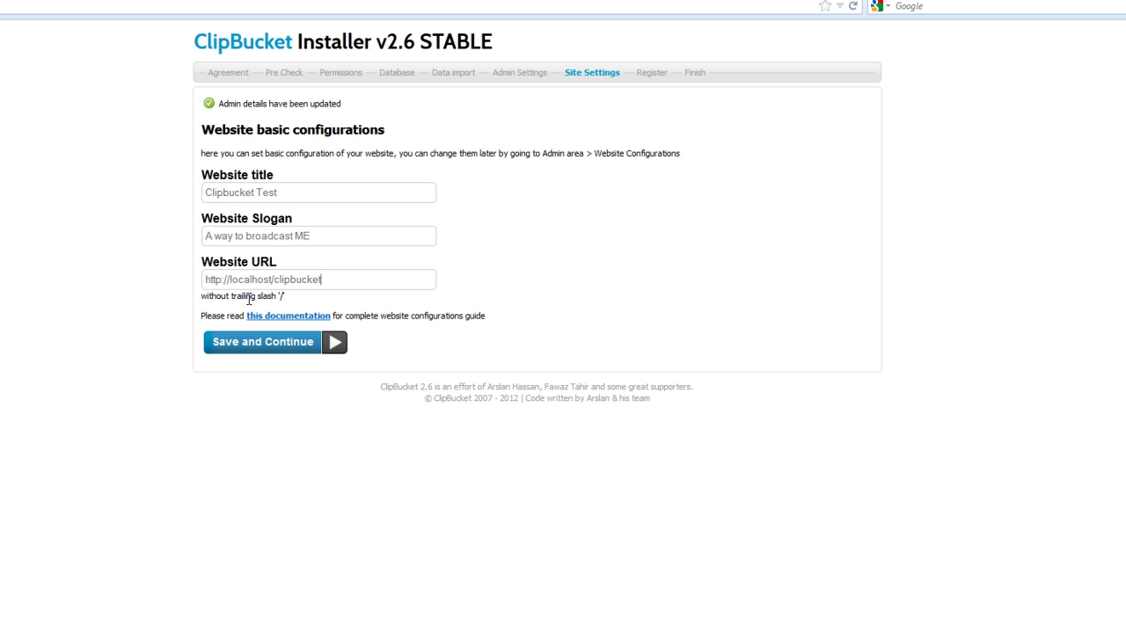
pyautogui.moveTo(285, 349)
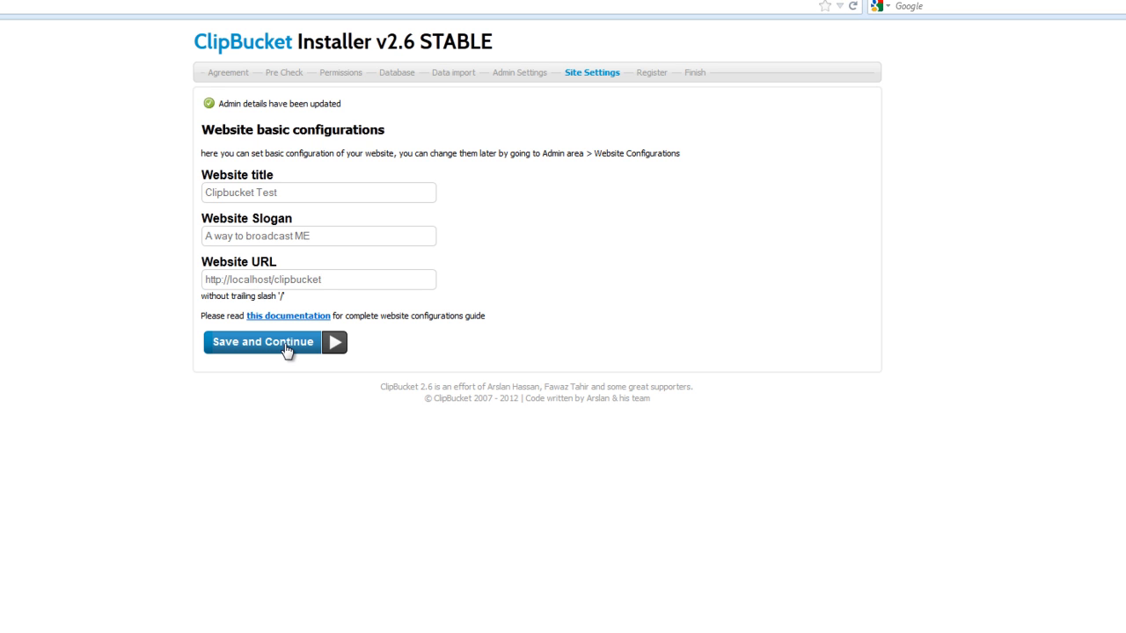
pyautogui.click(262, 341)
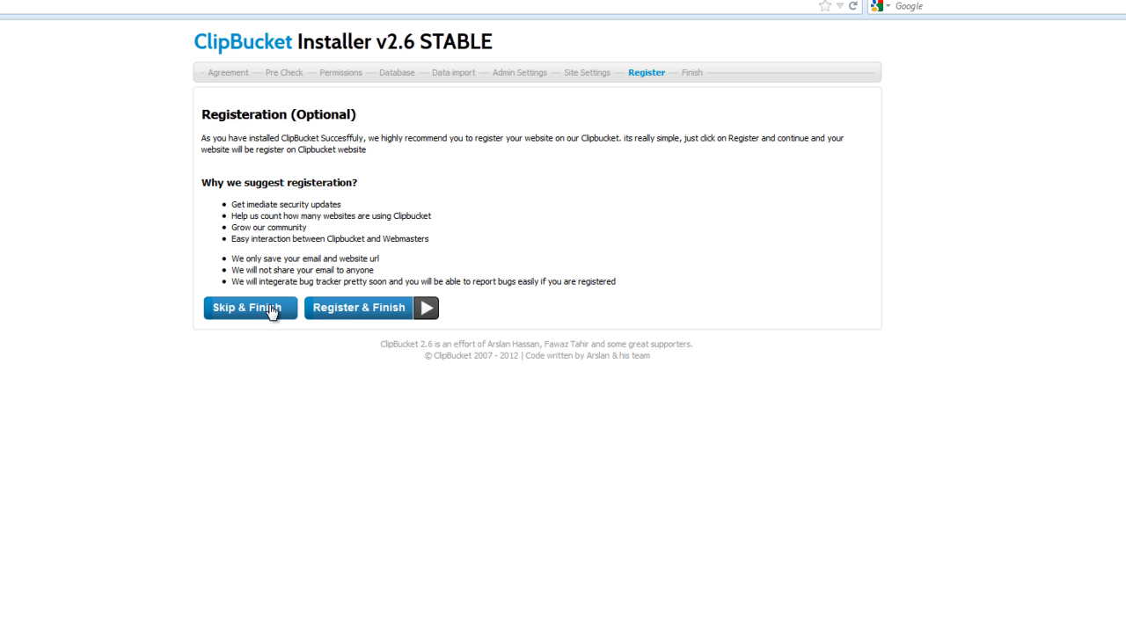
pyautogui.click(250, 310)
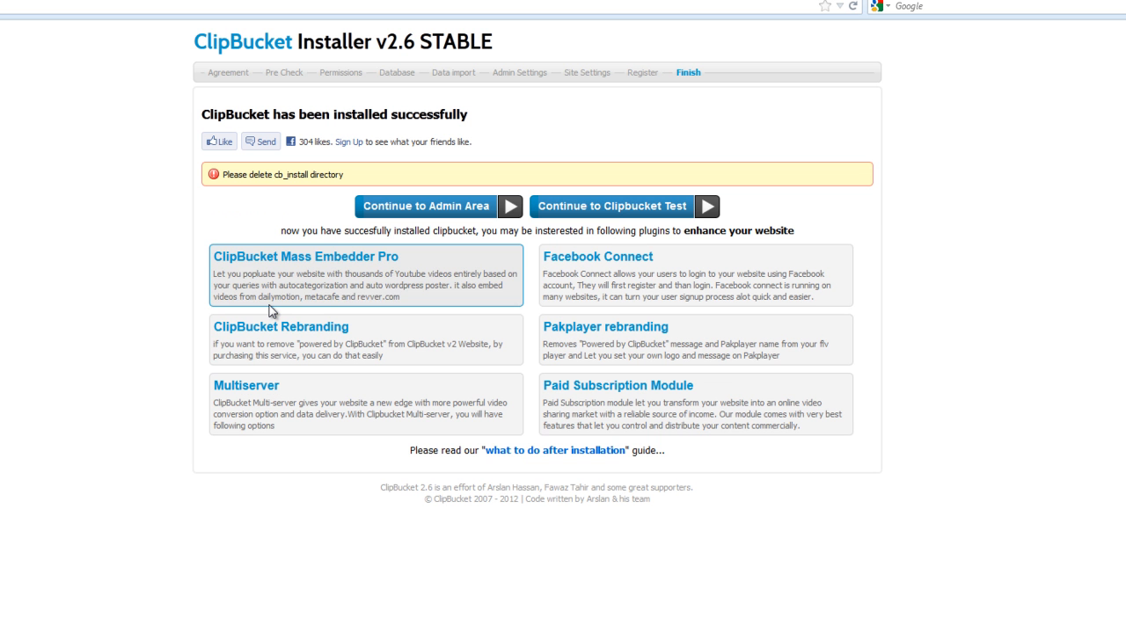
pyautogui.moveTo(320, 180)
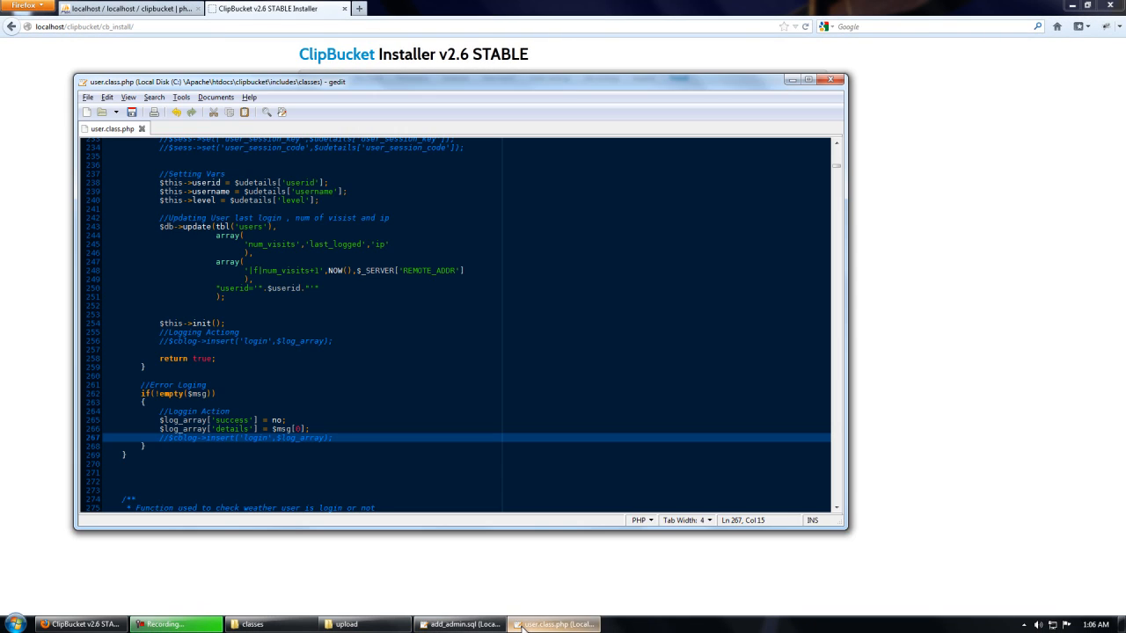
# Bring Explorer back up and go up from classes to the main clipbucket folder
pyautogui.click(457, 623)
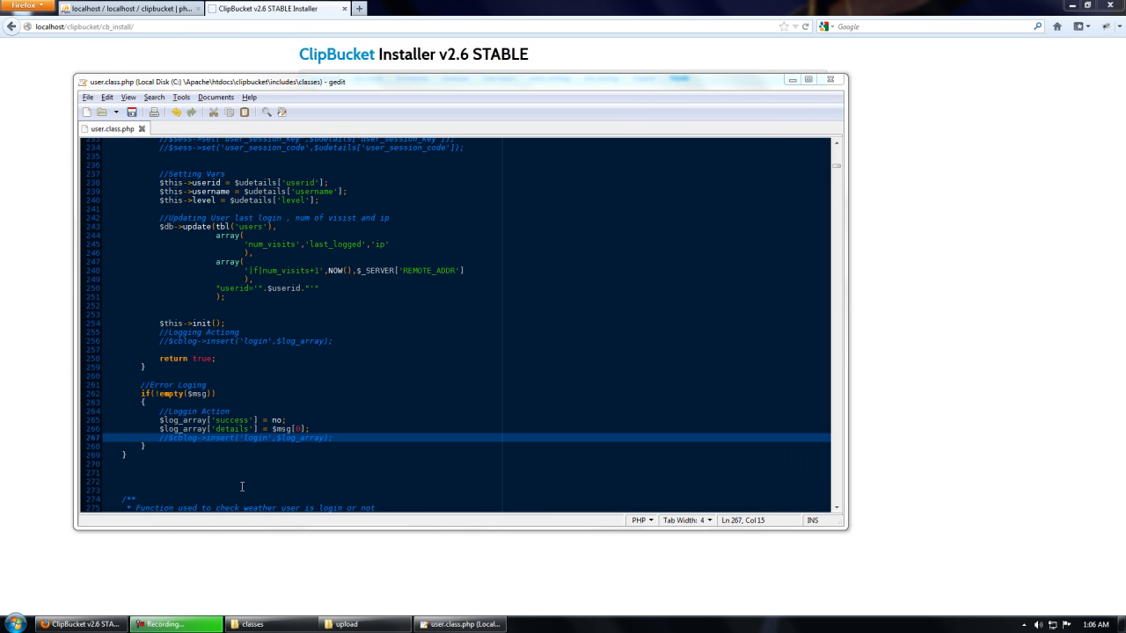
pyautogui.moveTo(261, 626)
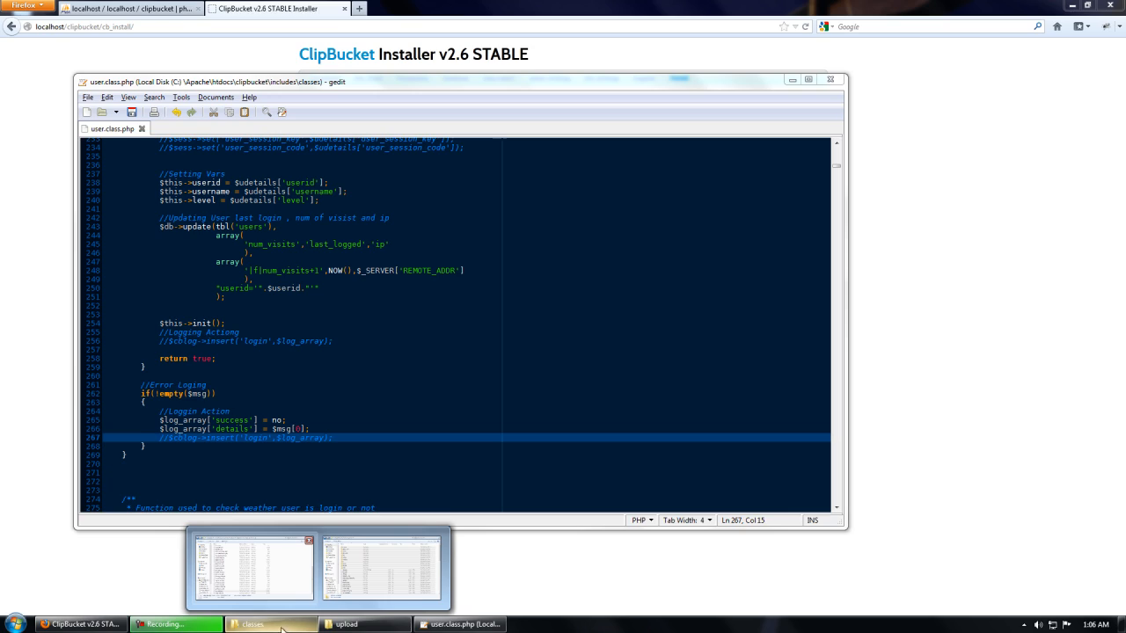
pyautogui.click(257, 623)
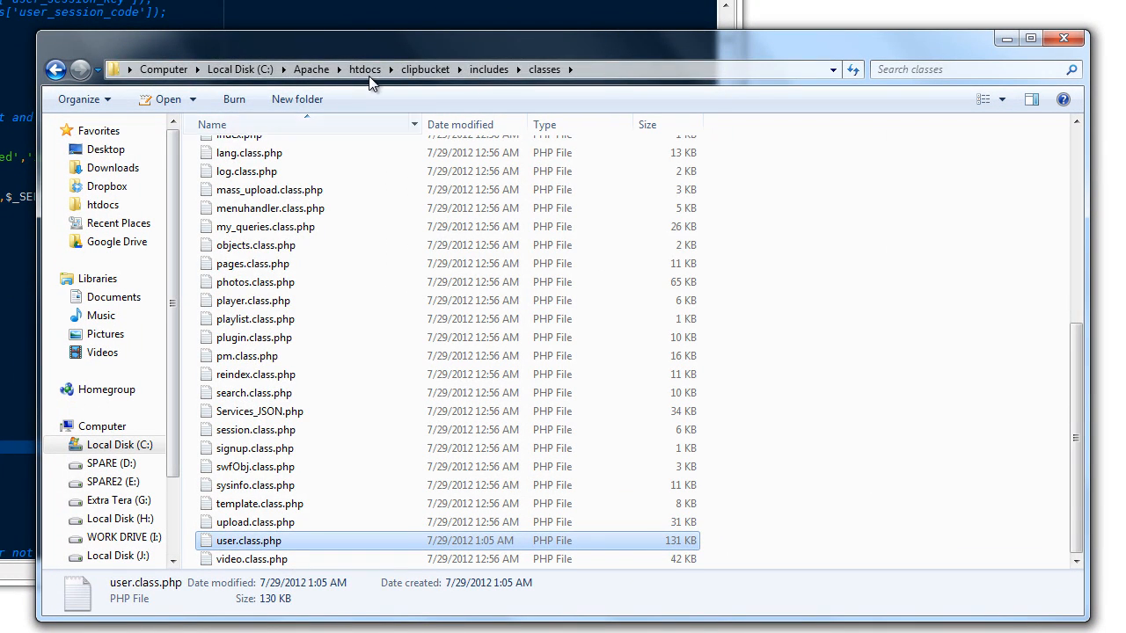
pyautogui.click(424, 71)
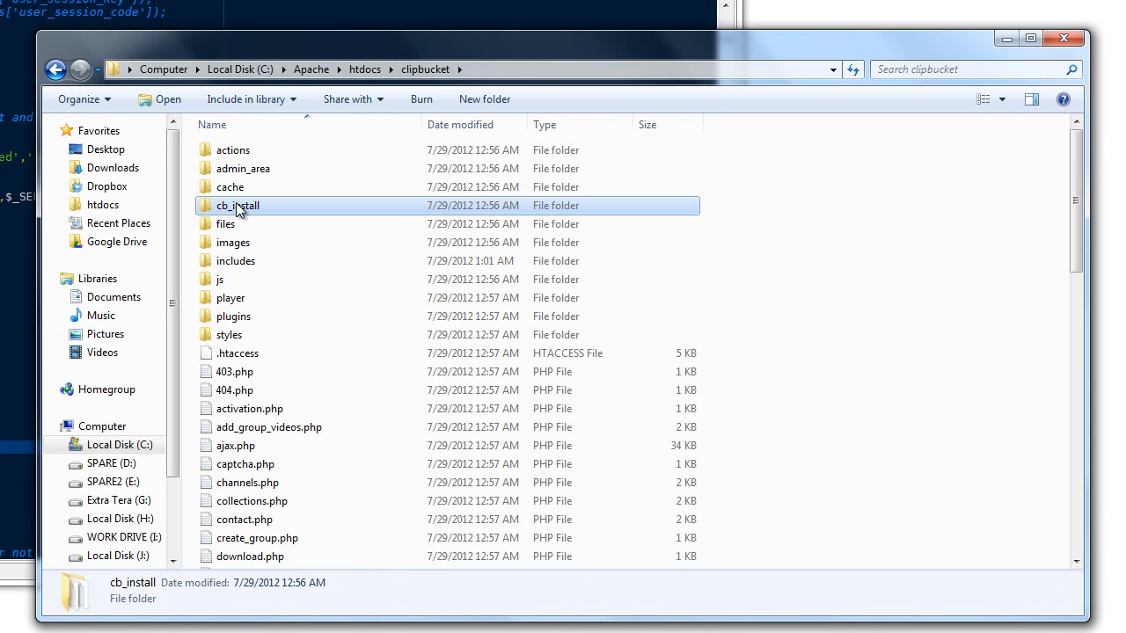
# Delete the cb_install folder, confirming the move to the Recycle Bin
pyautogui.rightClick(239, 204)
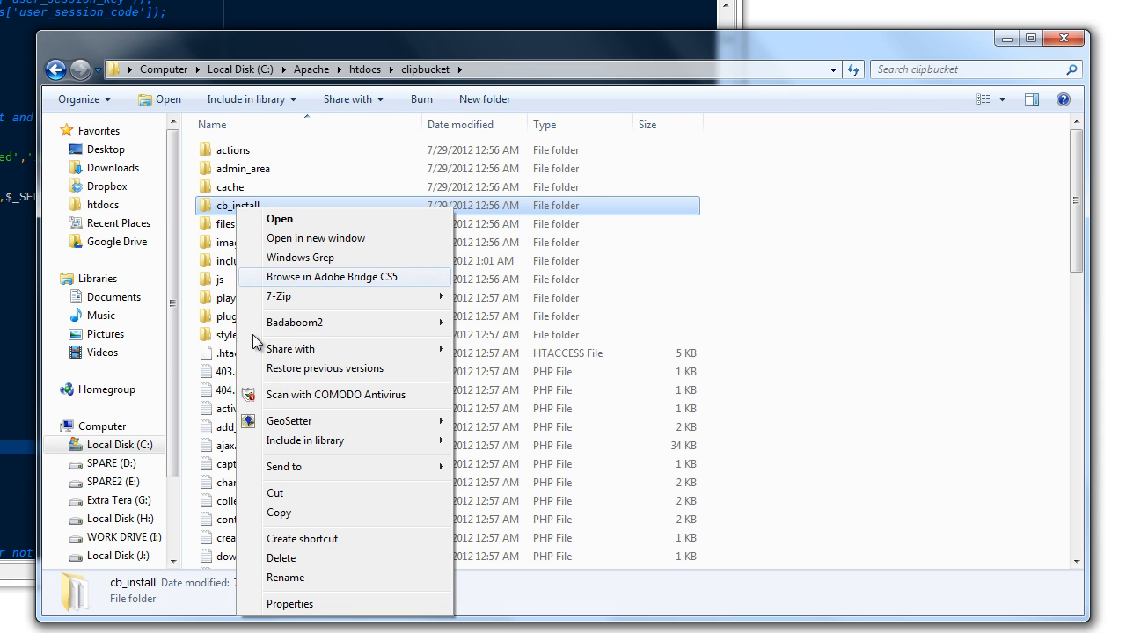
pyautogui.click(282, 559)
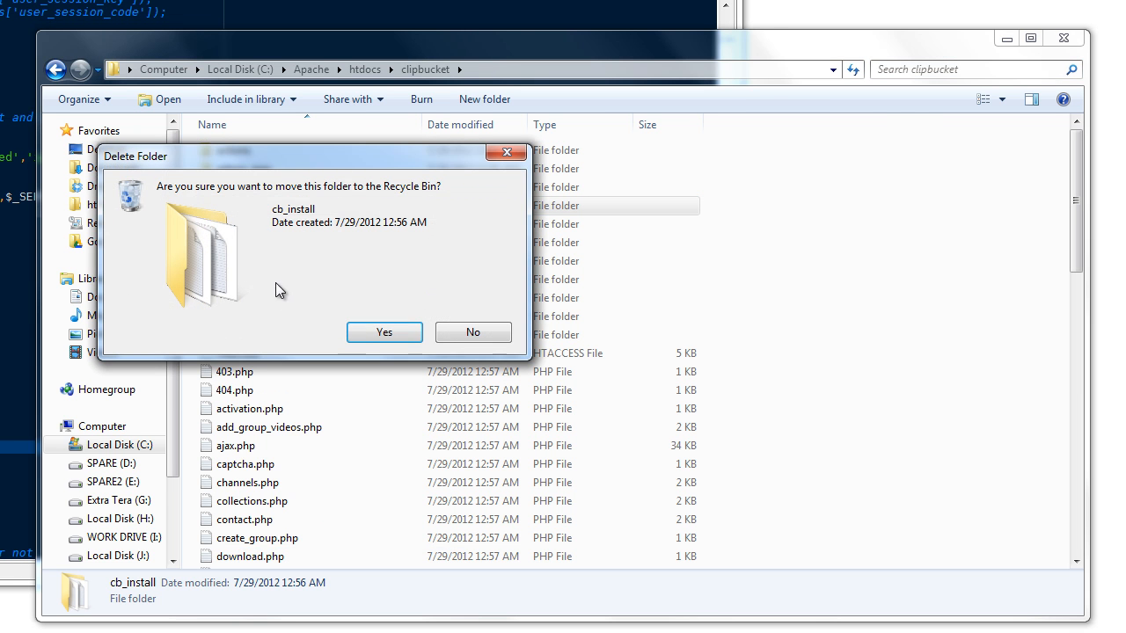
pyautogui.click(383, 331)
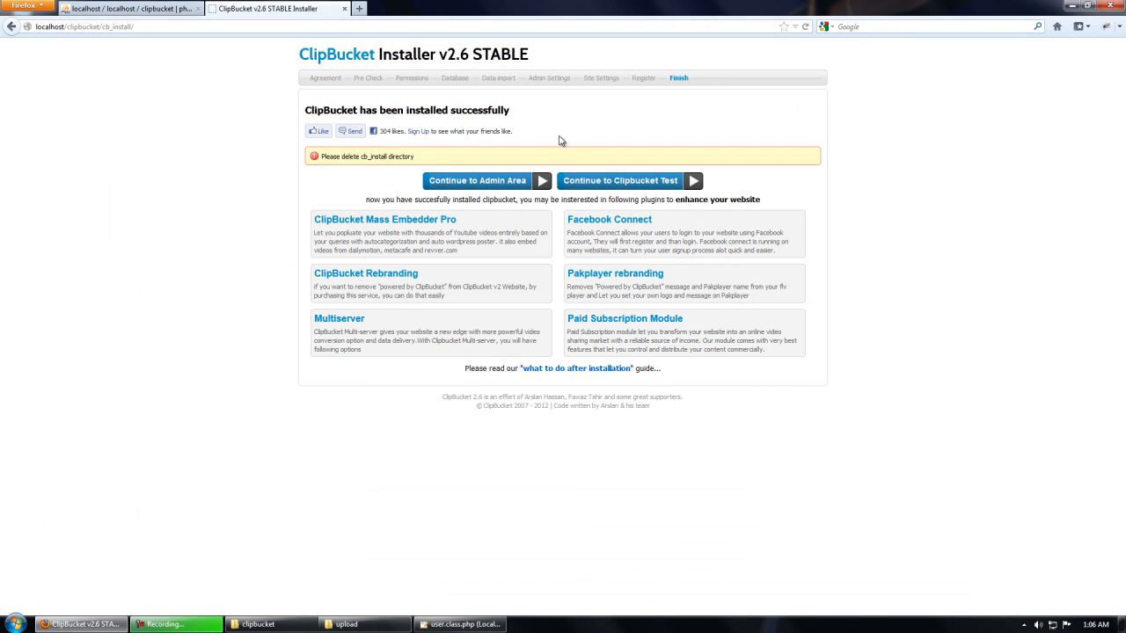
pyautogui.moveTo(503, 182)
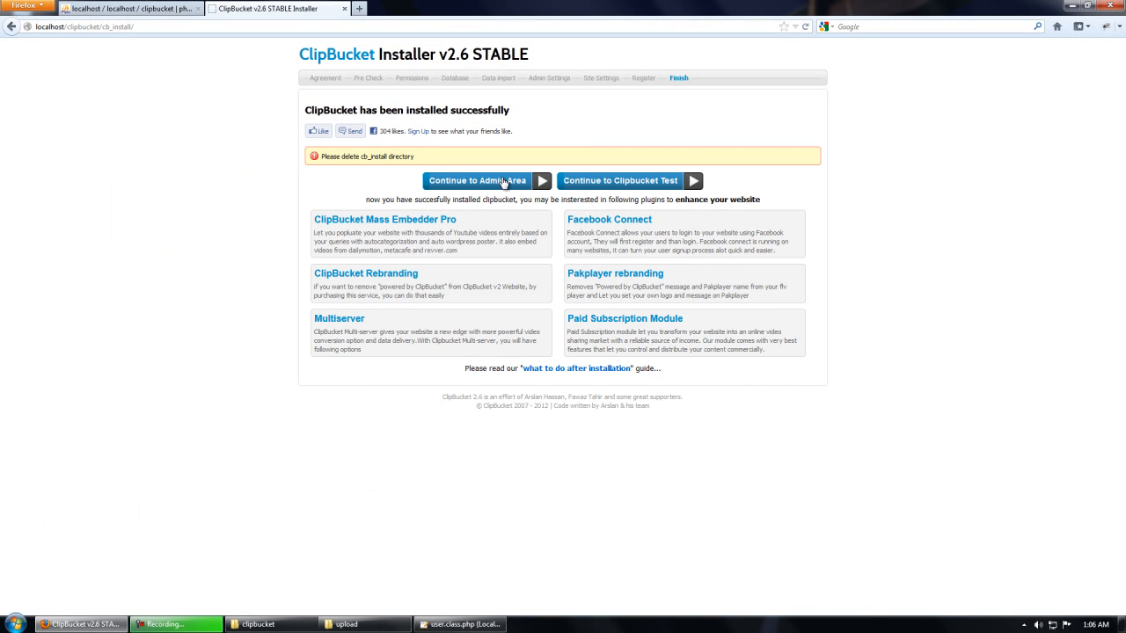
# Attempt the admin-area login as admin twice, then return to the main website
pyautogui.click(479, 179)
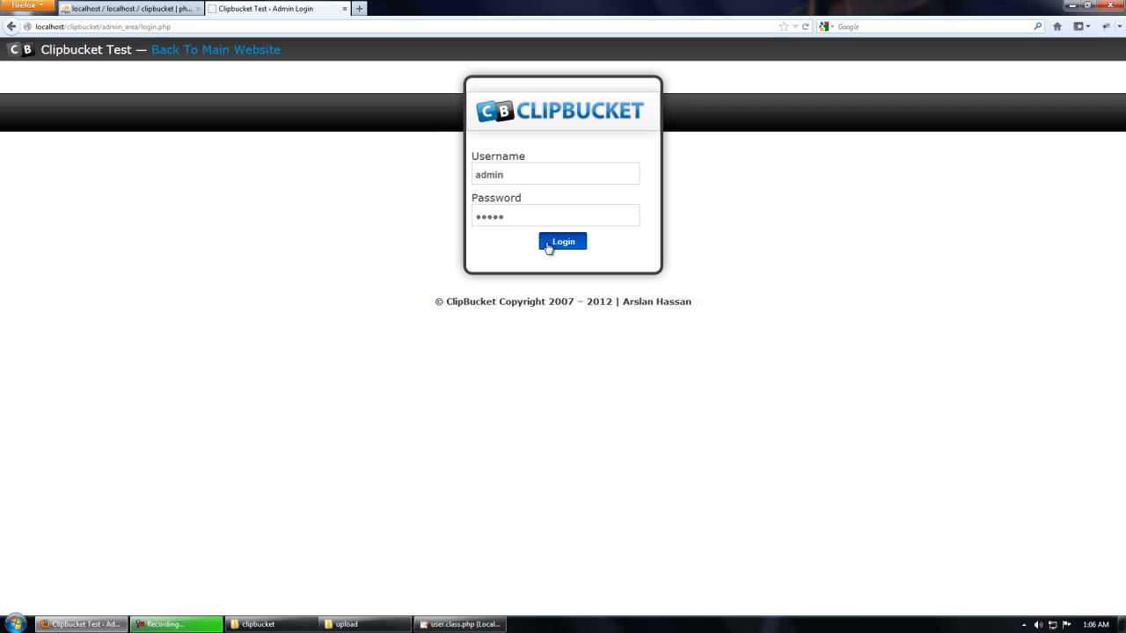
pyautogui.click(563, 241)
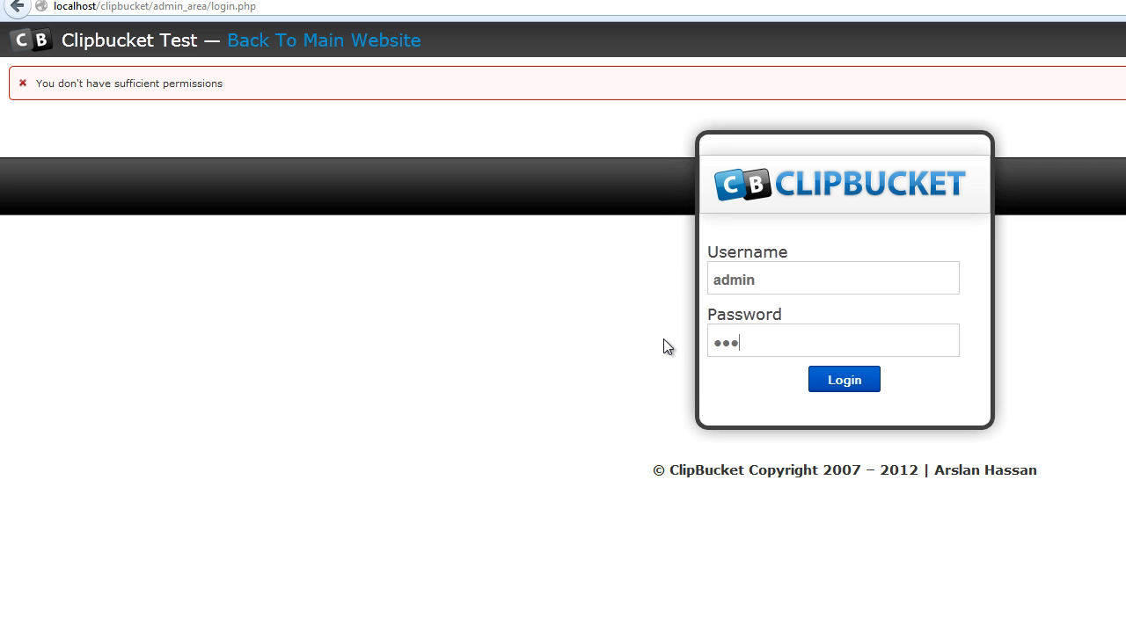
pyautogui.click(845, 380)
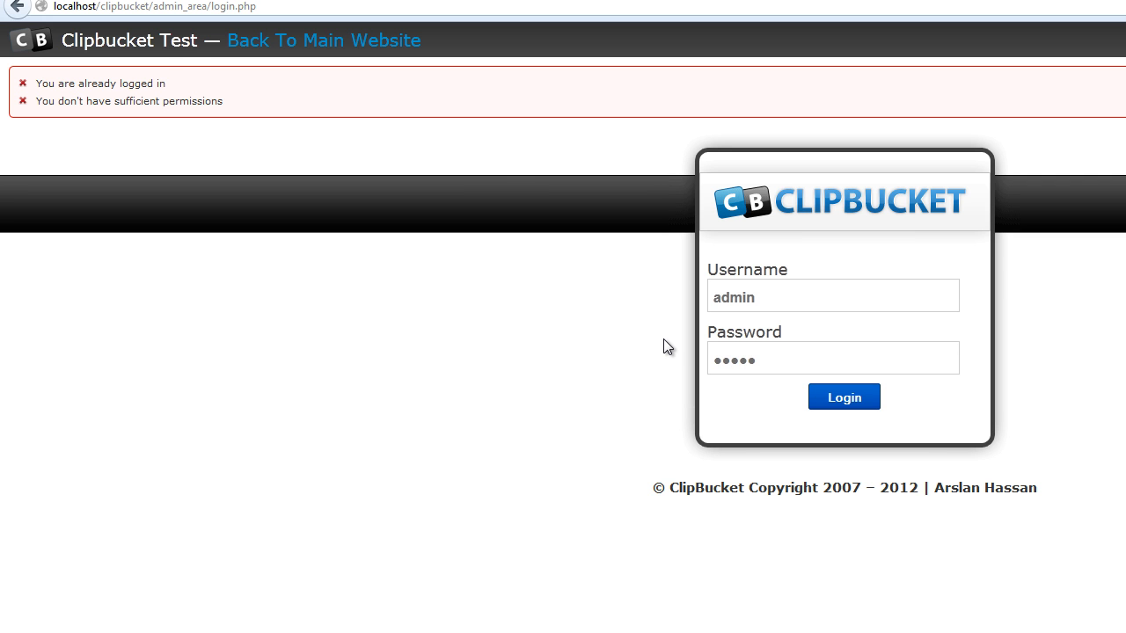
pyautogui.moveTo(497, 180)
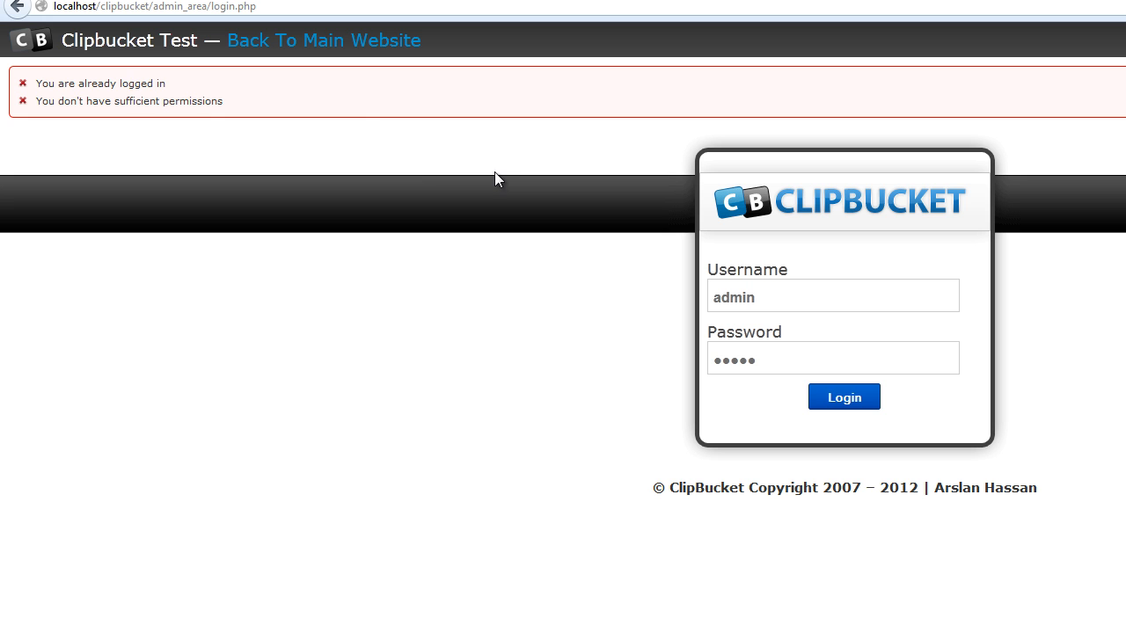
pyautogui.moveTo(479, 112)
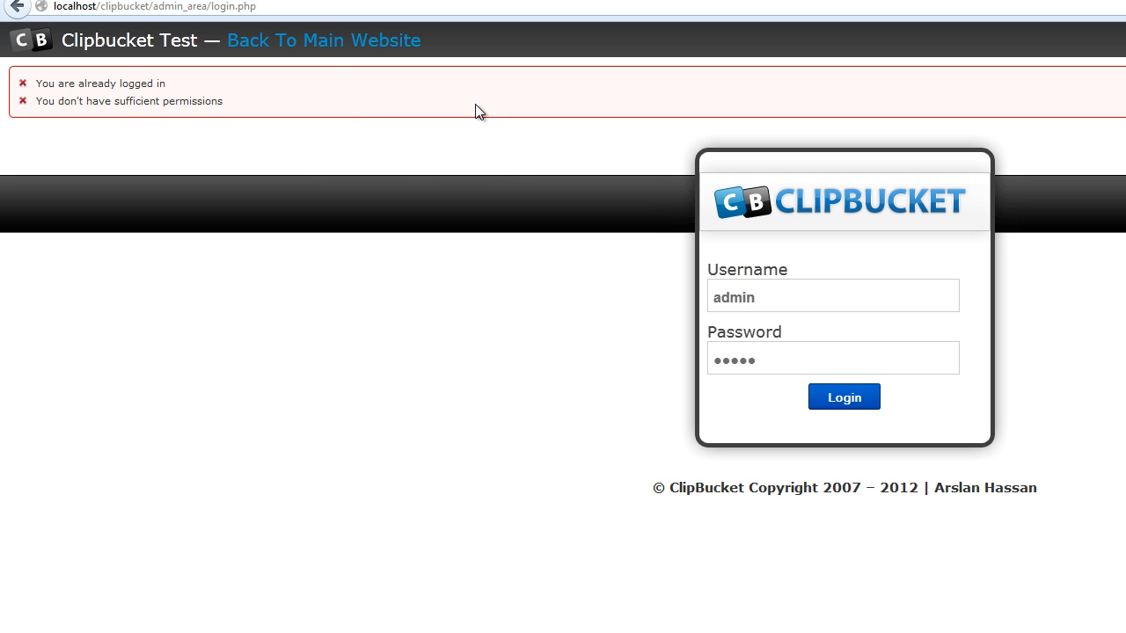
pyautogui.moveTo(331, 45)
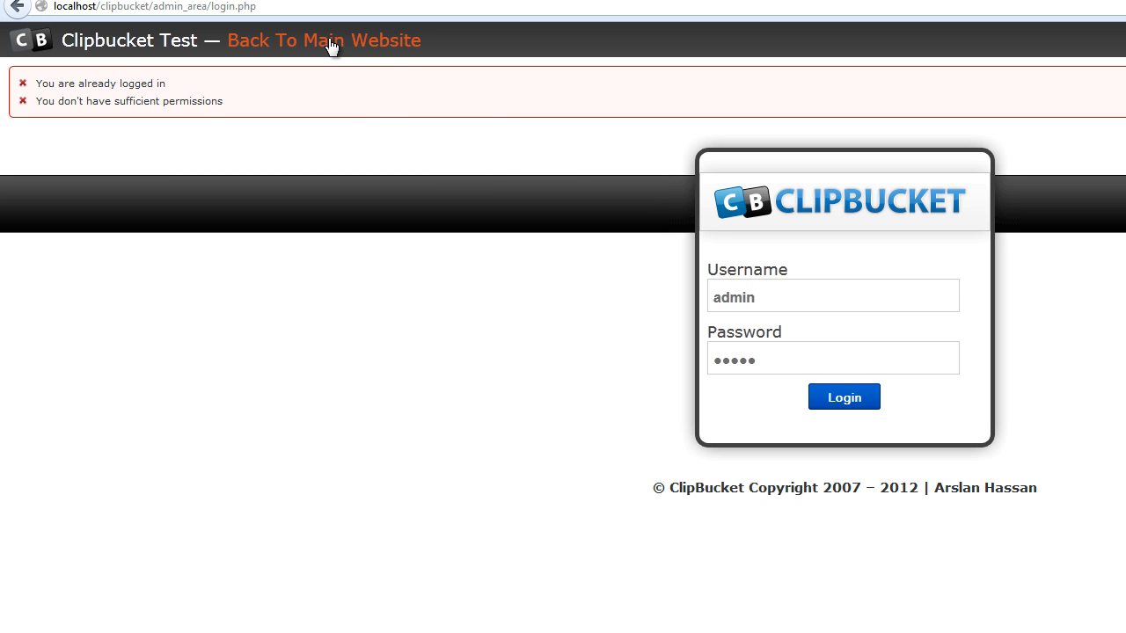
pyautogui.click(328, 41)
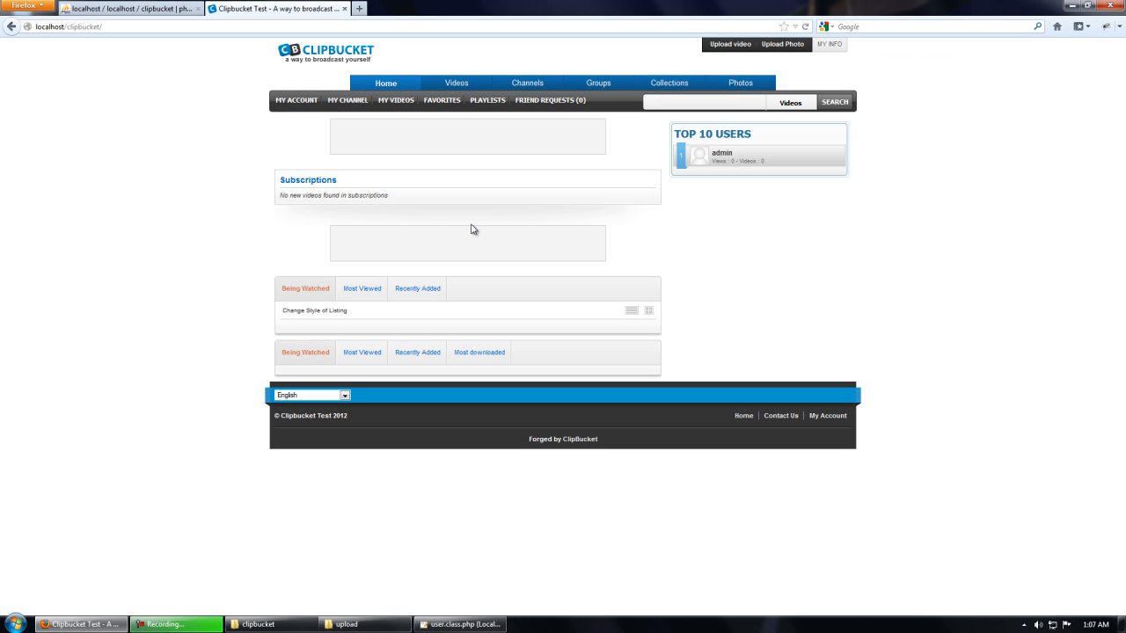
pyautogui.moveTo(790, 44)
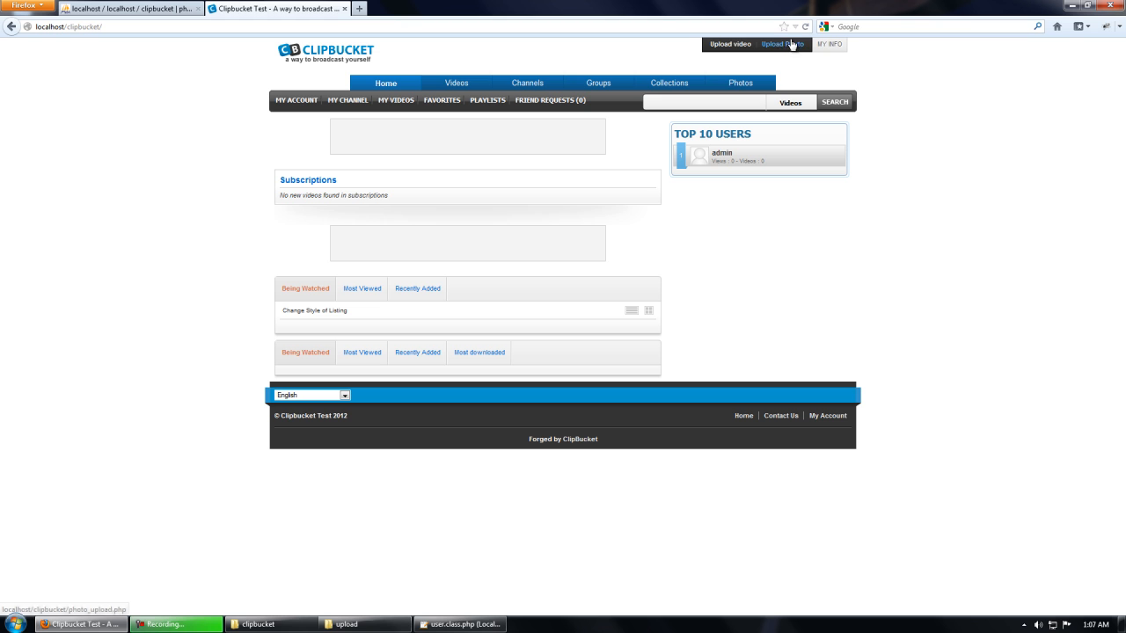
pyautogui.moveTo(269, 77)
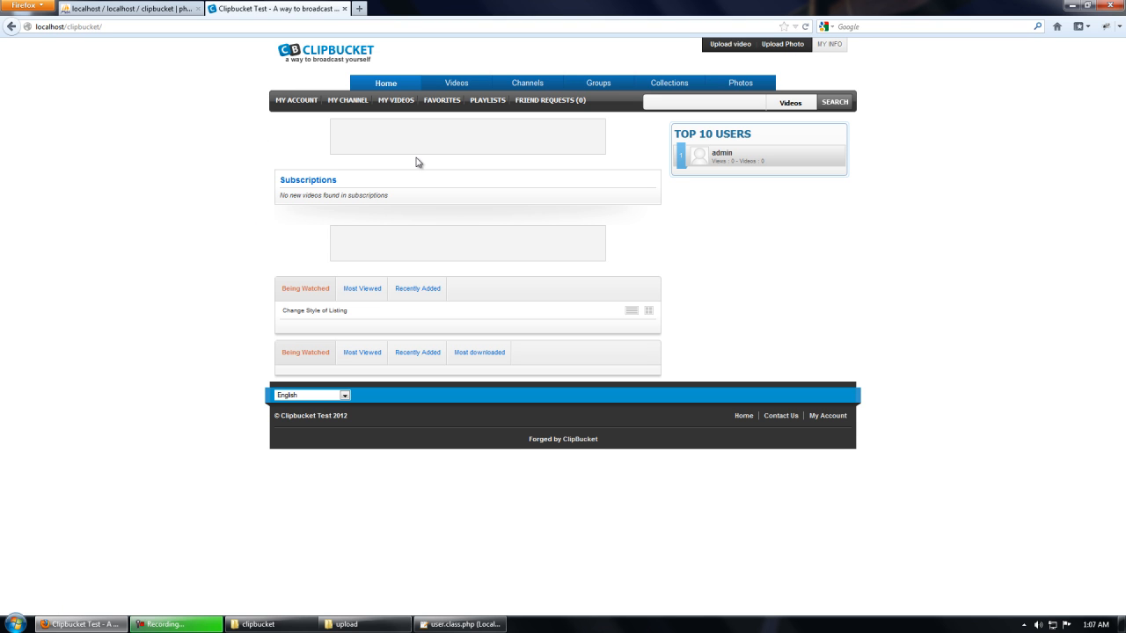
# View the admin's My Account page, then retry admin_area/login.php, which still denies permissions
pyautogui.click(299, 99)
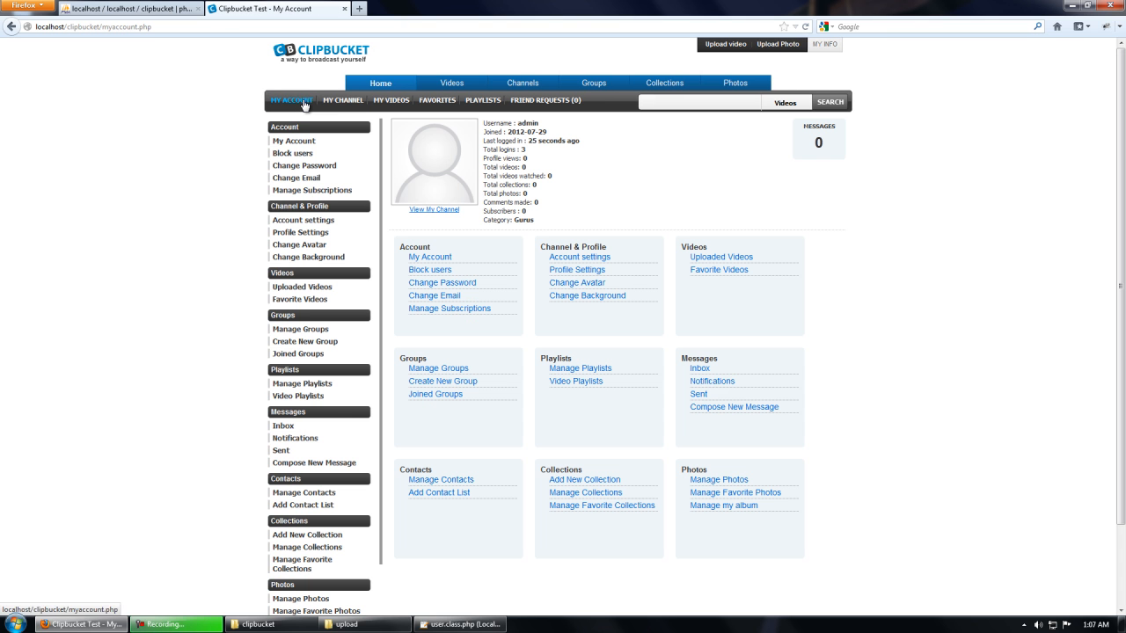
pyautogui.moveTo(131, 44)
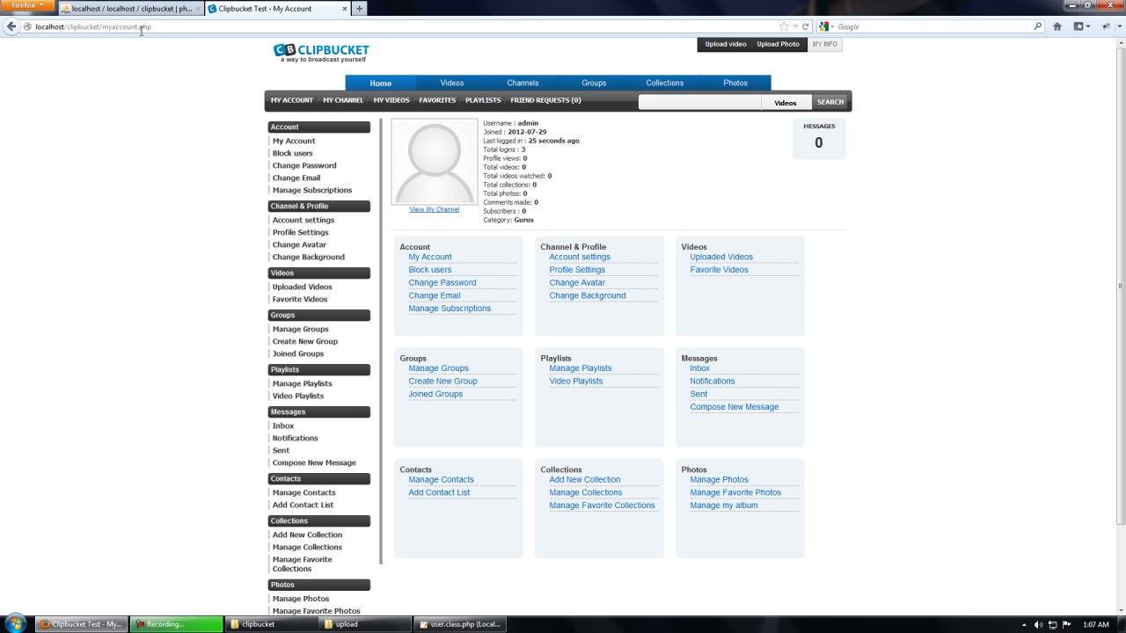
pyautogui.moveTo(264, 63)
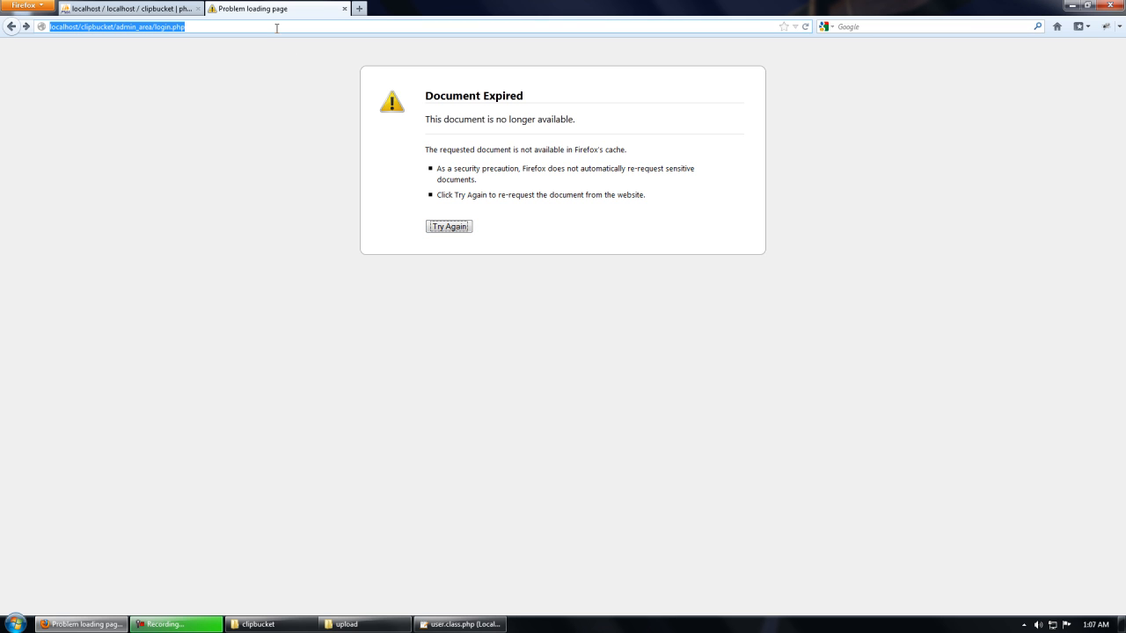
pyautogui.click(447, 225)
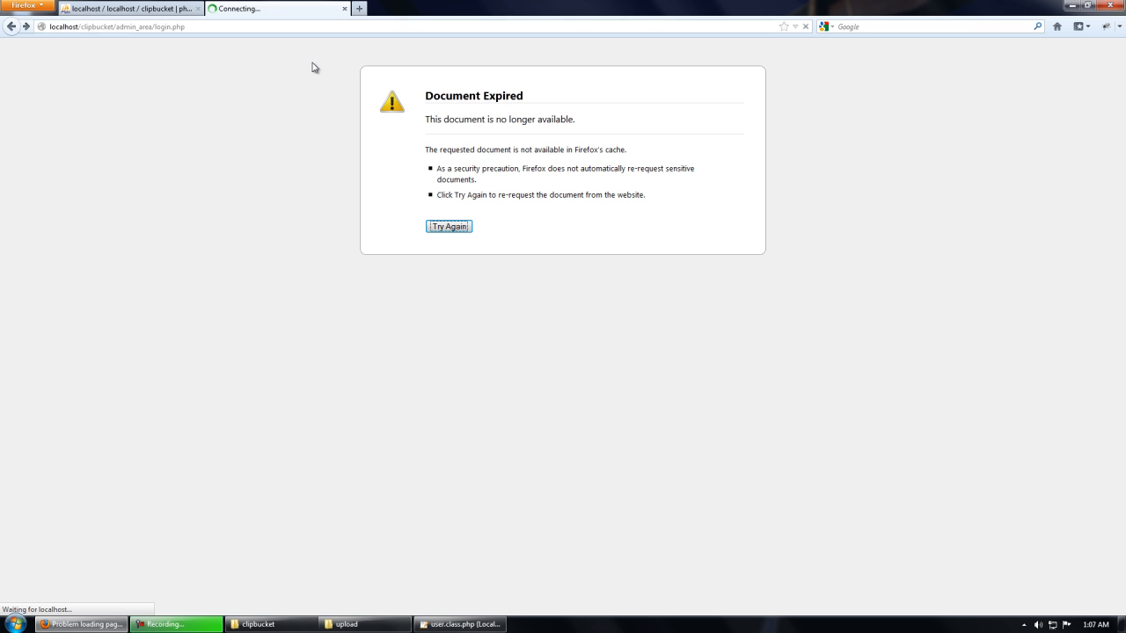
pyautogui.click(447, 225)
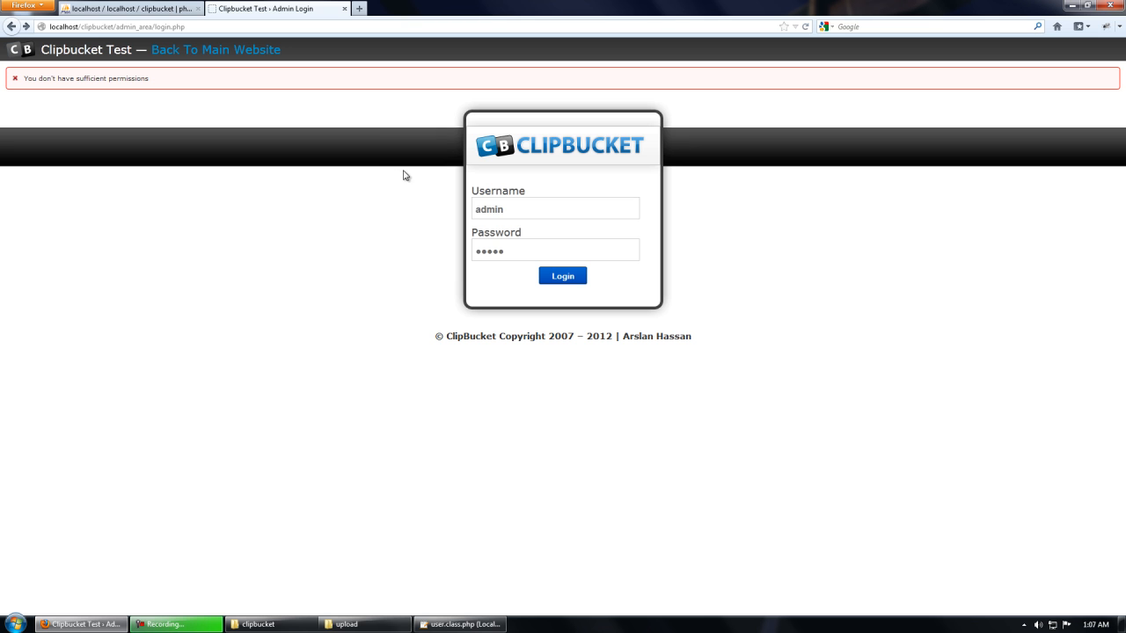
pyautogui.moveTo(302, 40)
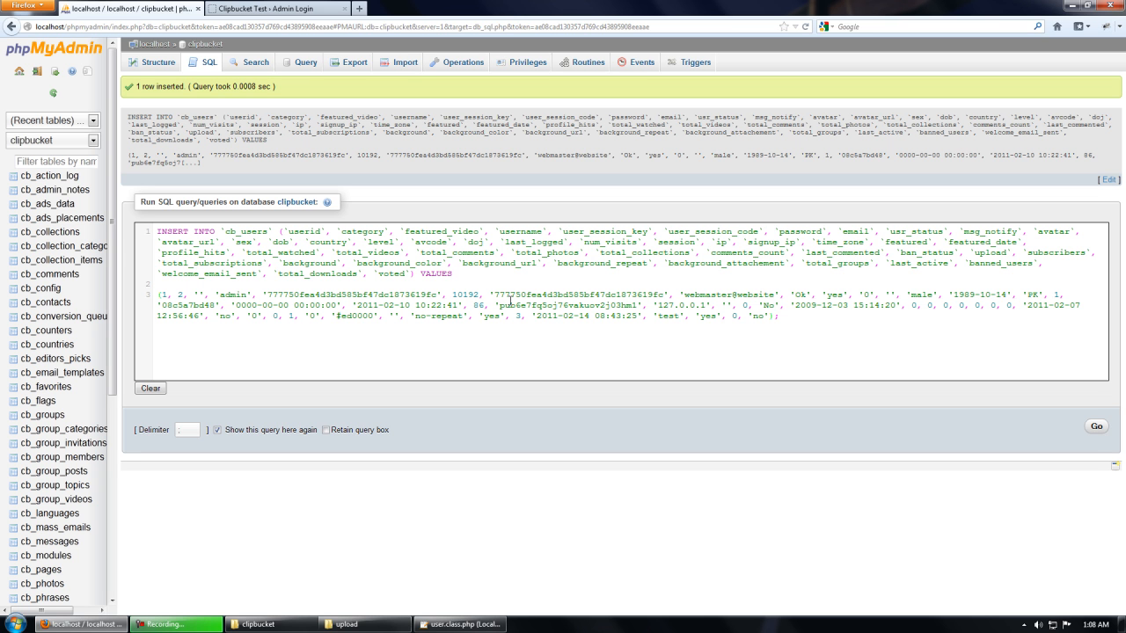
pyautogui.moveTo(661, 330)
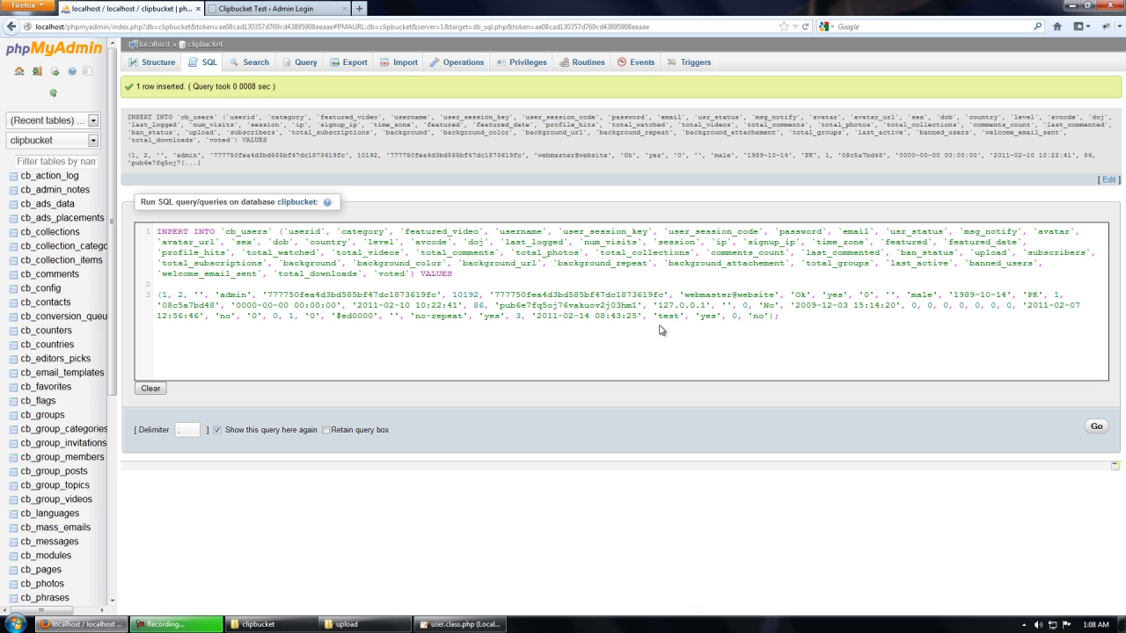